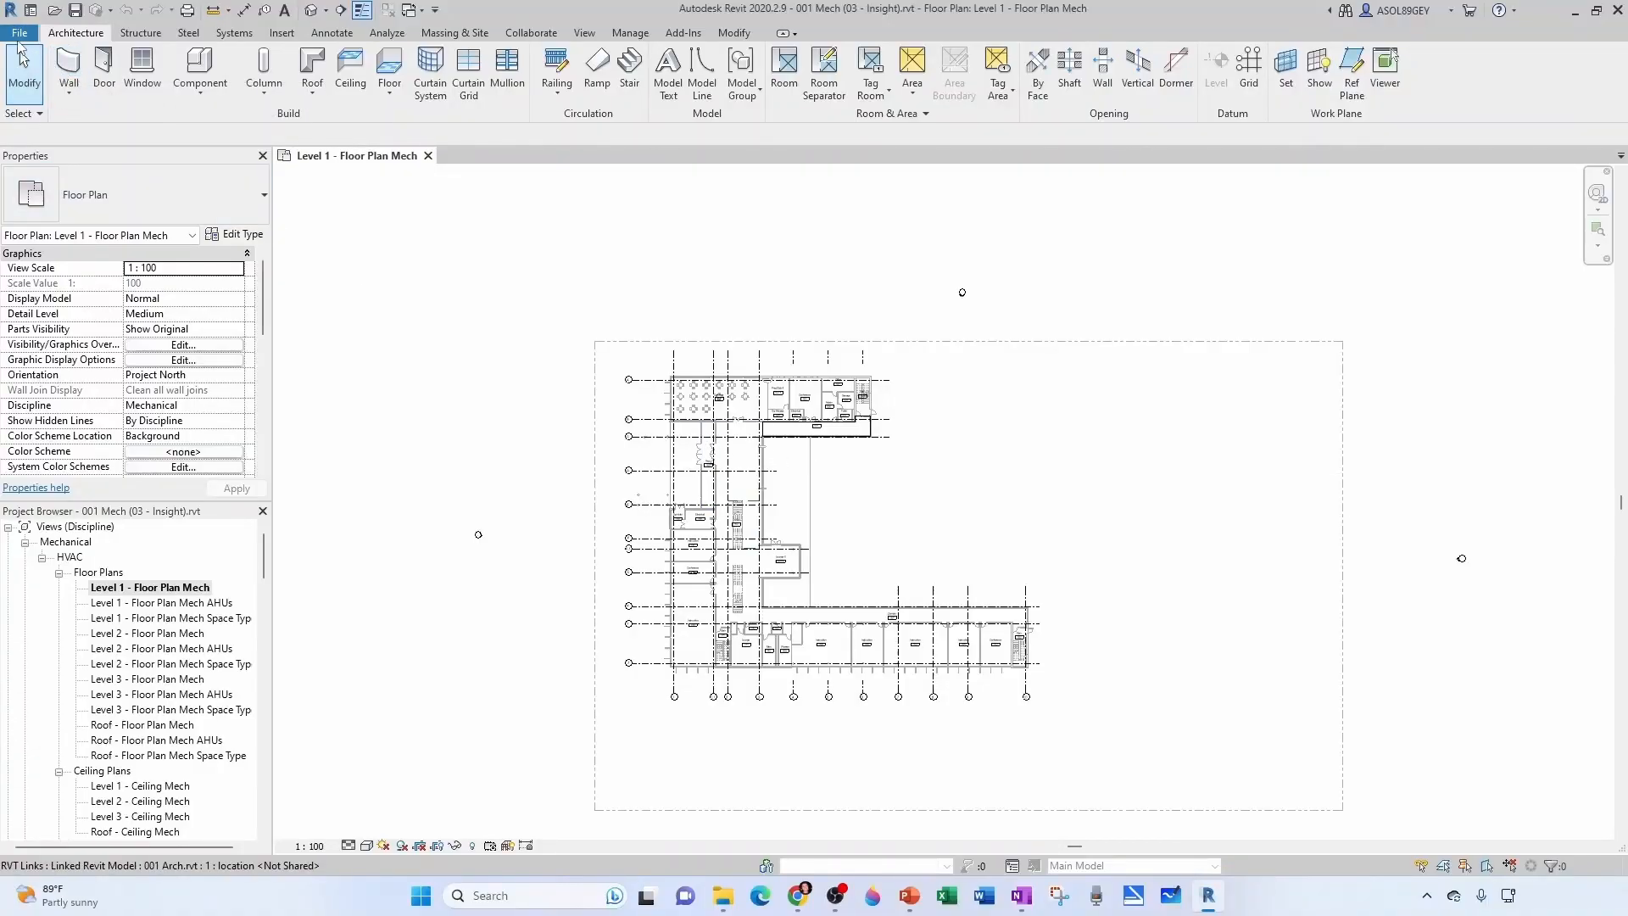
- Reach the User Interface page of Revit's Options via the File menu
{"action": "left_click", "coordinate": [17, 32]}
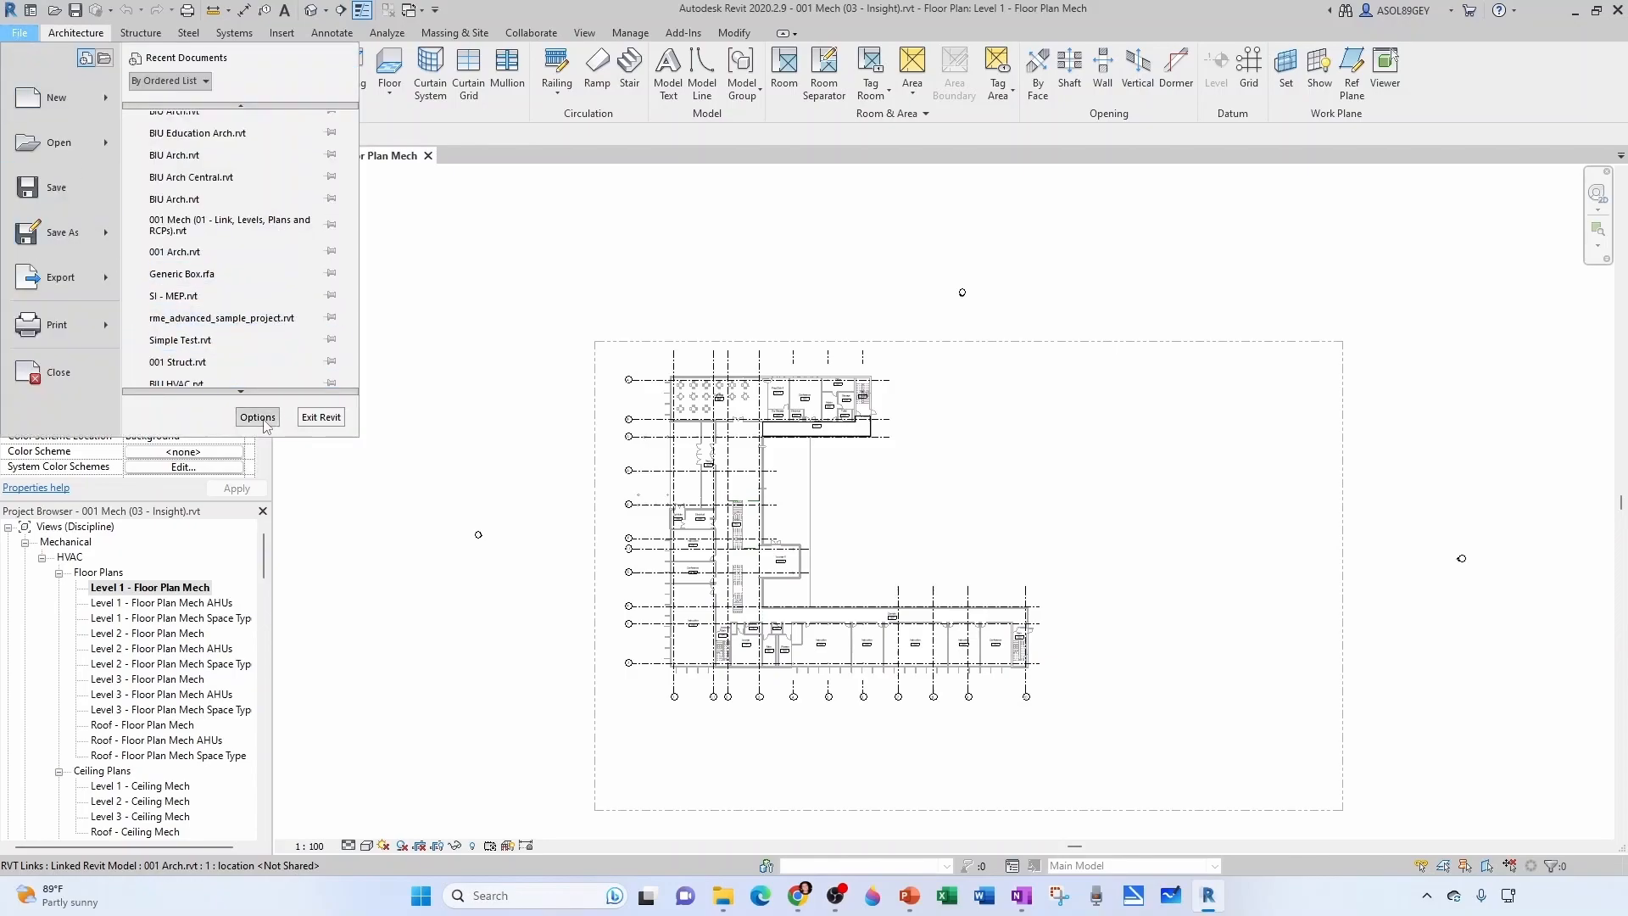
{"action": "left_click", "coordinate": [256, 417]}
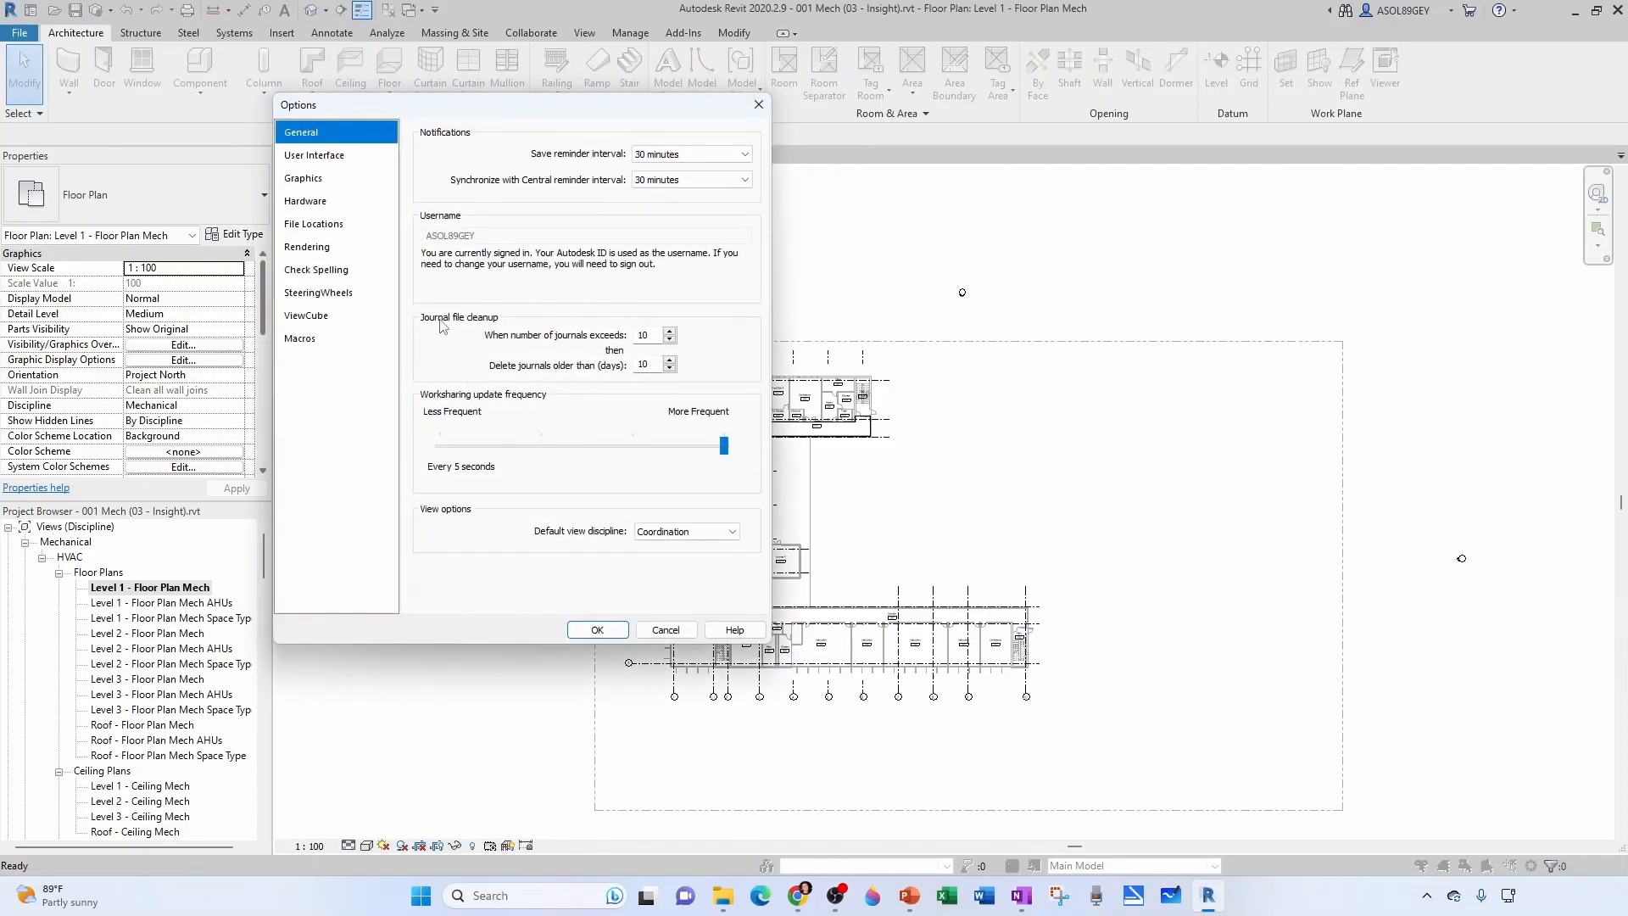
{"action": "left_click", "coordinate": [313, 154]}
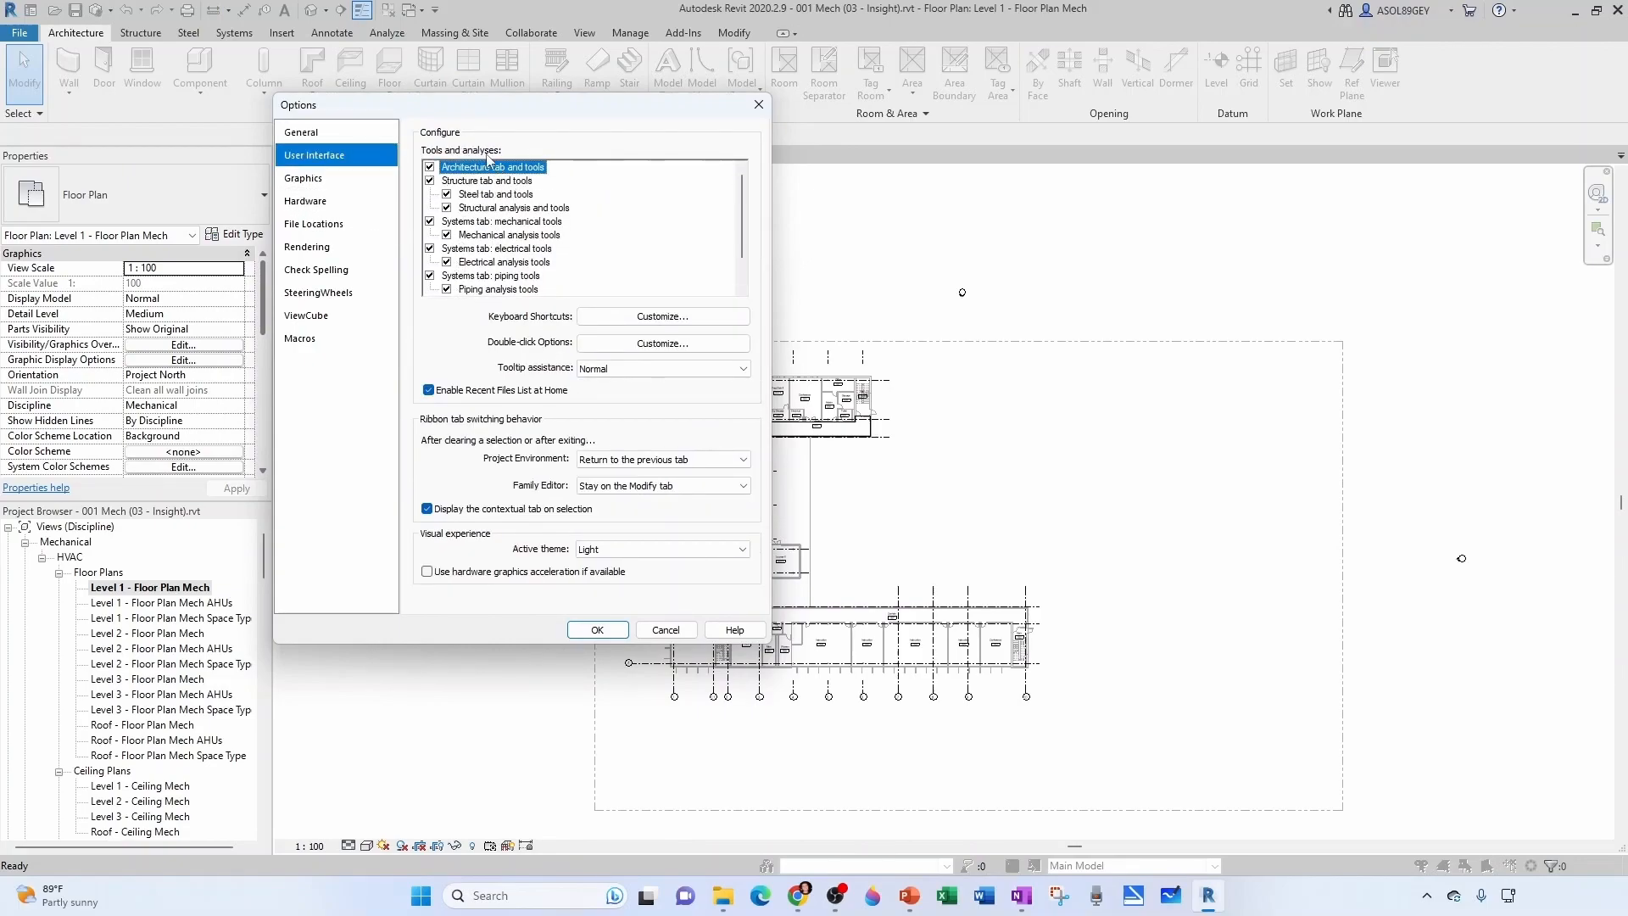
{"action": "mouse_move", "coordinate": [434, 186]}
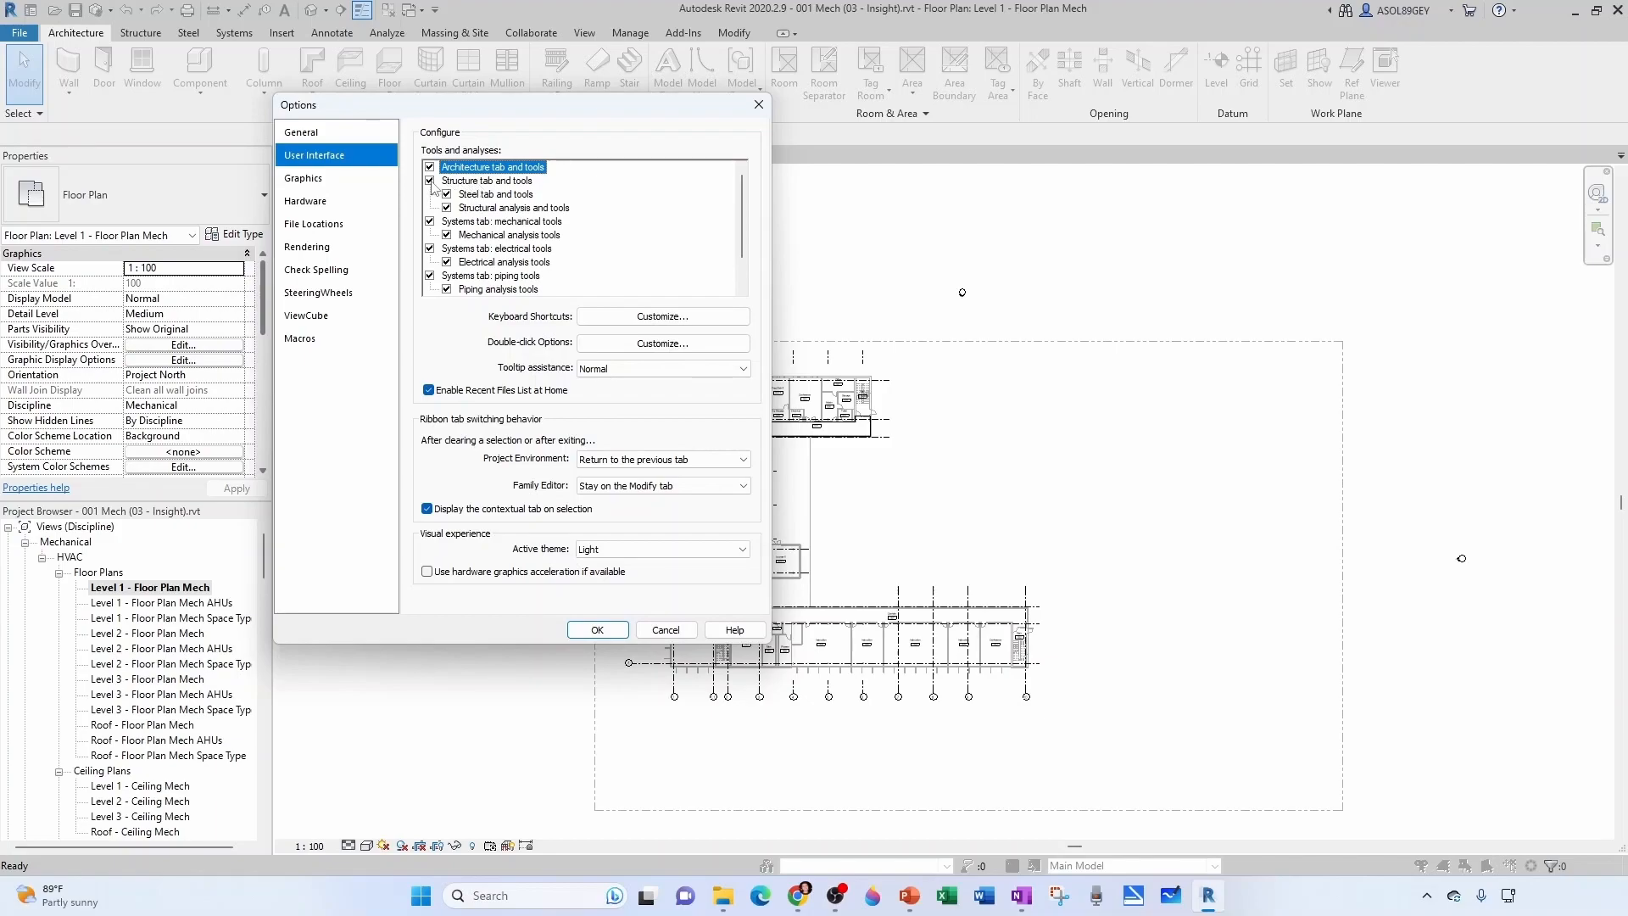
- Keep Structure, Mechanical systems and analysis, Massing & Site and Energy analysis tools enabled
{"action": "left_click", "coordinate": [488, 180]}
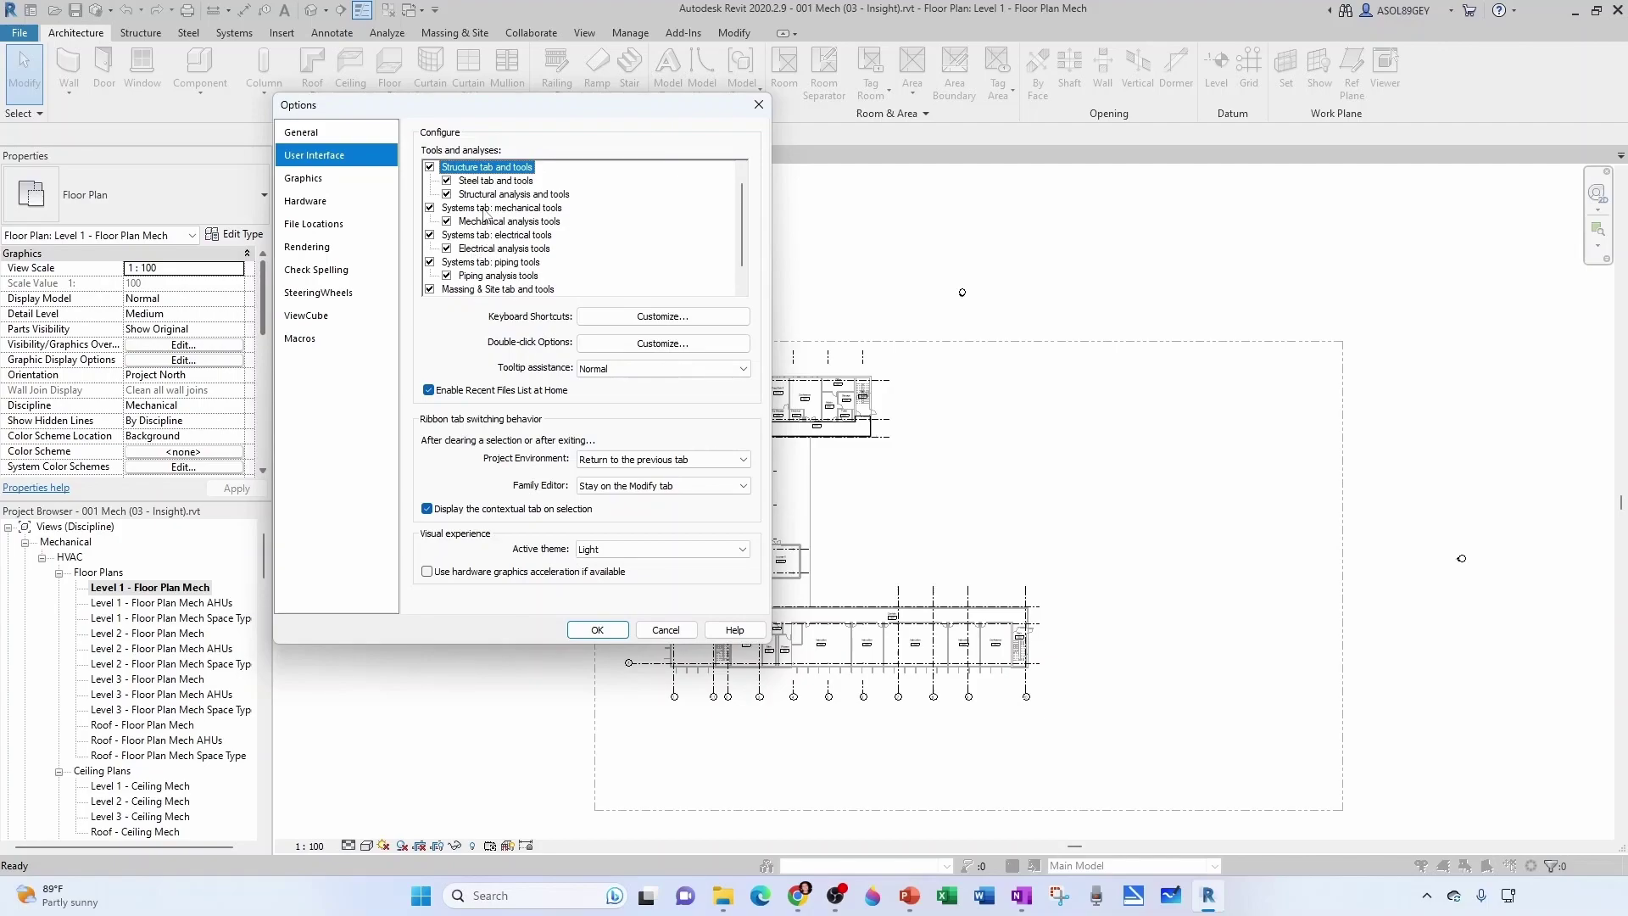
{"action": "left_click", "coordinate": [502, 207]}
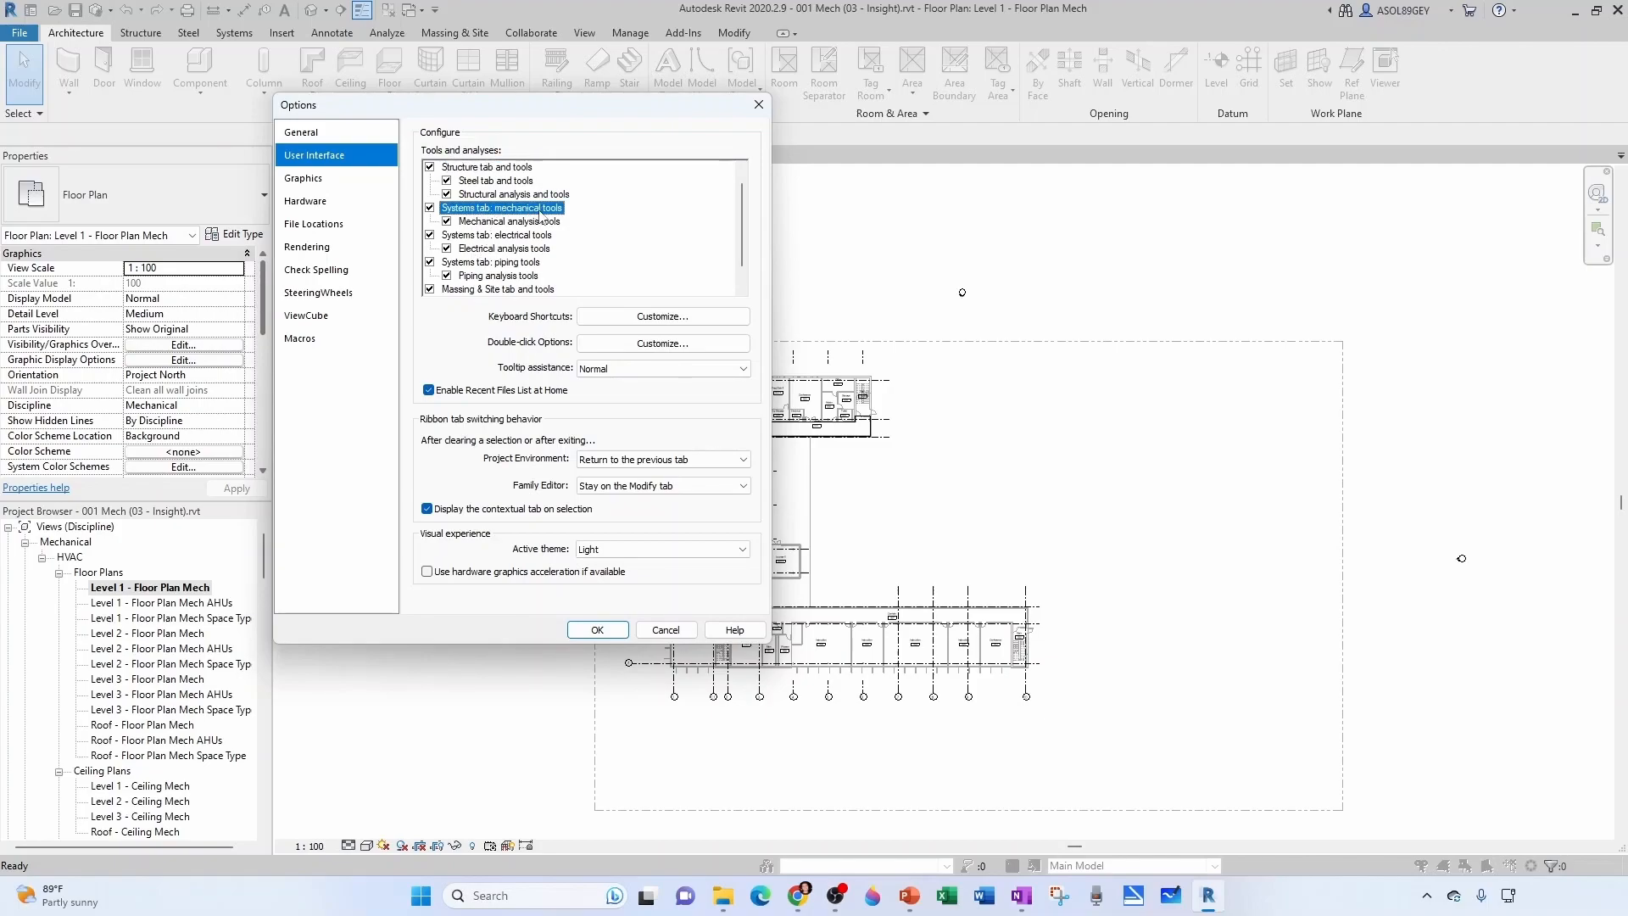
{"action": "left_click", "coordinate": [509, 221]}
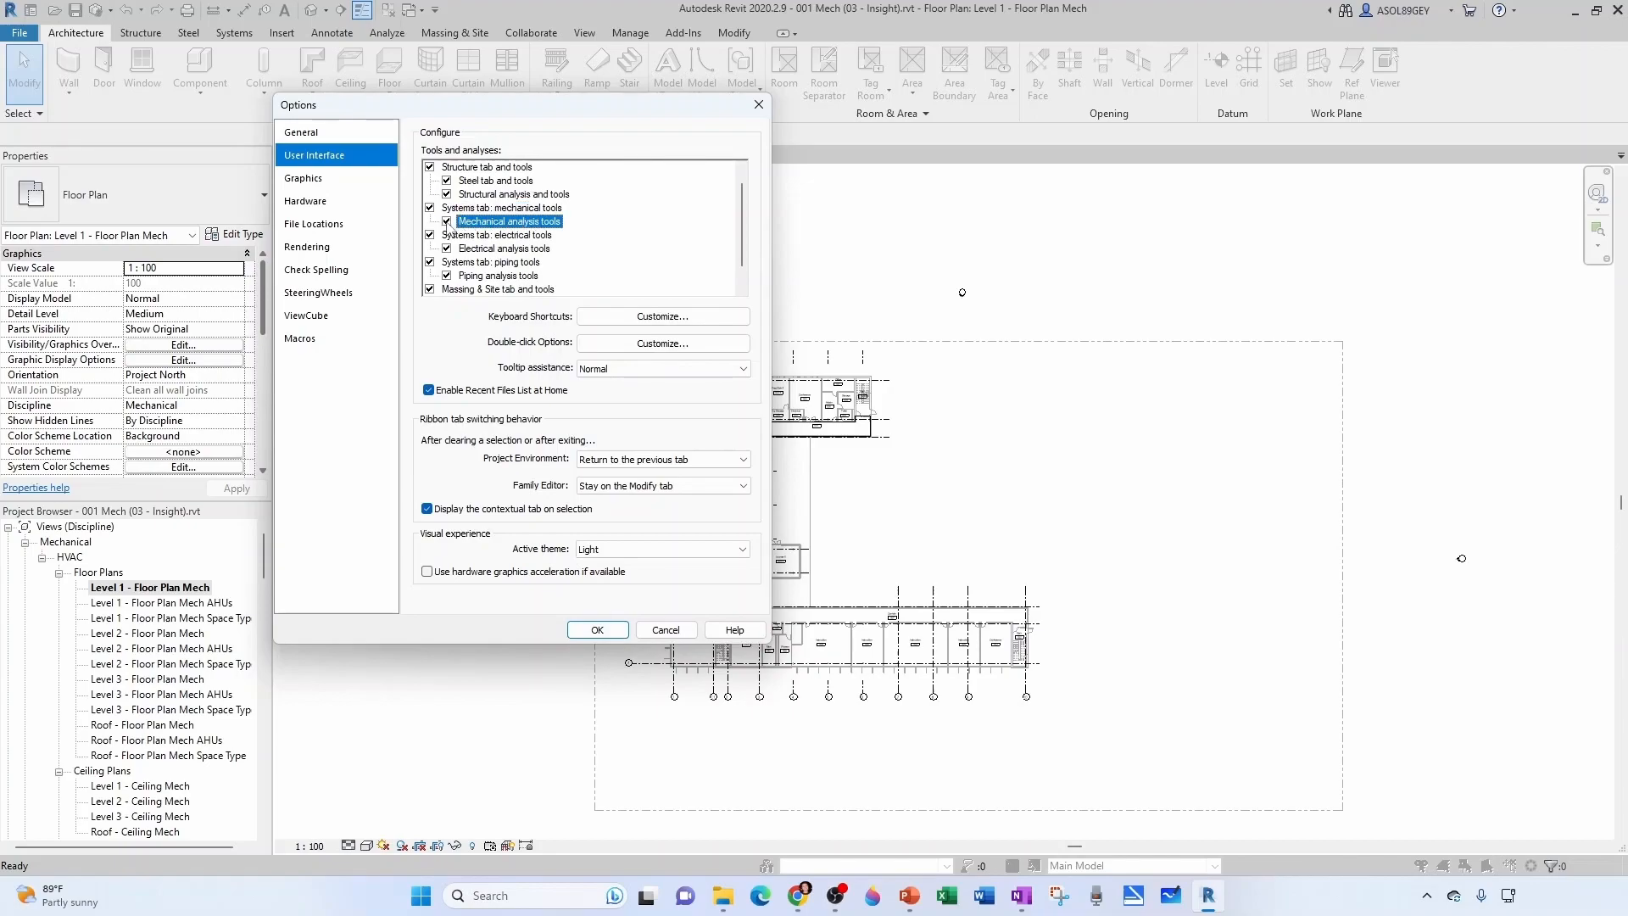
{"action": "scroll", "scroll_direction": "down", "scroll_amount": 3}
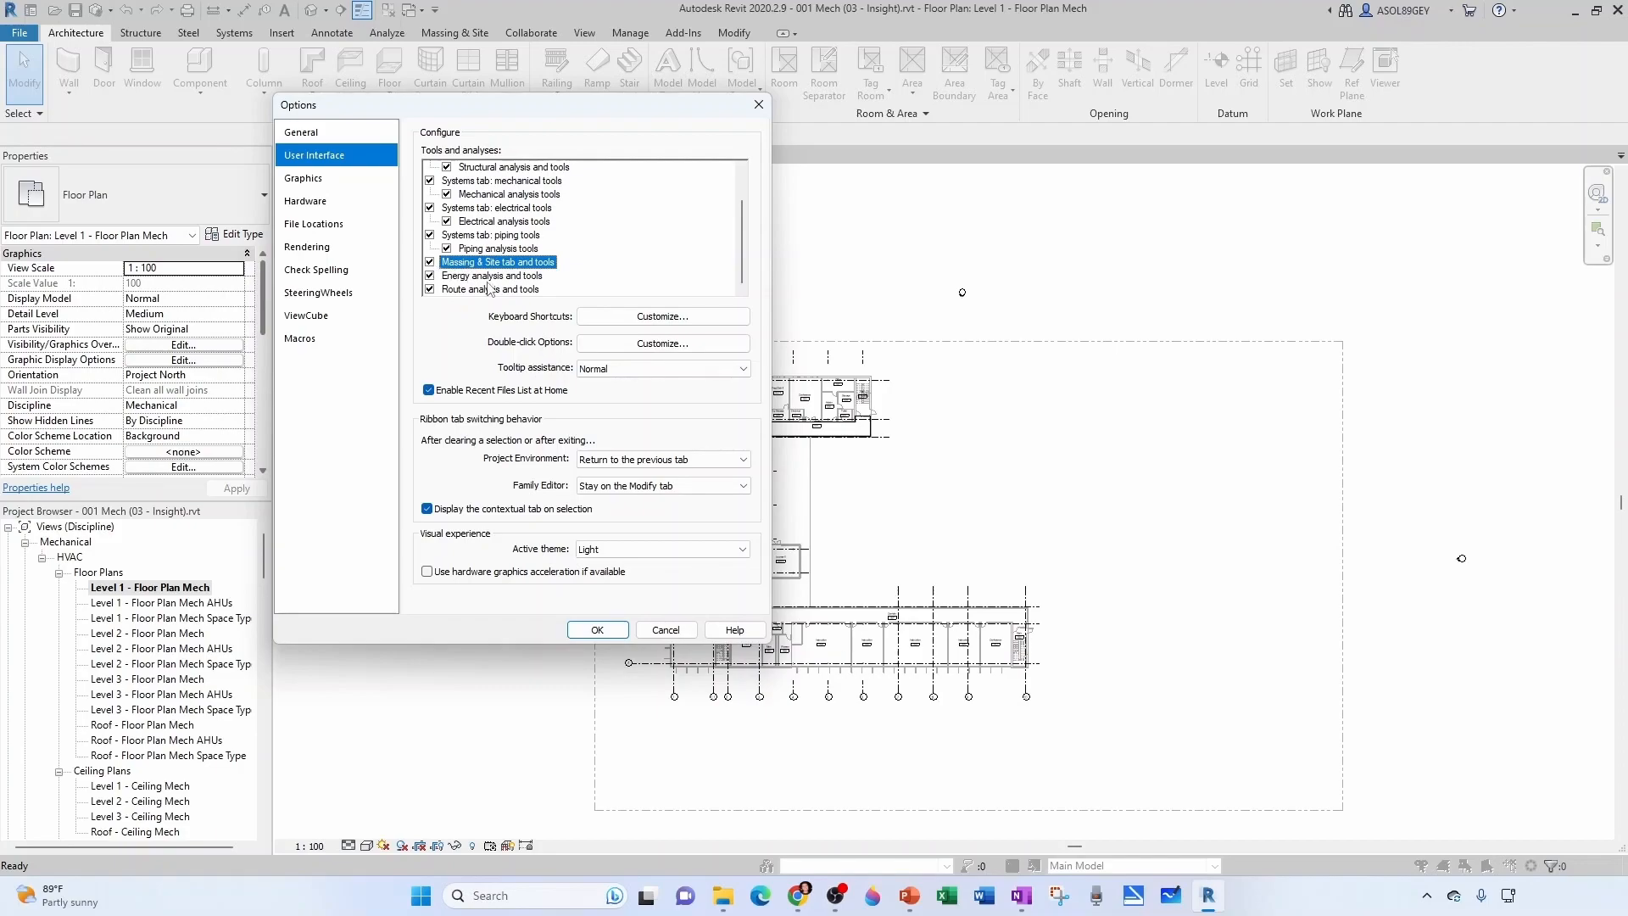
{"action": "left_click", "coordinate": [492, 275]}
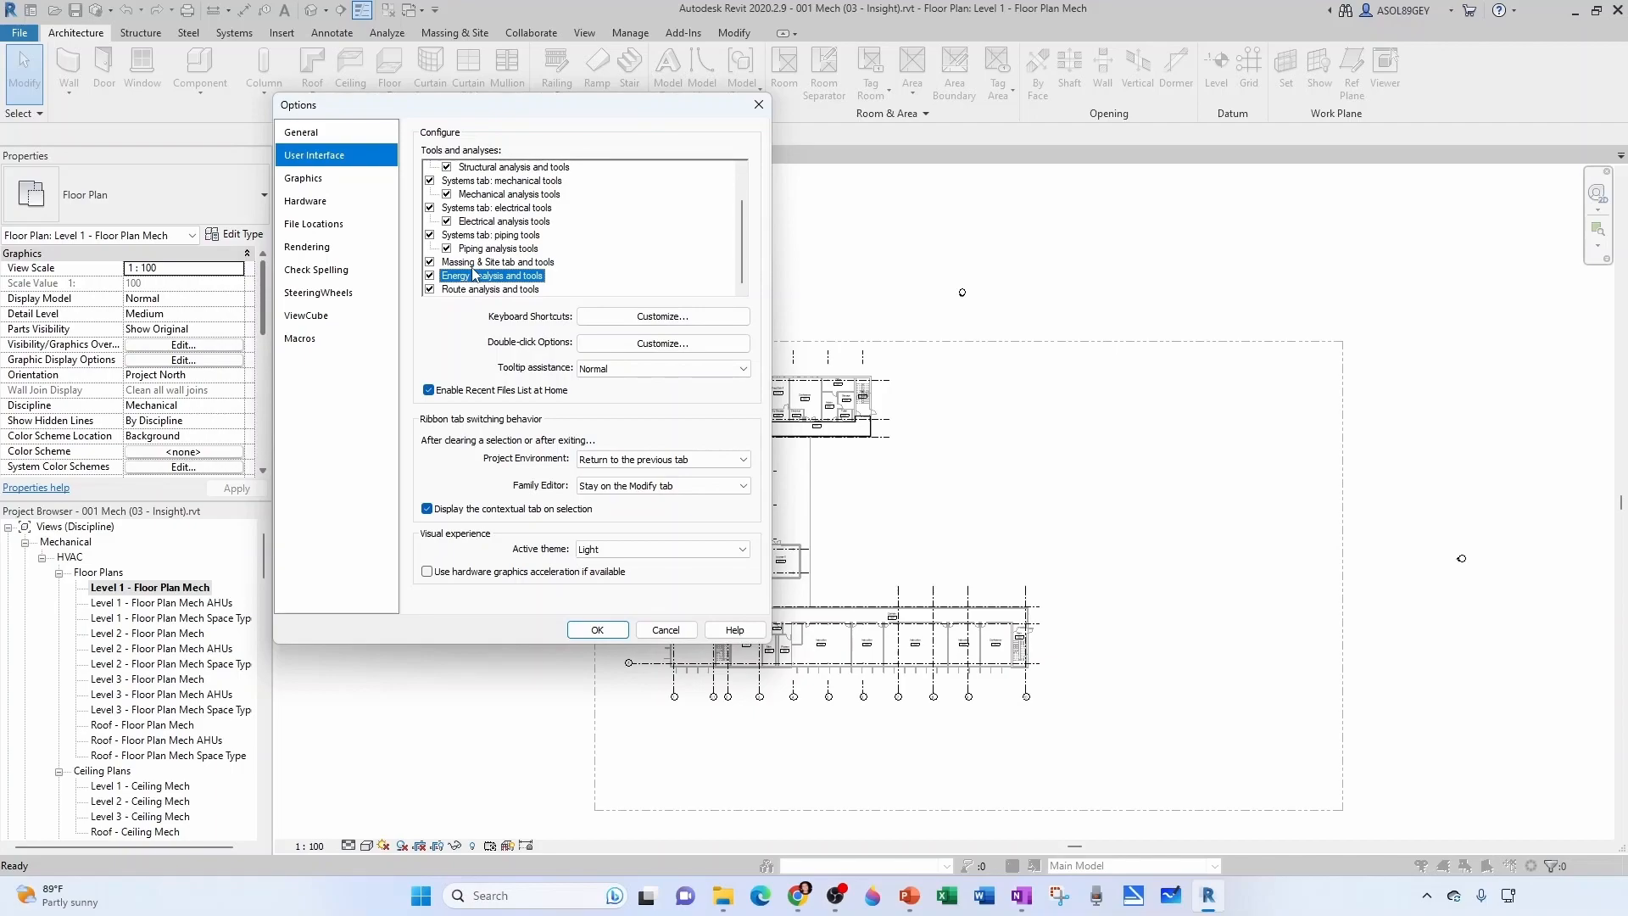
{"action": "left_click", "coordinate": [597, 629]}
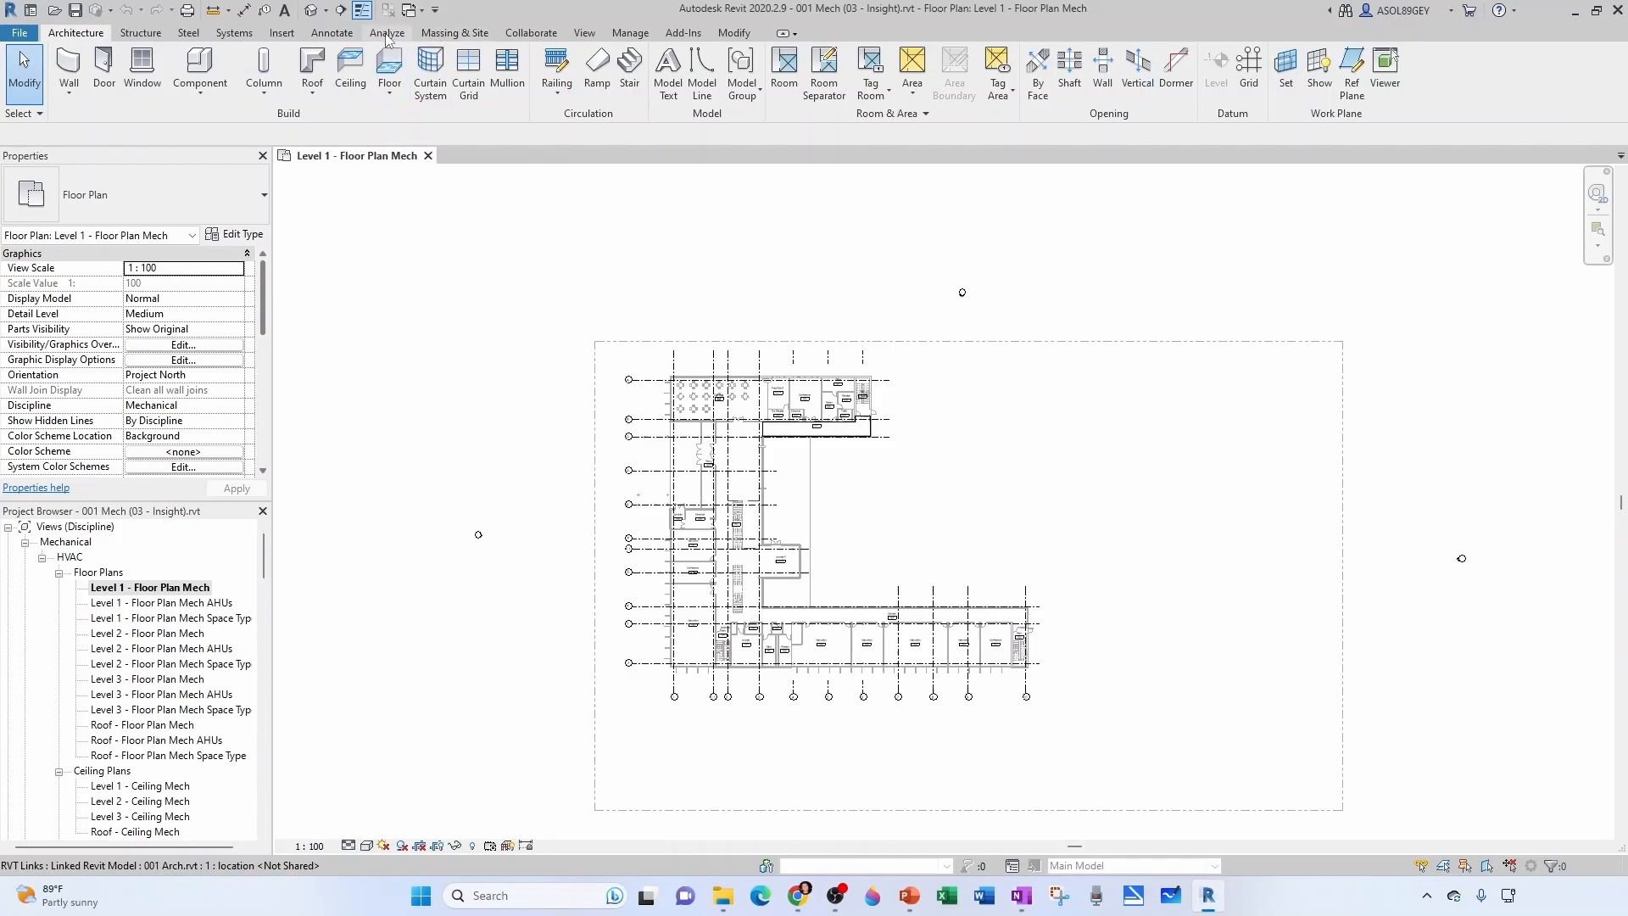
- Show the Massing & Site ribbon, then the Analyze ribbon with its Energy Optimization panel
{"action": "left_click", "coordinate": [455, 32]}
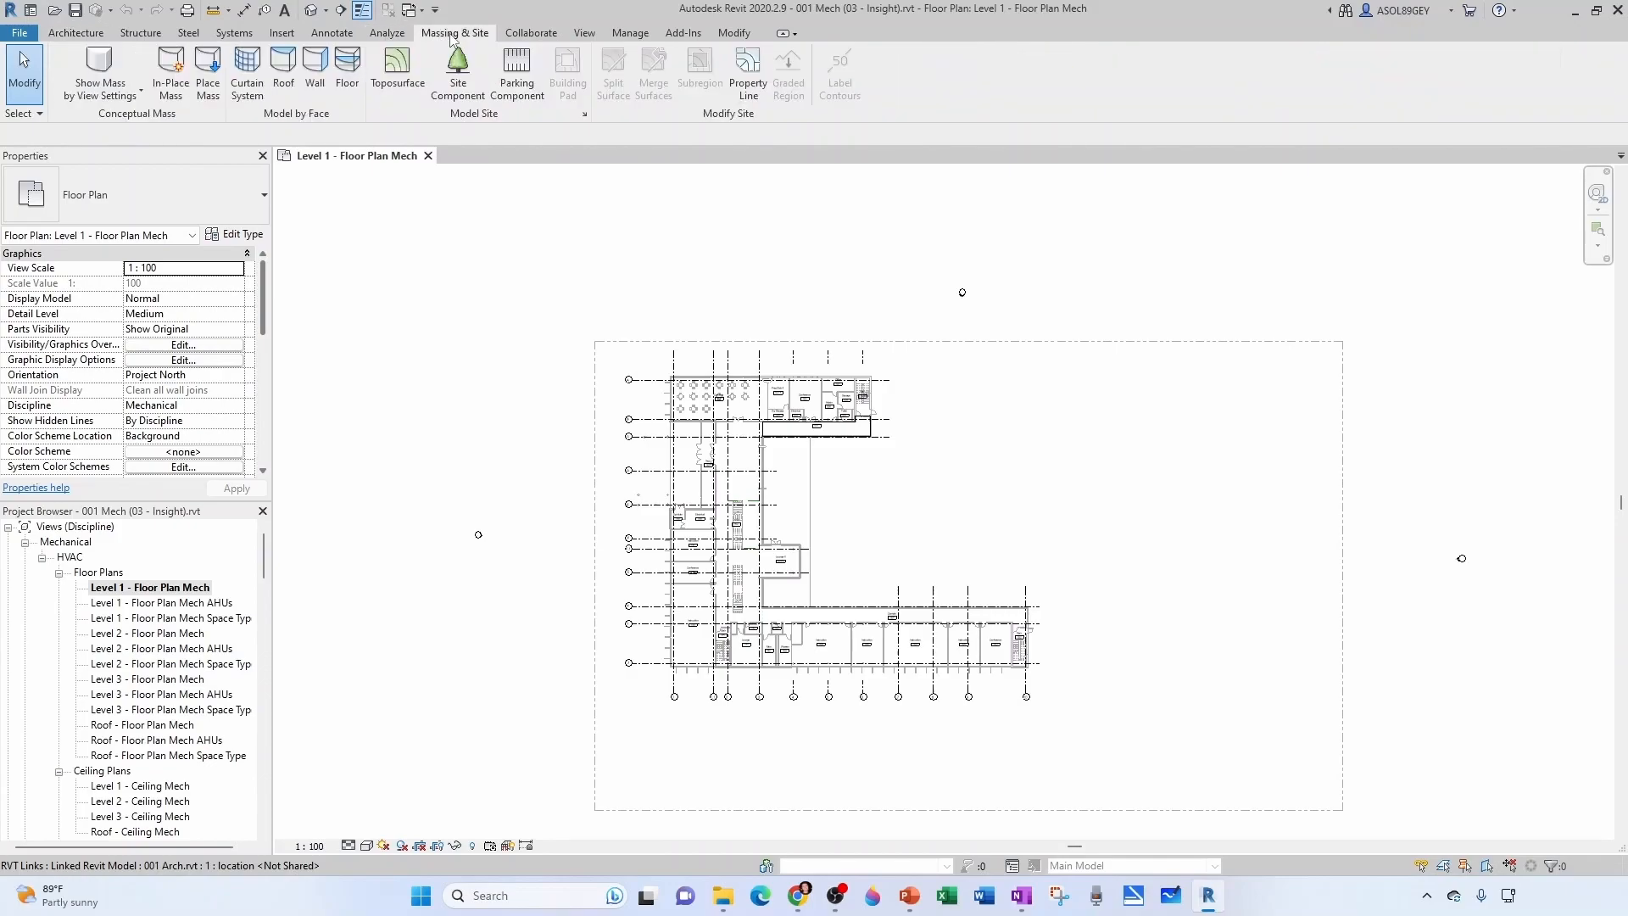
{"action": "left_click", "coordinate": [386, 32]}
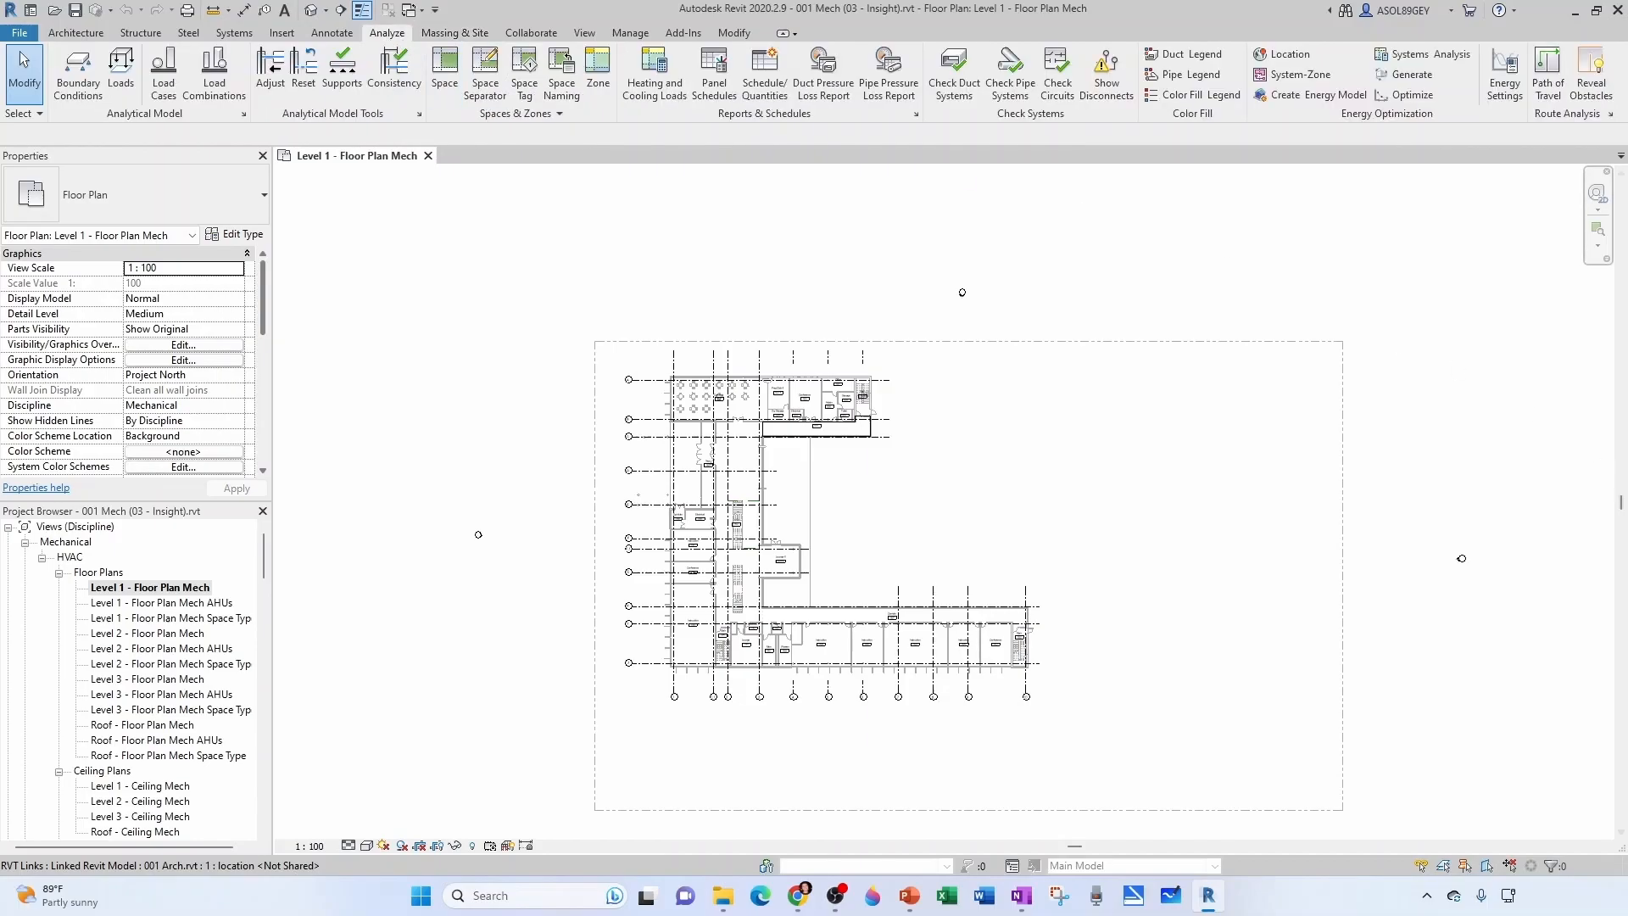
{"action": "mouse_move", "coordinate": [1182, 488]}
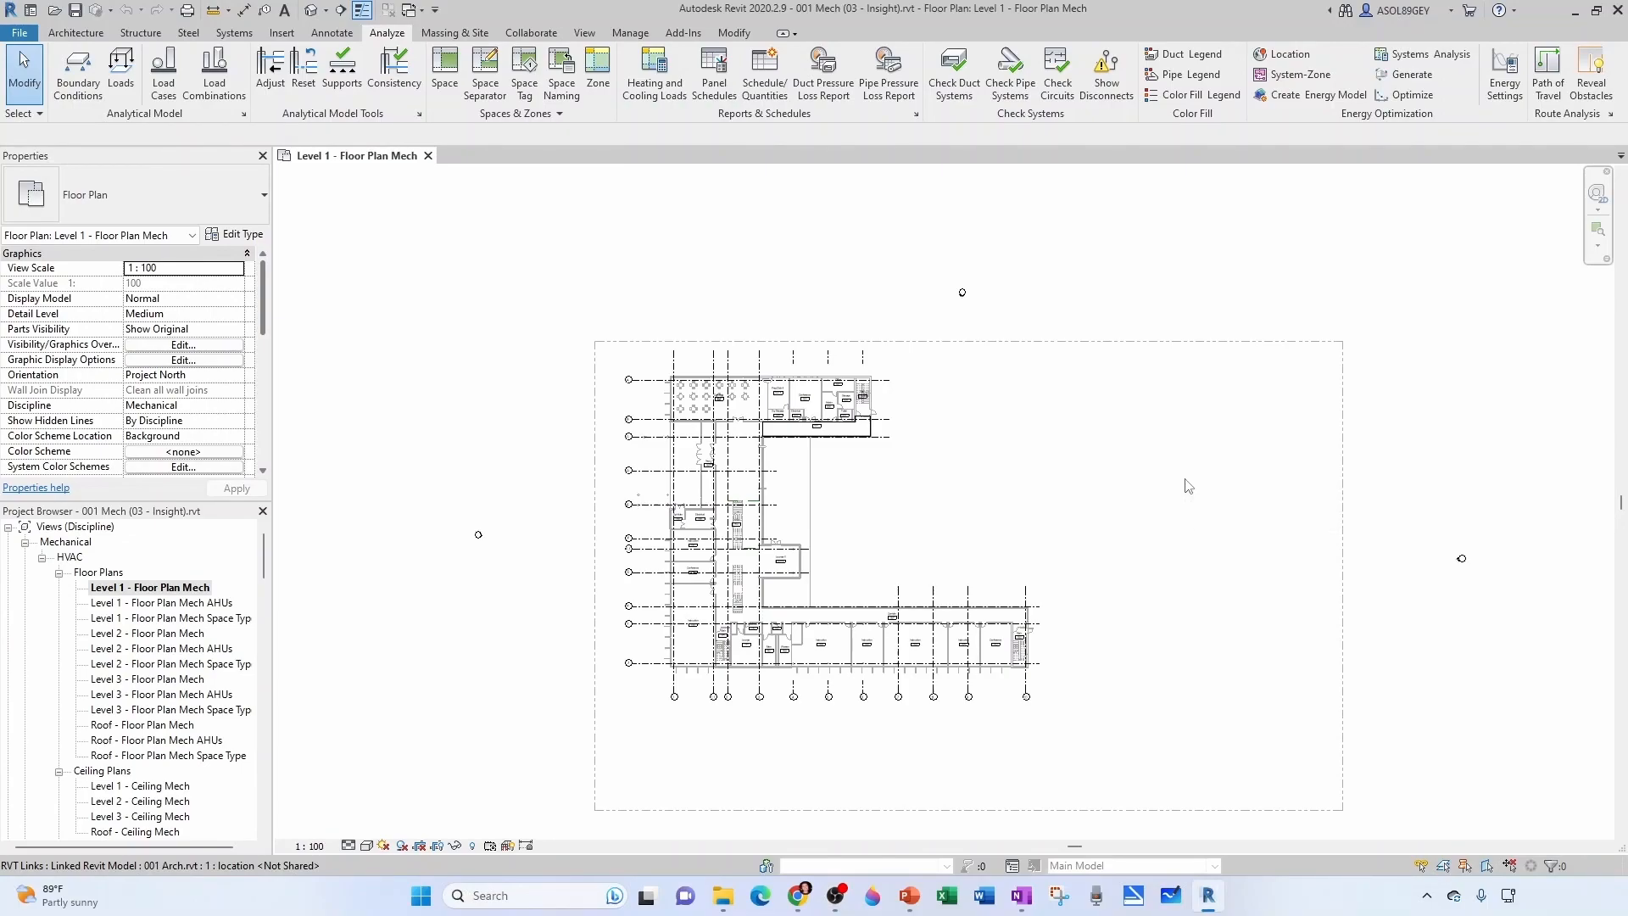
- Return to the User Interface page of Revit's Options via the File menu
{"action": "left_click", "coordinate": [17, 32]}
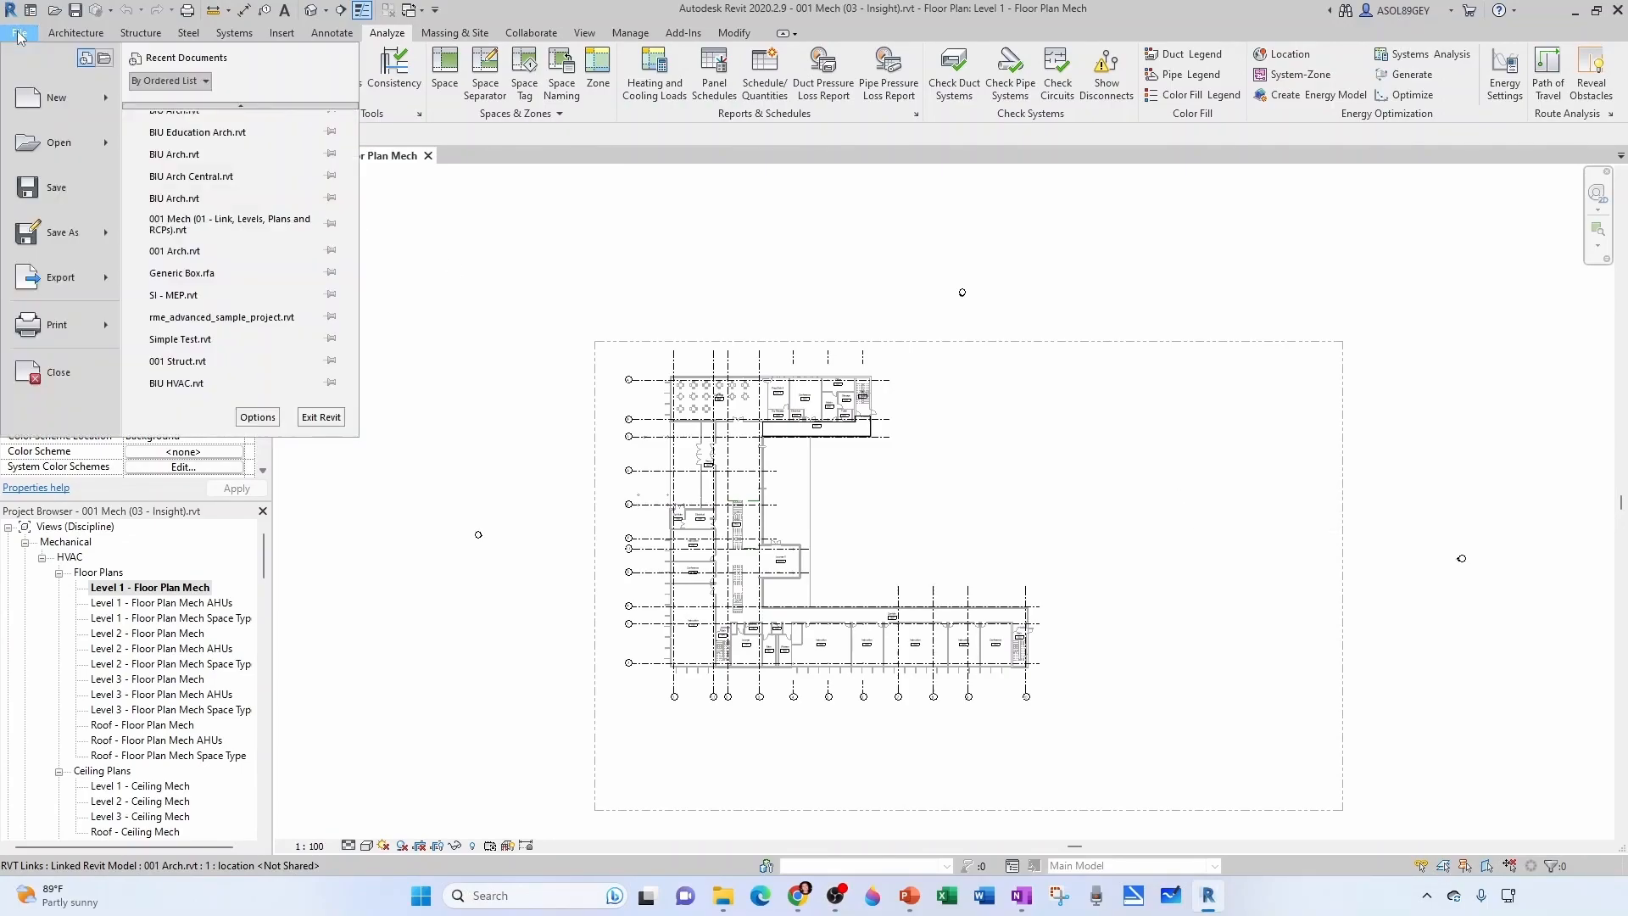
{"action": "left_click", "coordinate": [256, 419]}
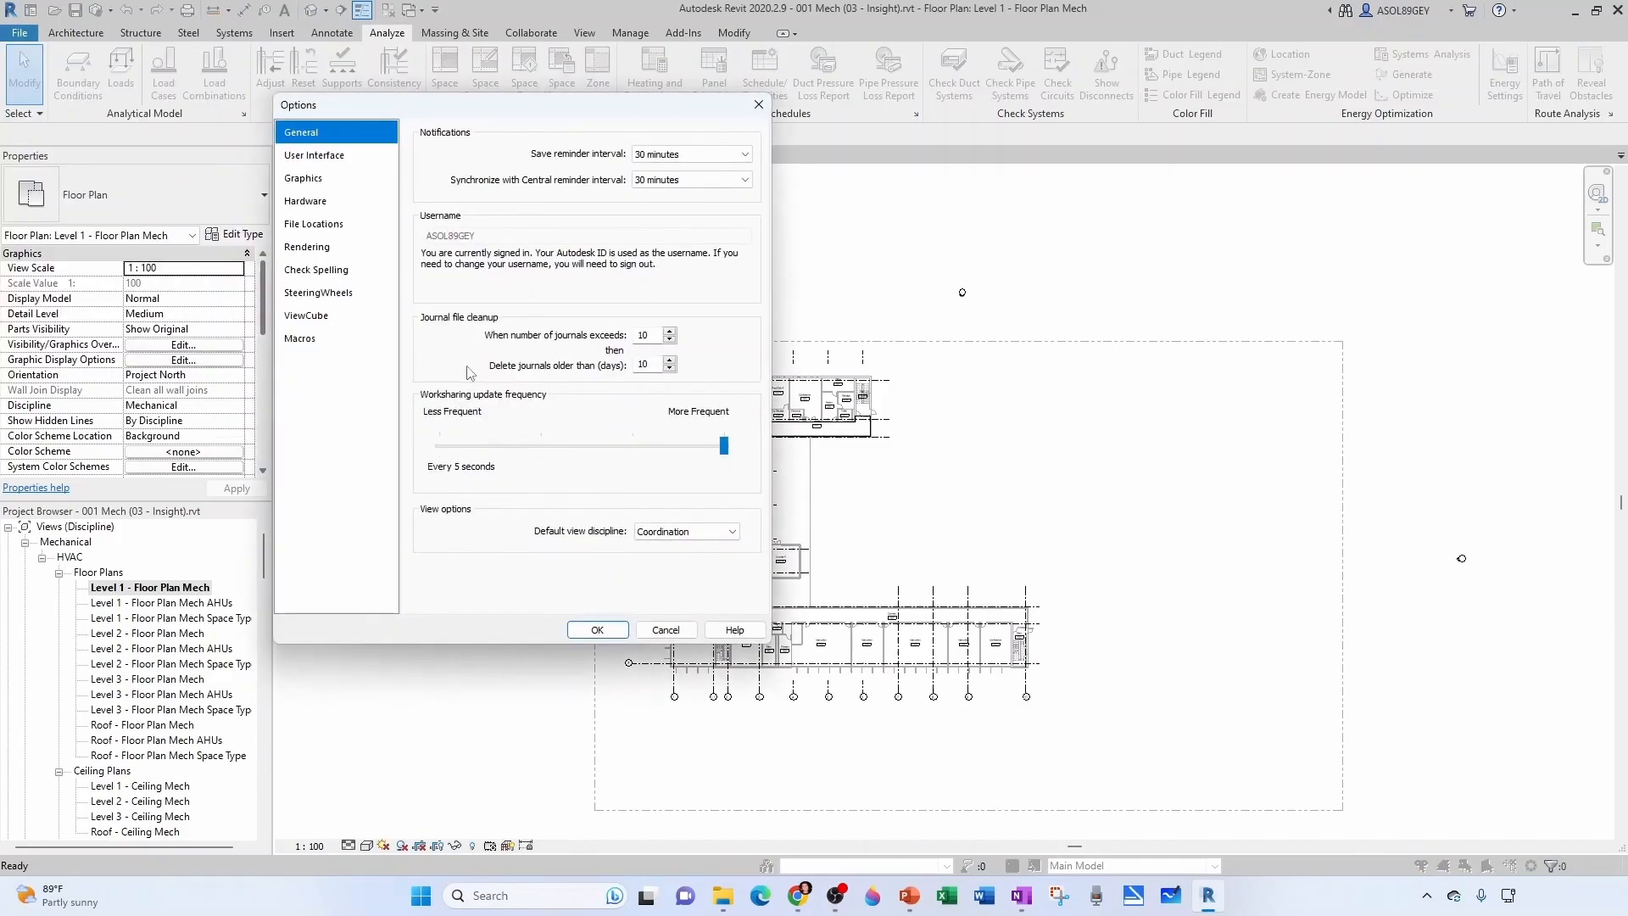
{"action": "left_click", "coordinate": [314, 154]}
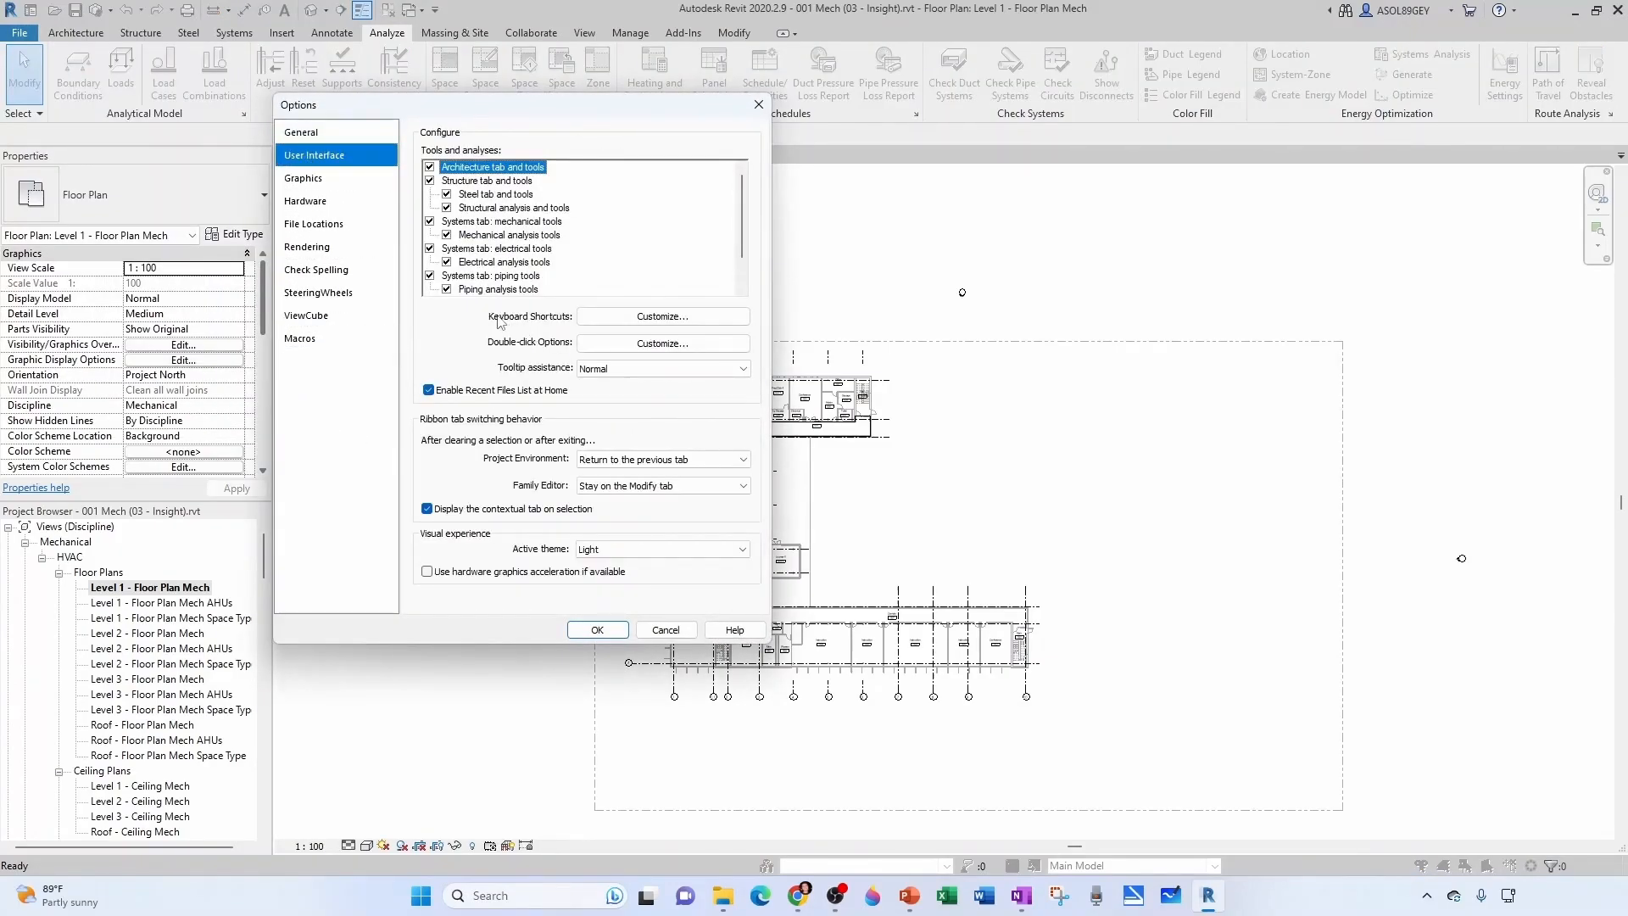
{"action": "mouse_move", "coordinate": [663, 315]}
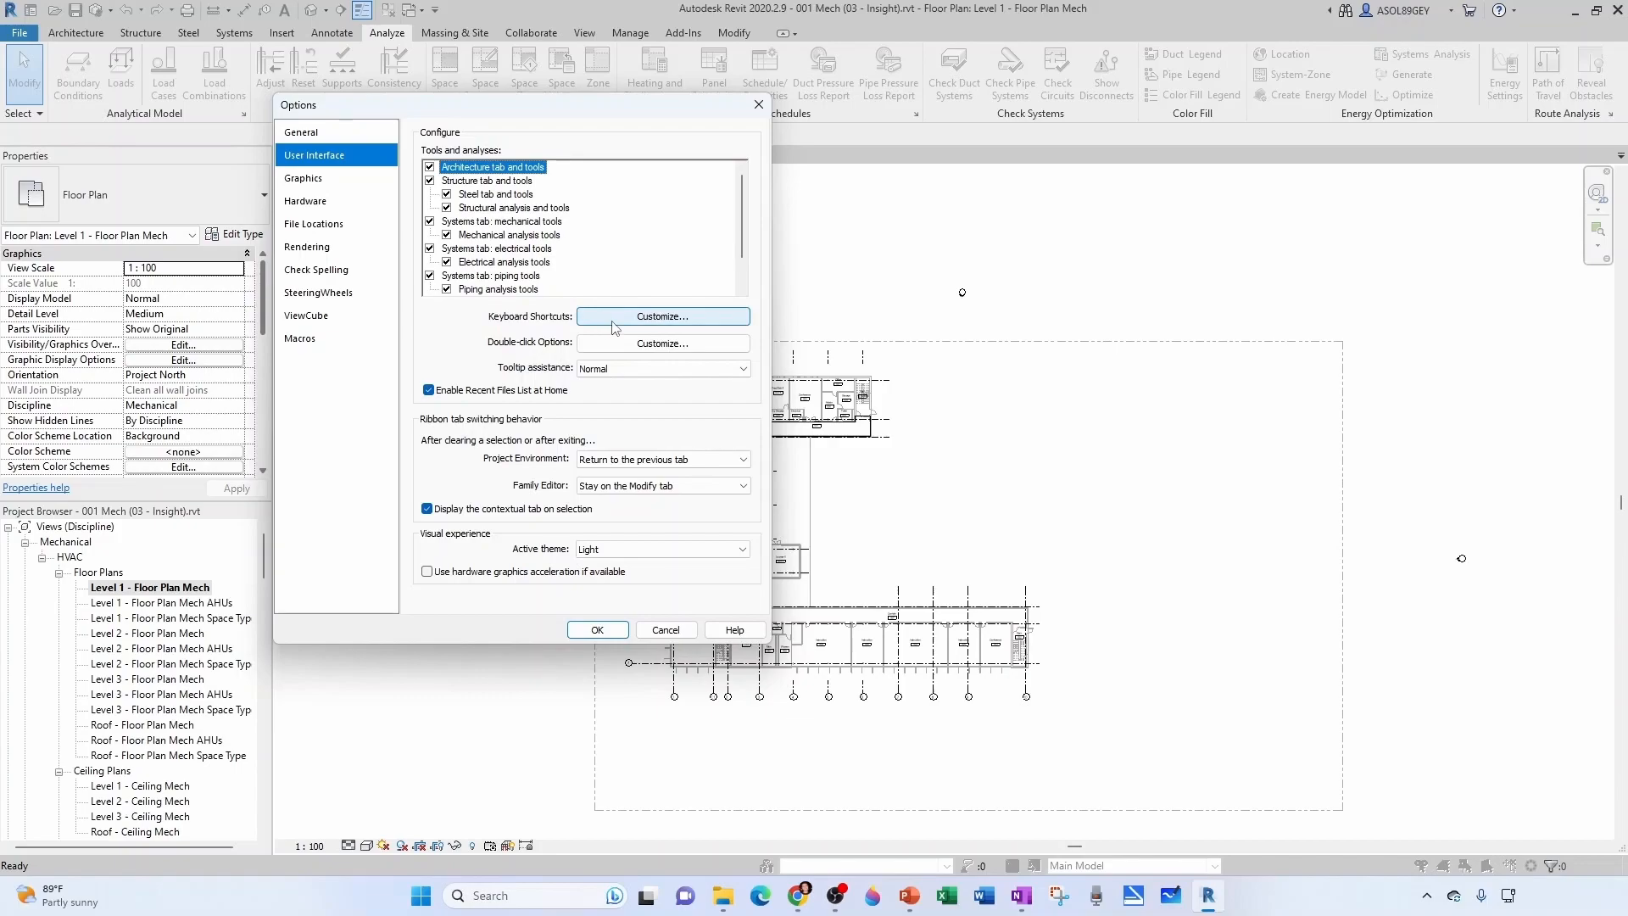
- In Keyboard Shortcuts, filter commands to the Analyze tab and select an energy command
{"action": "left_click", "coordinate": [662, 315]}
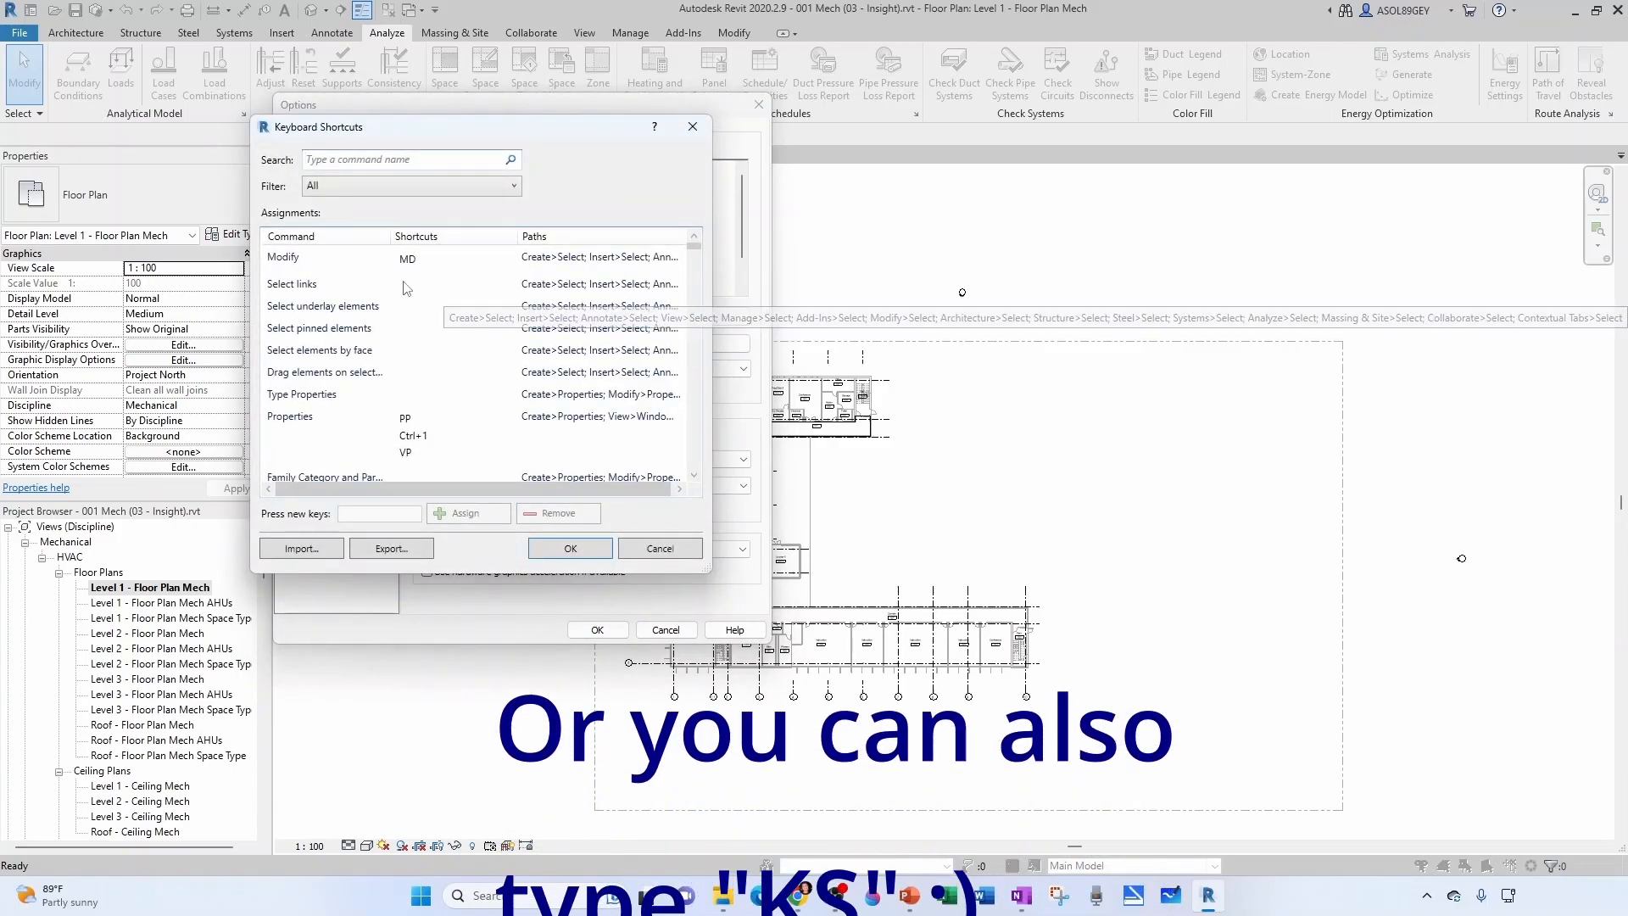
{"action": "scroll", "scroll_direction": "down", "scroll_amount": 3}
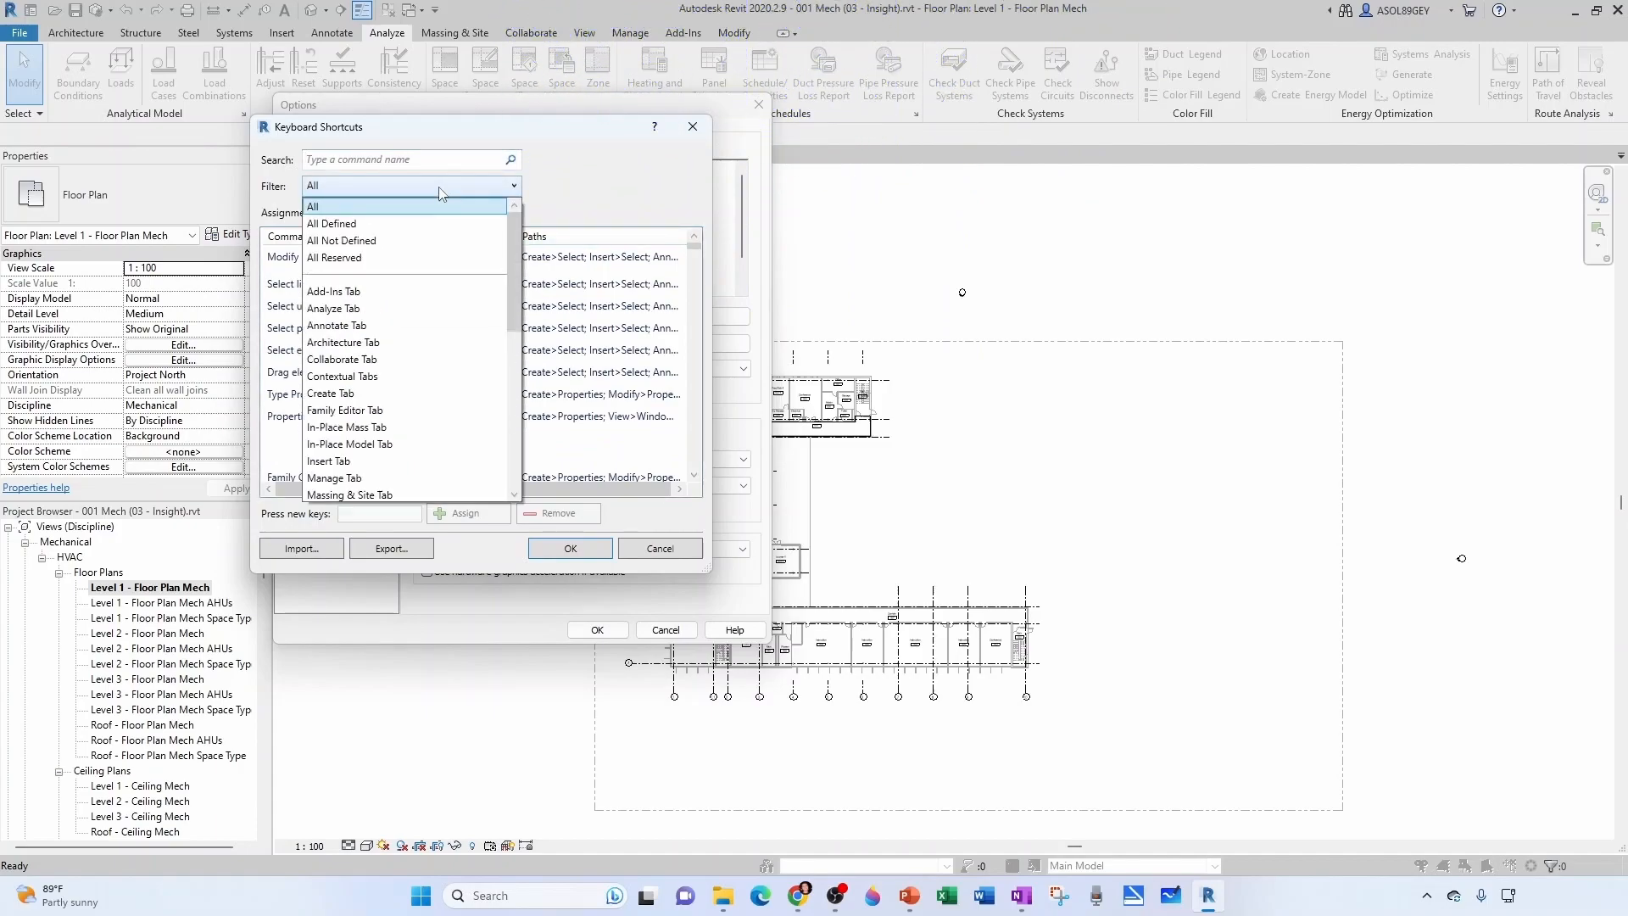
{"action": "left_click", "coordinate": [334, 308]}
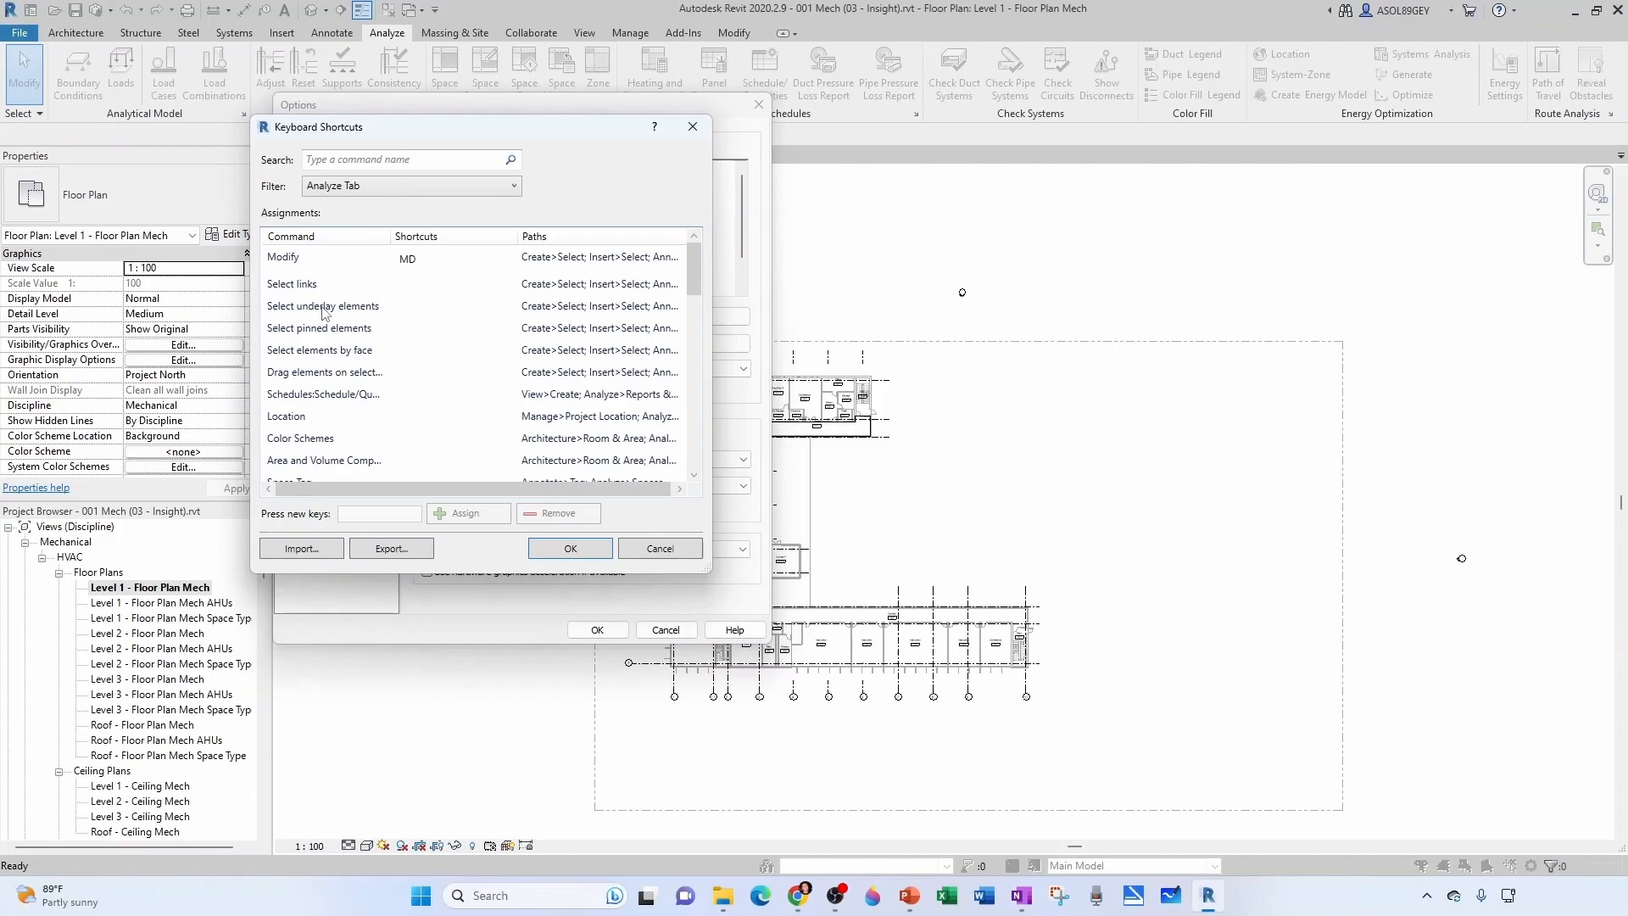
{"action": "mouse_move", "coordinate": [395, 417]}
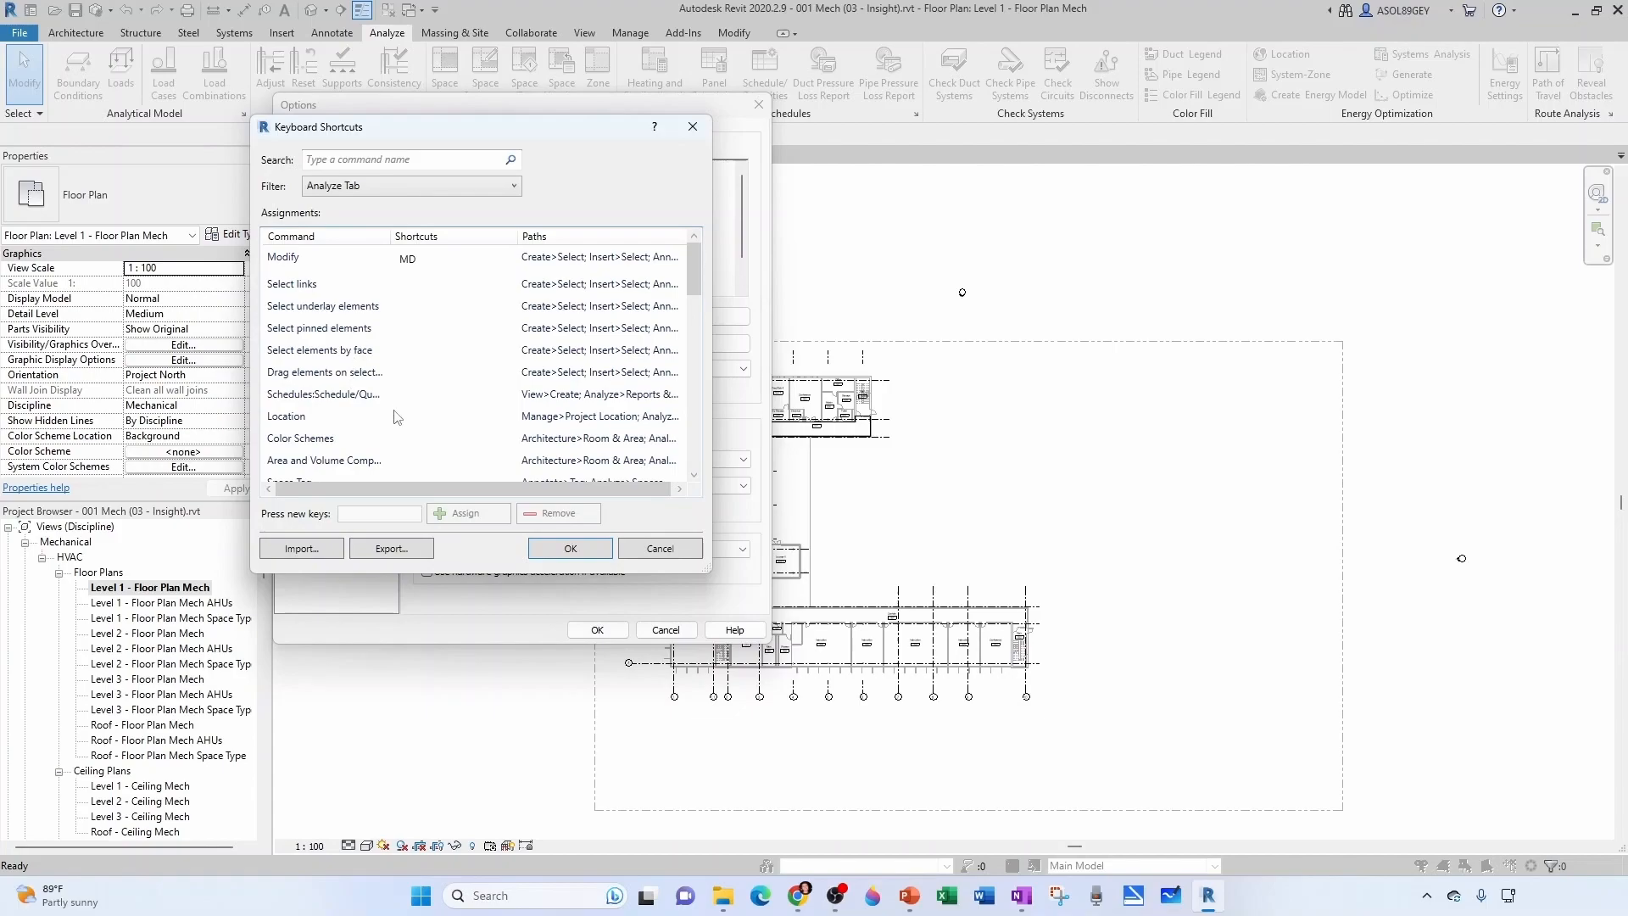
{"action": "left_click", "coordinate": [312, 417]}
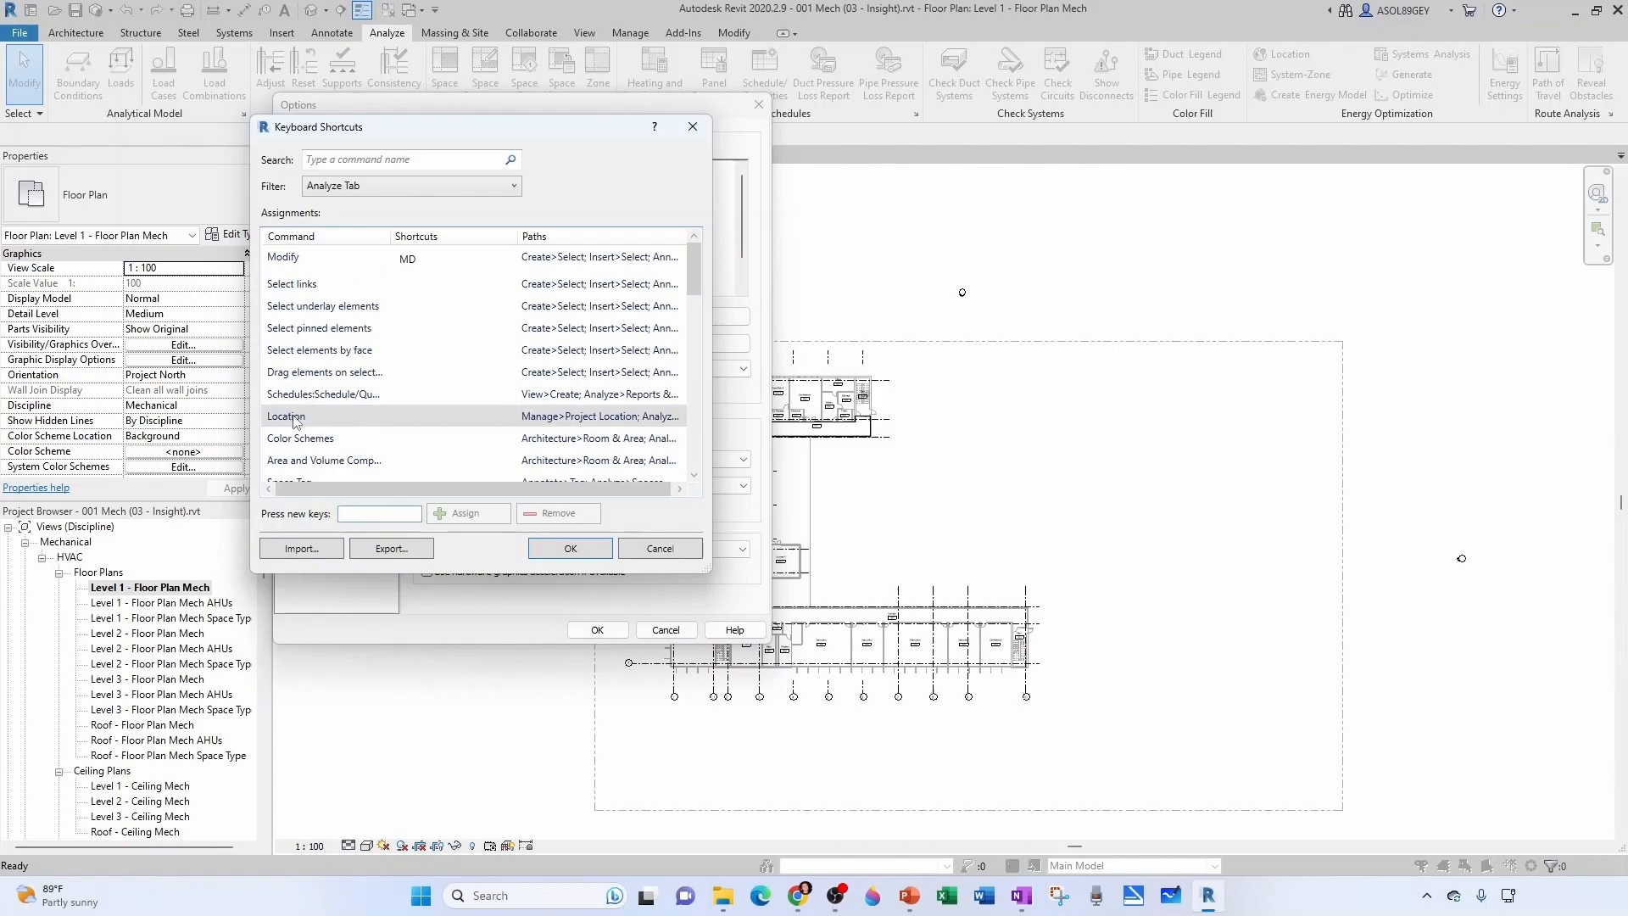
{"action": "mouse_move", "coordinate": [344, 404]}
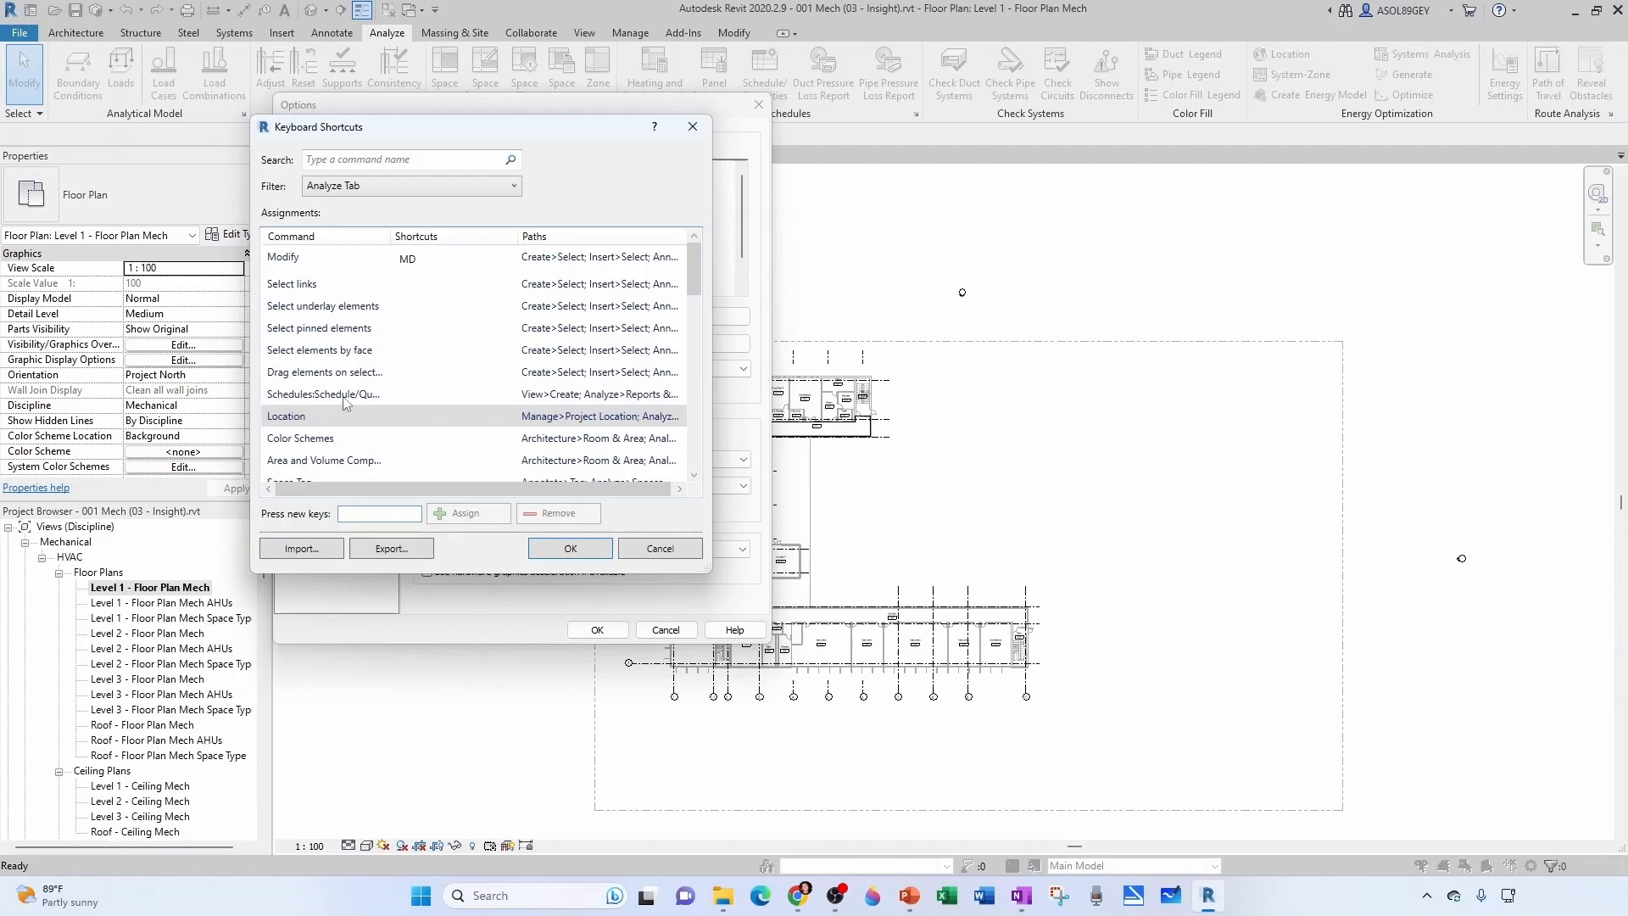
{"action": "mouse_move", "coordinate": [353, 371]}
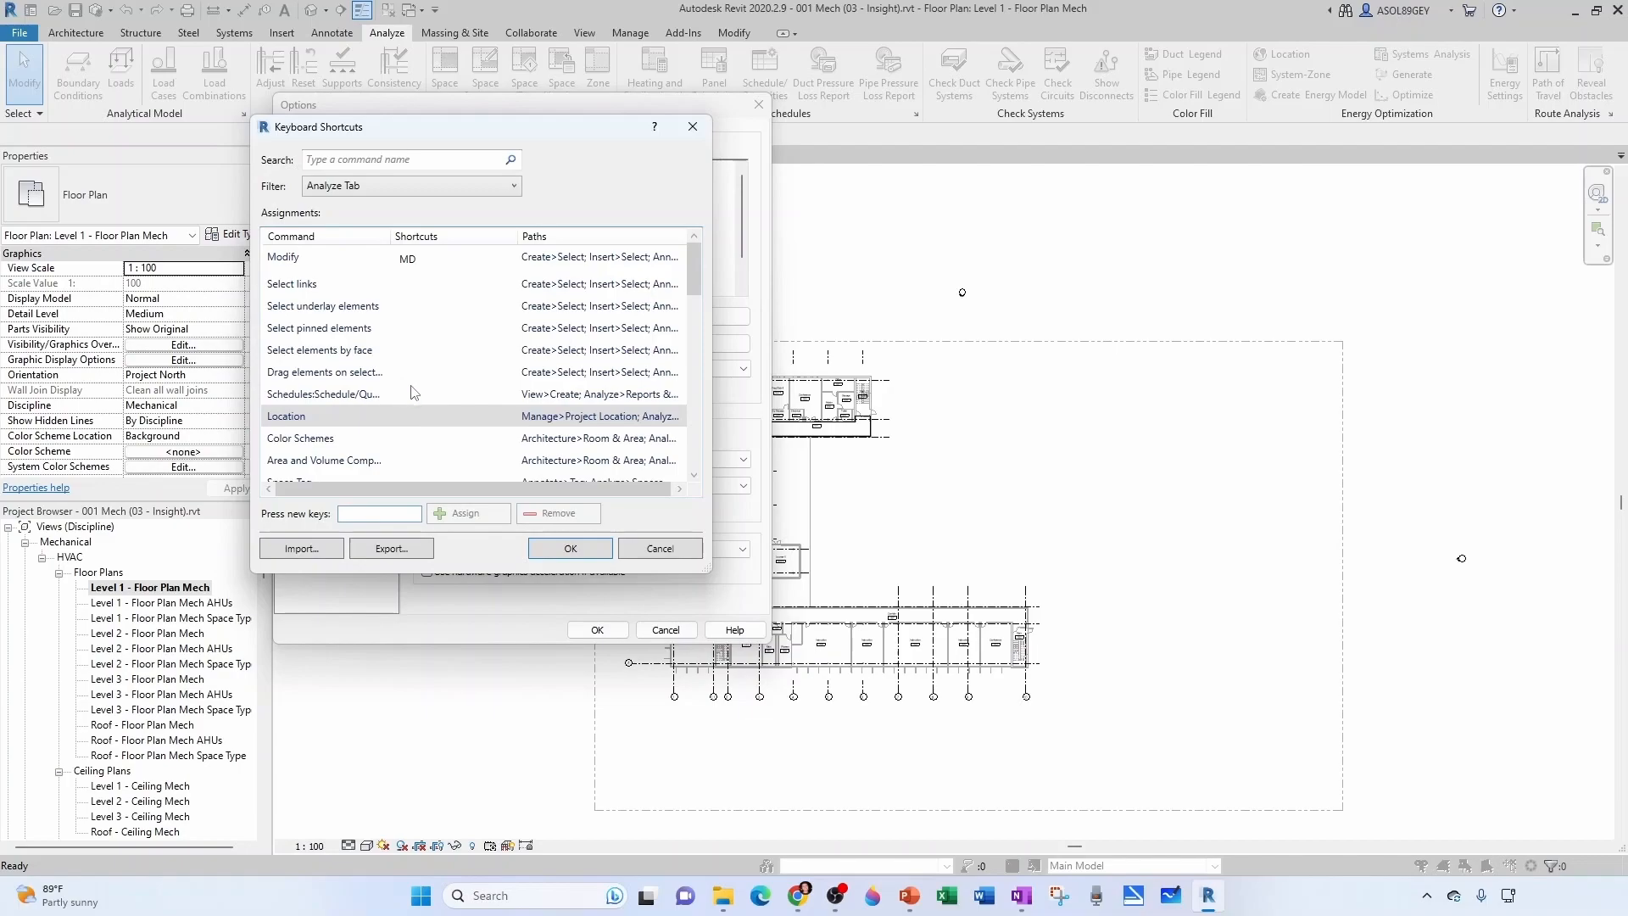
{"action": "mouse_move", "coordinate": [298, 426]}
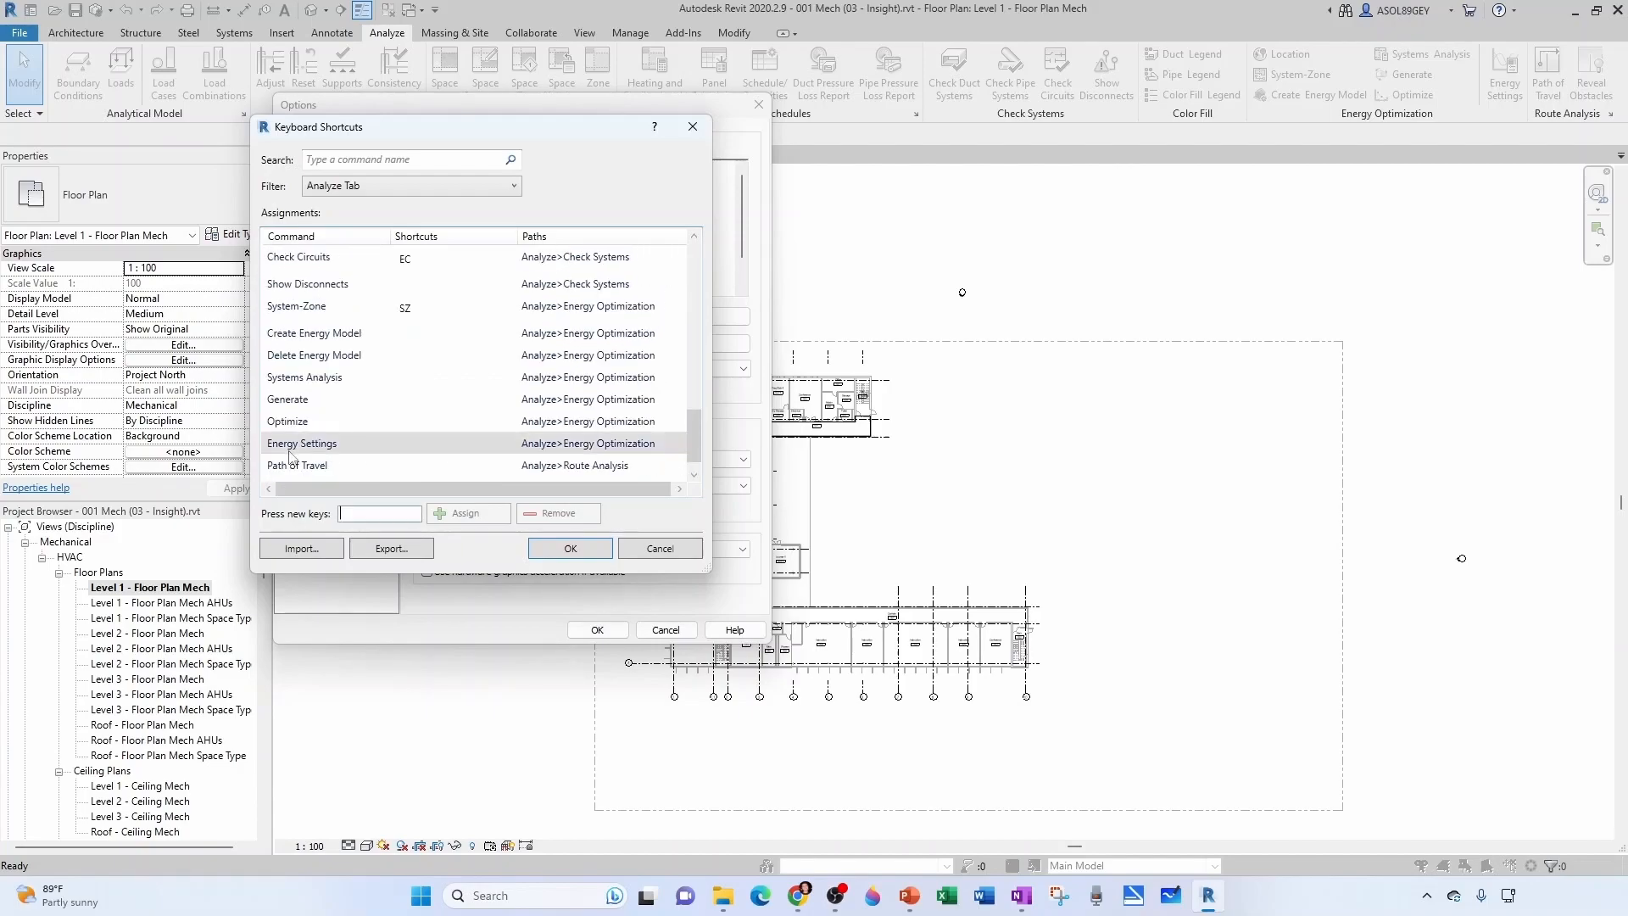
- Assign shortcut 2 to Energy Settings, 3 to Create Energy Model and 4 to Generate
{"action": "type", "text": "2"}
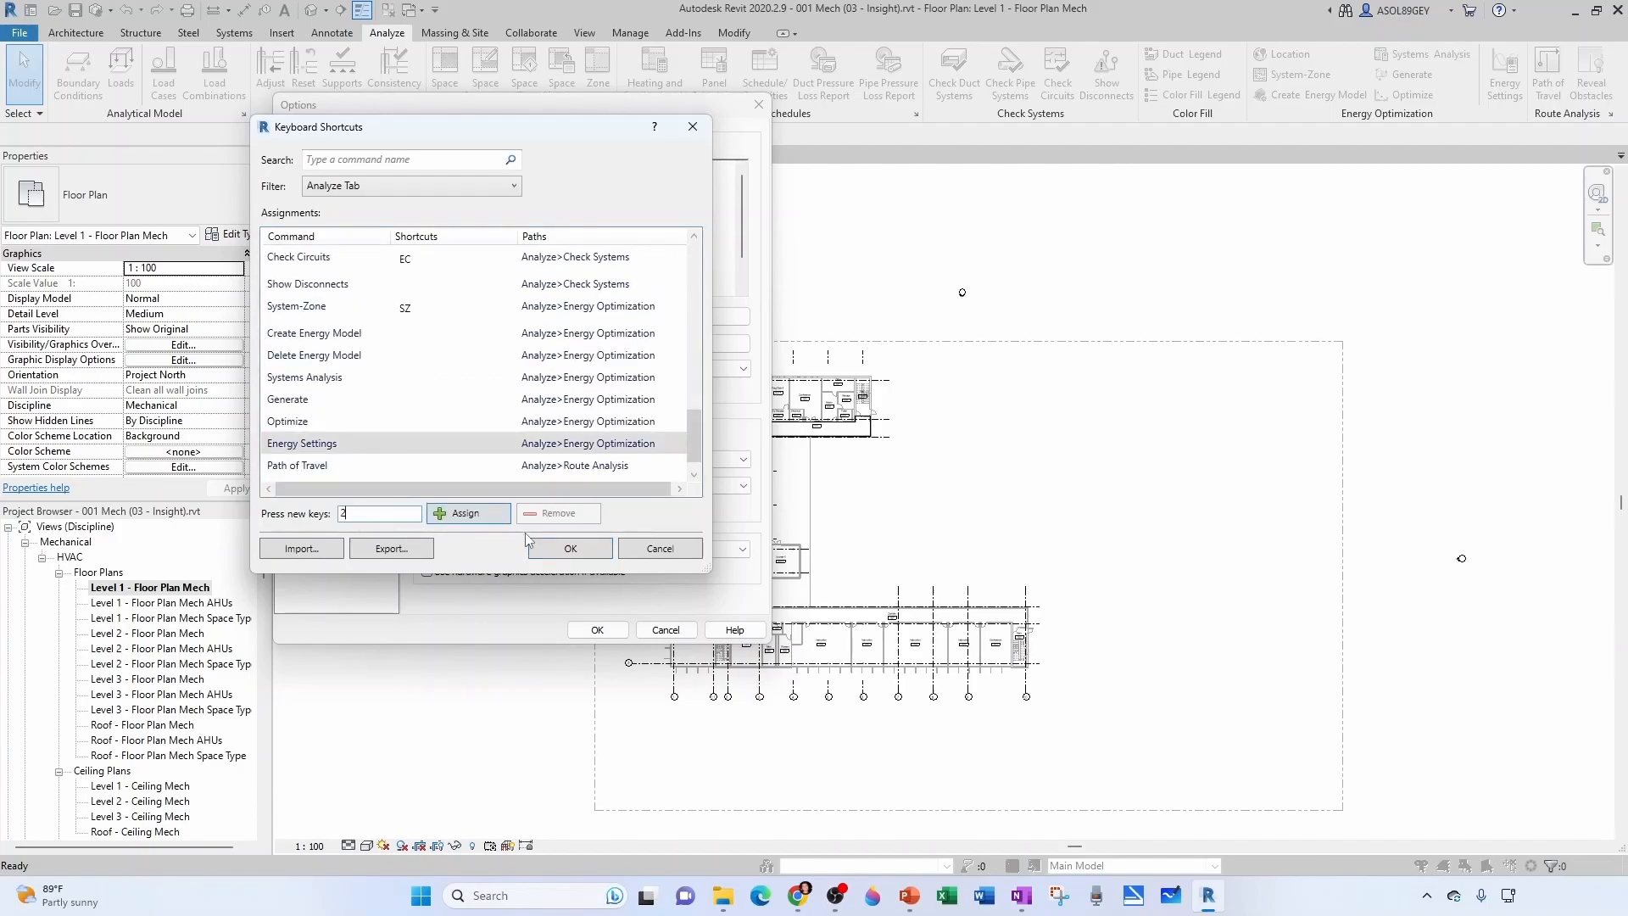
{"action": "left_click", "coordinate": [468, 512]}
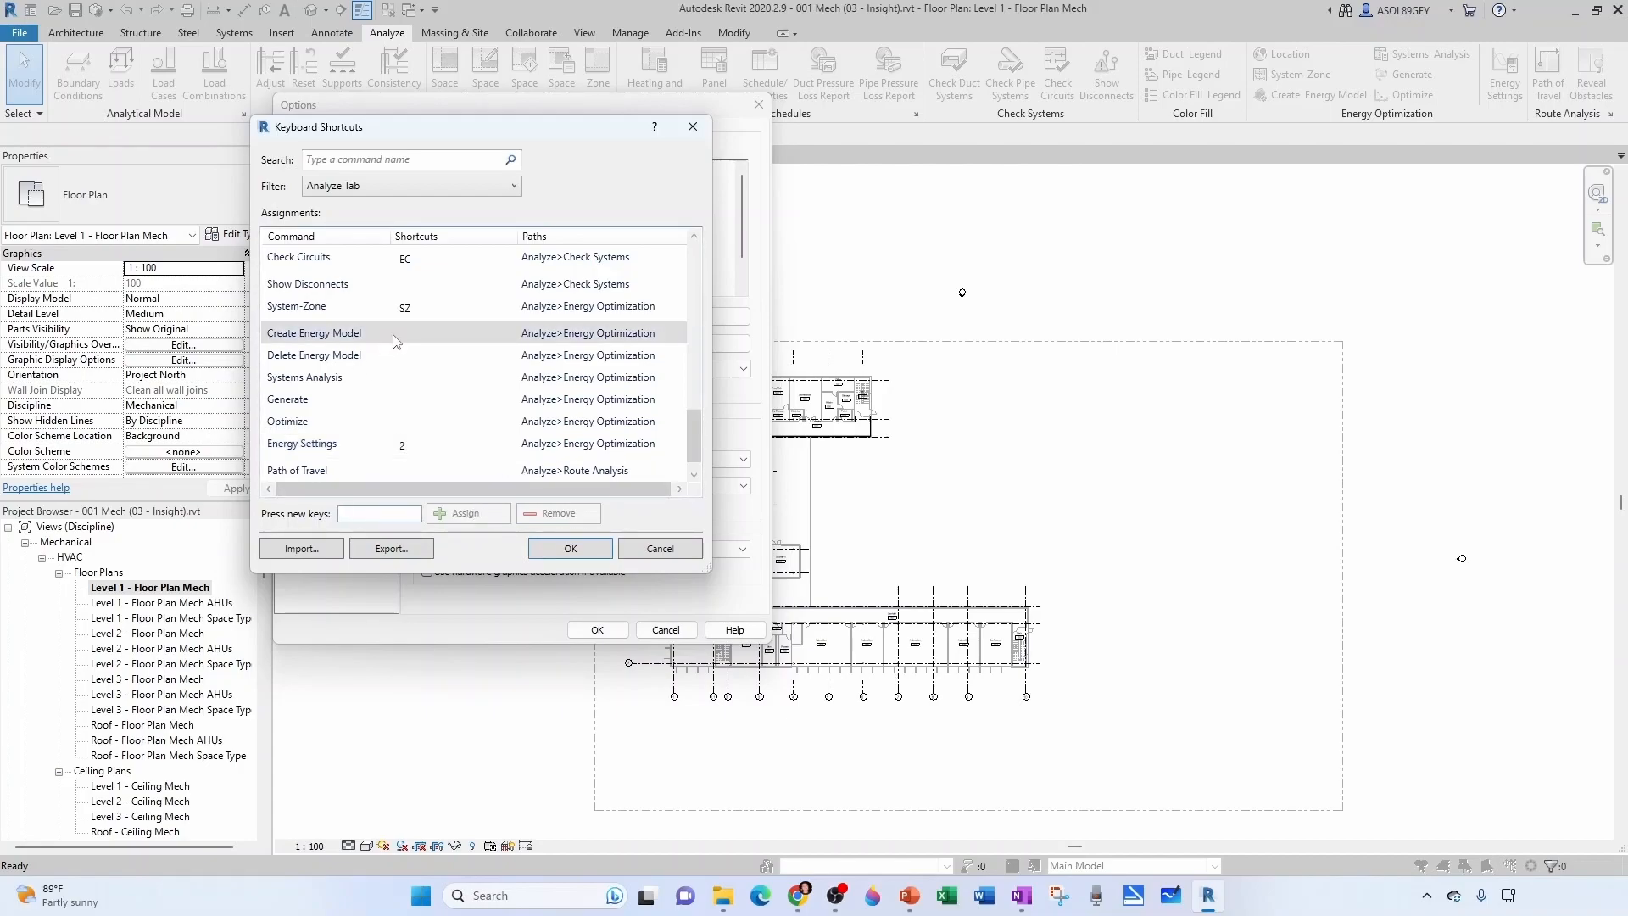
{"action": "type", "text": "3"}
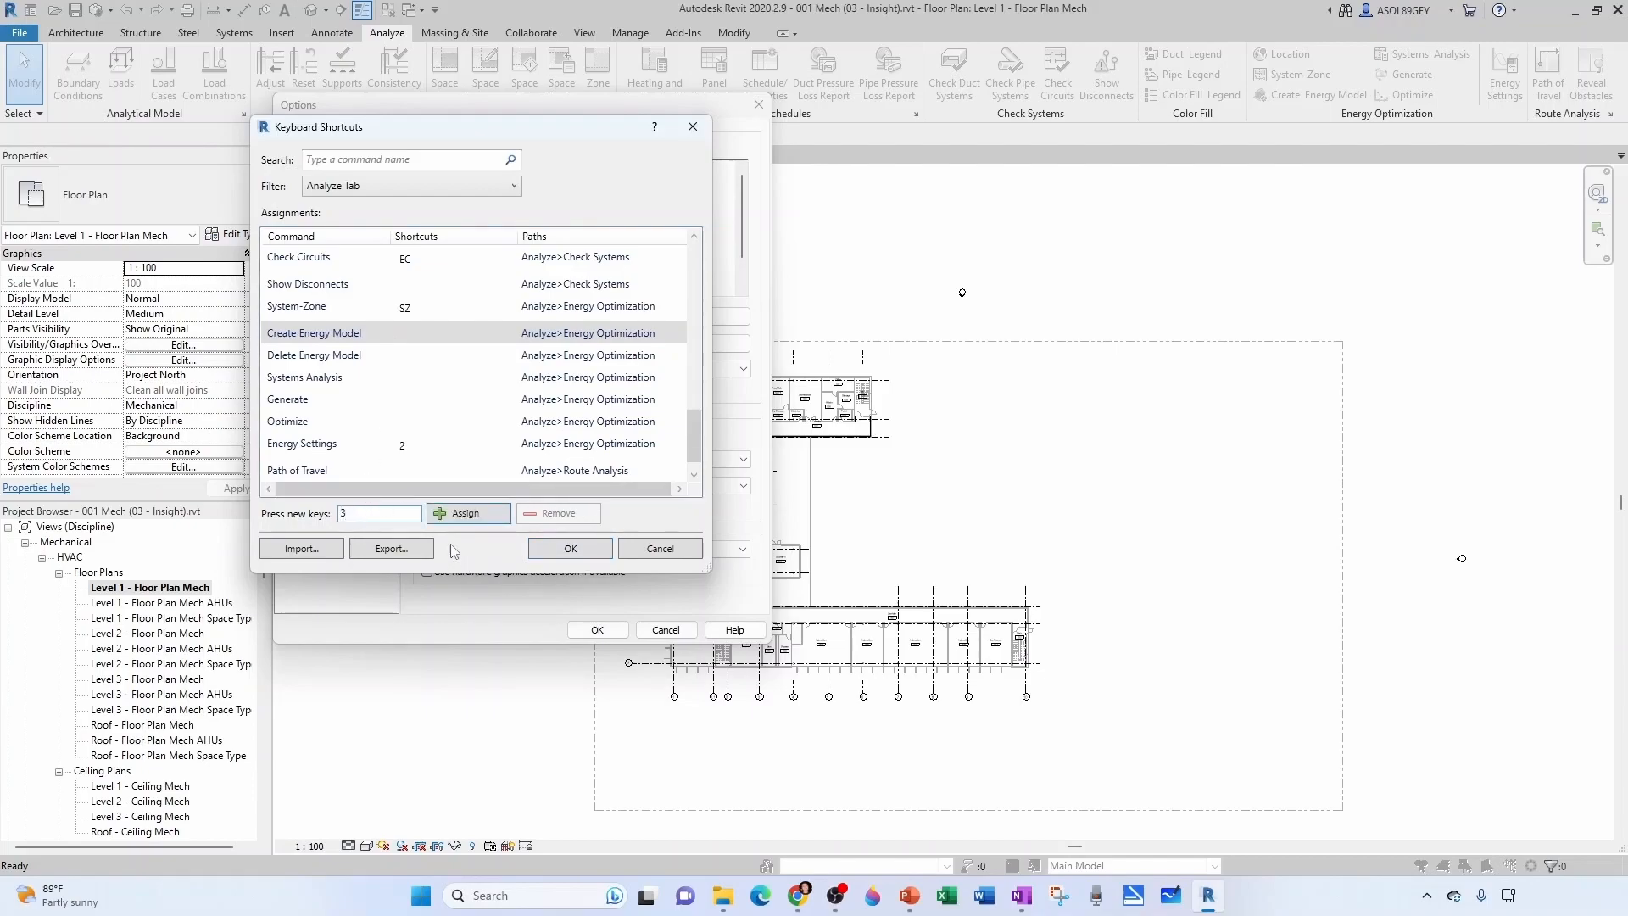
{"action": "left_click", "coordinate": [468, 512]}
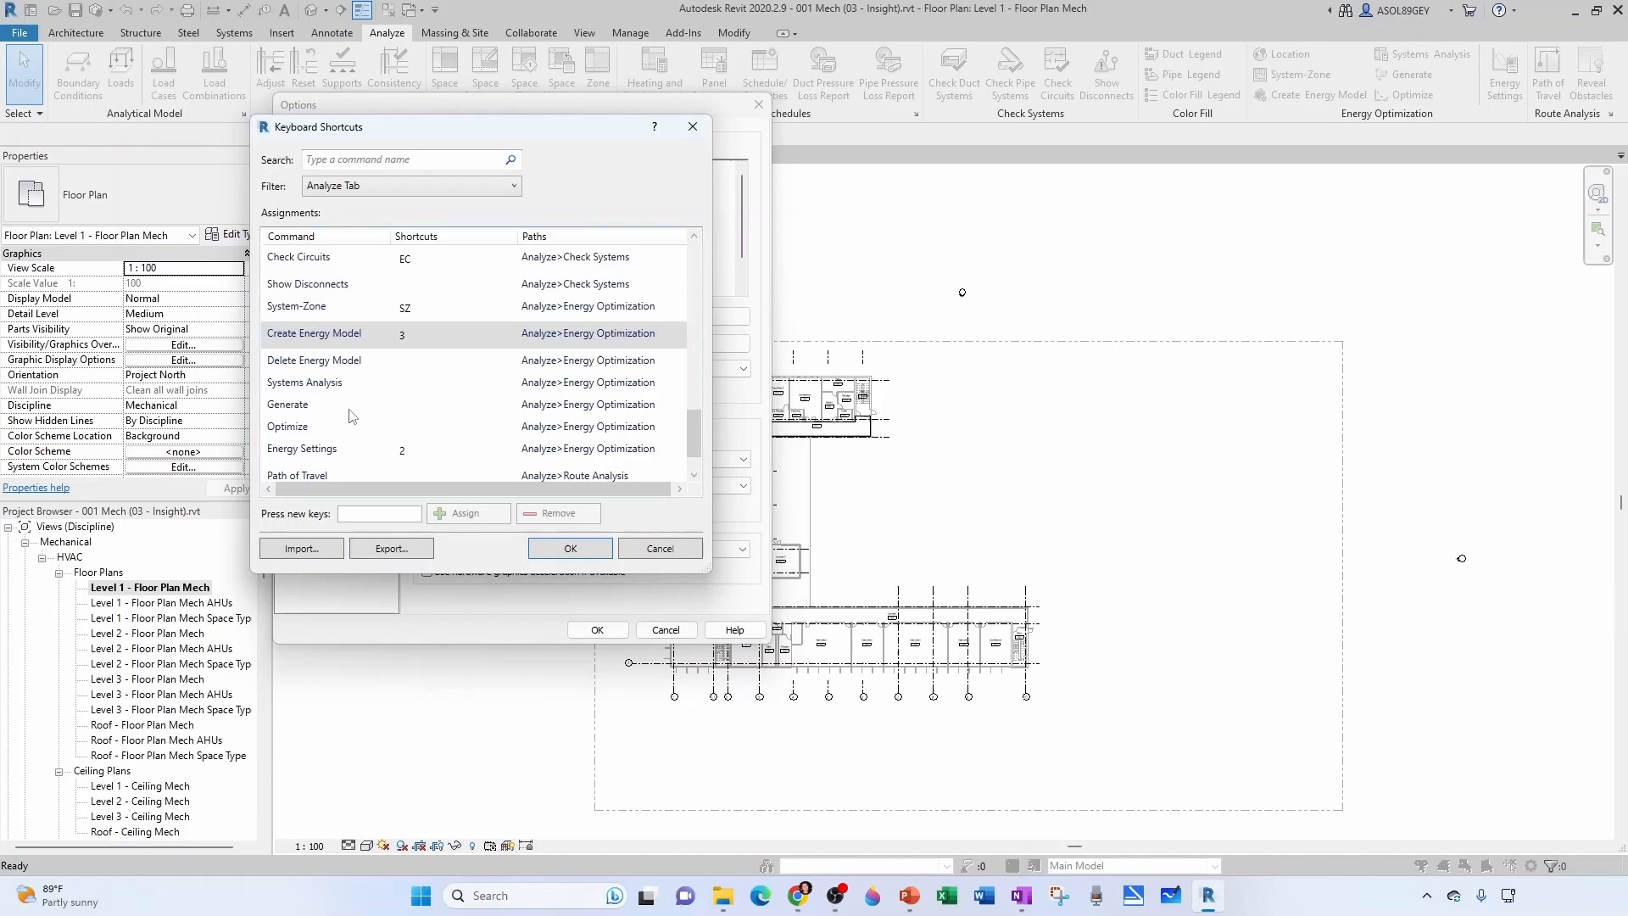
{"action": "left_click", "coordinate": [332, 403]}
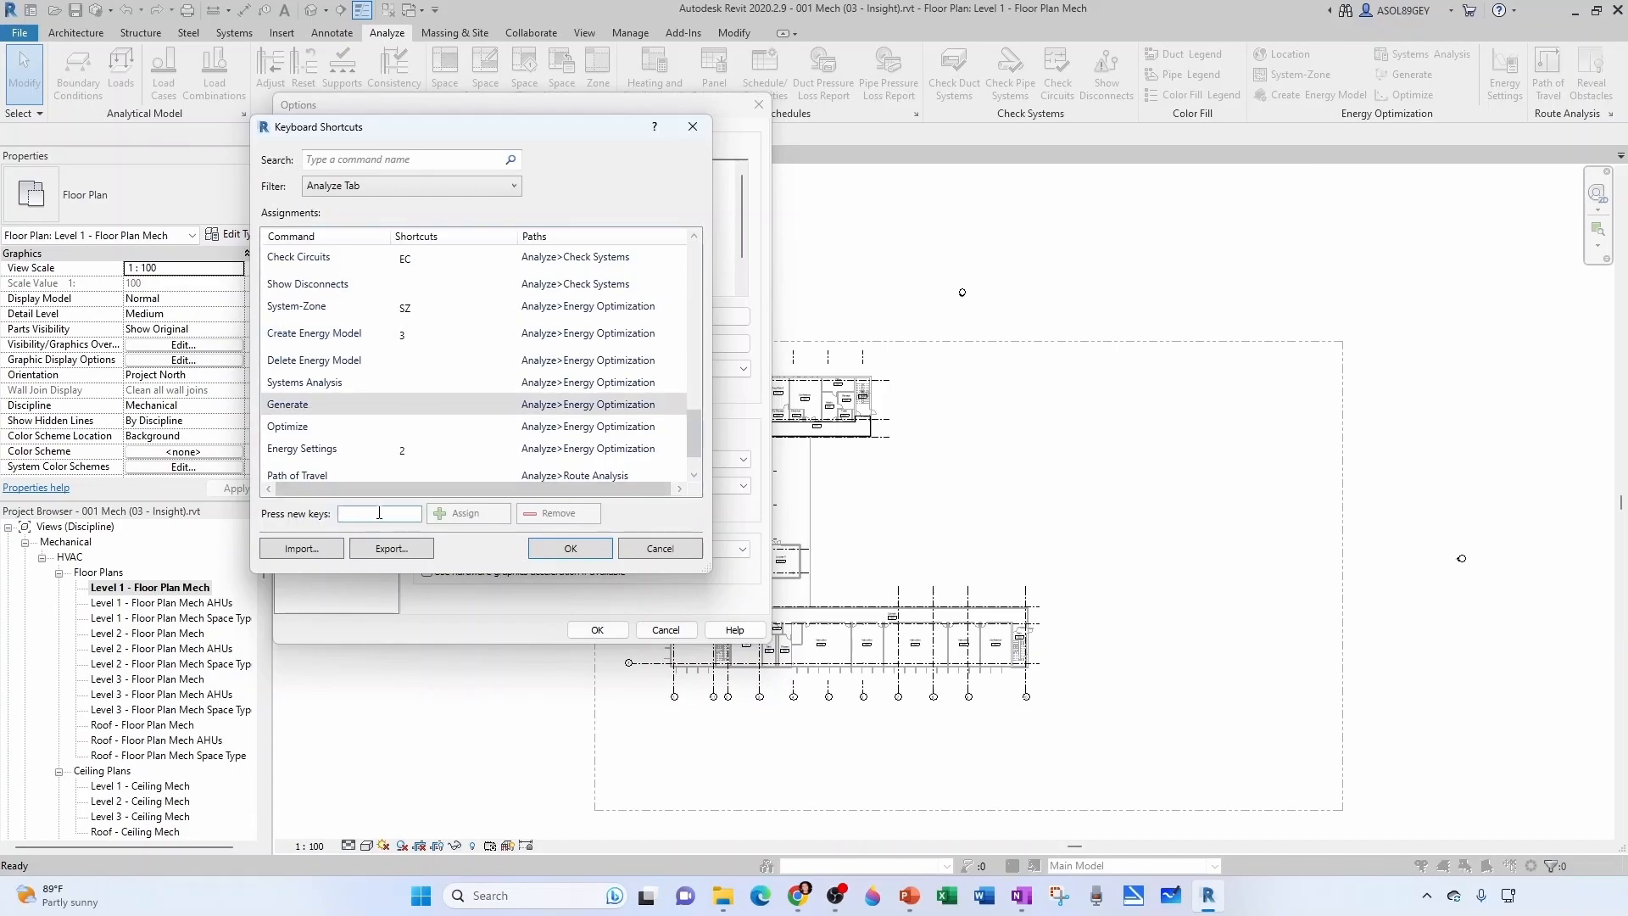
{"action": "type", "text": "4"}
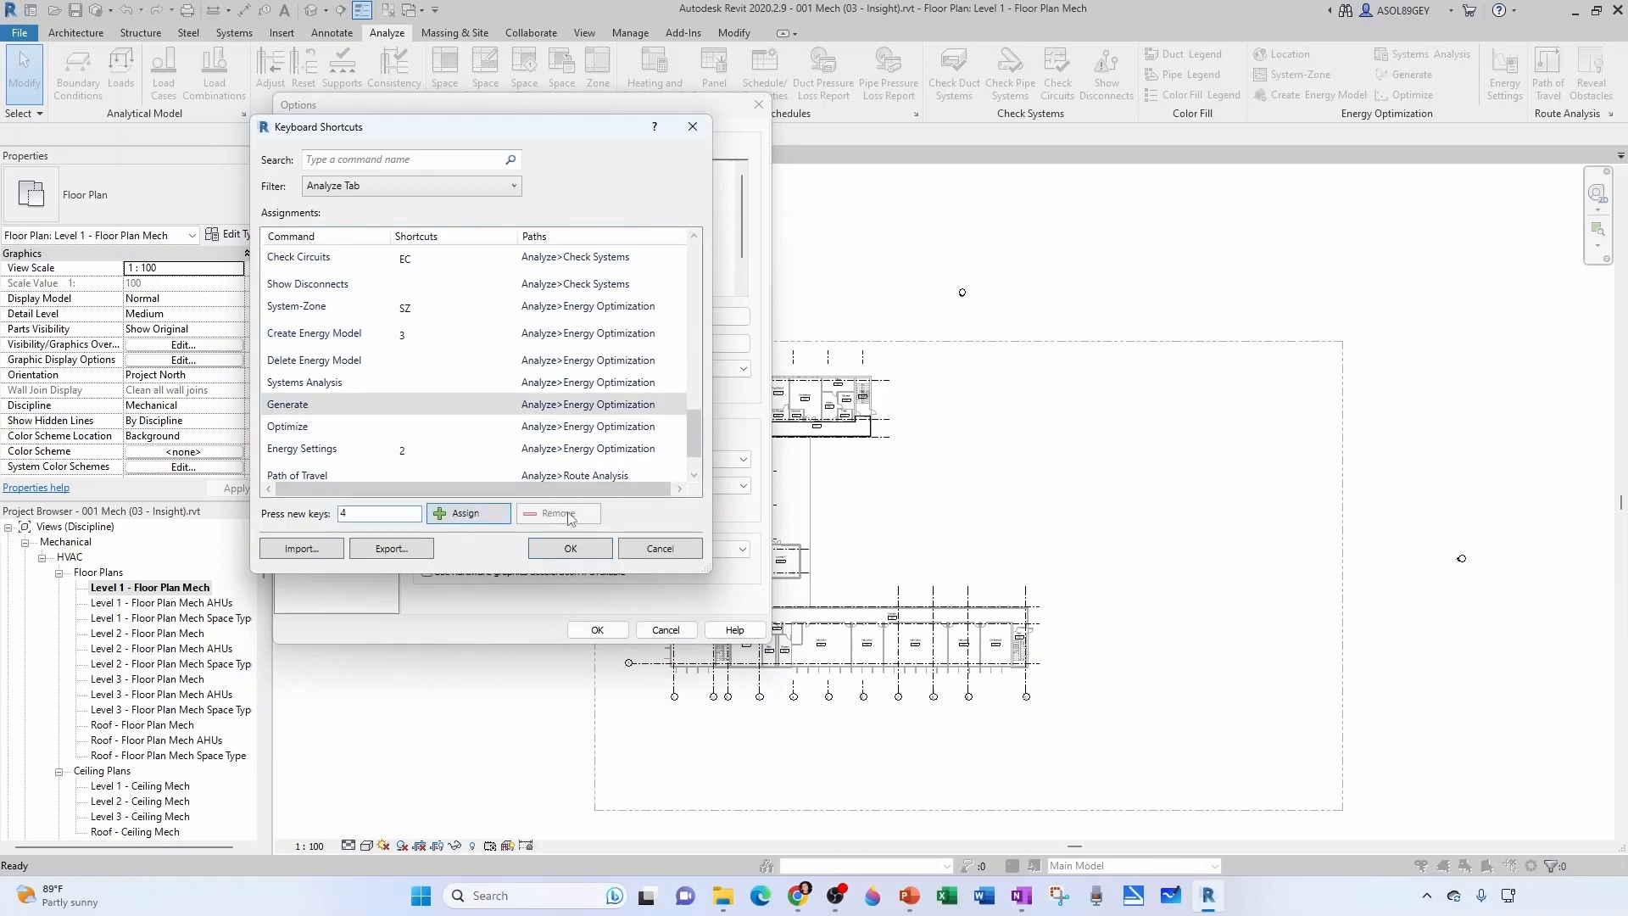
{"action": "left_click", "coordinate": [468, 512]}
{"action": "type", "text": "5"}
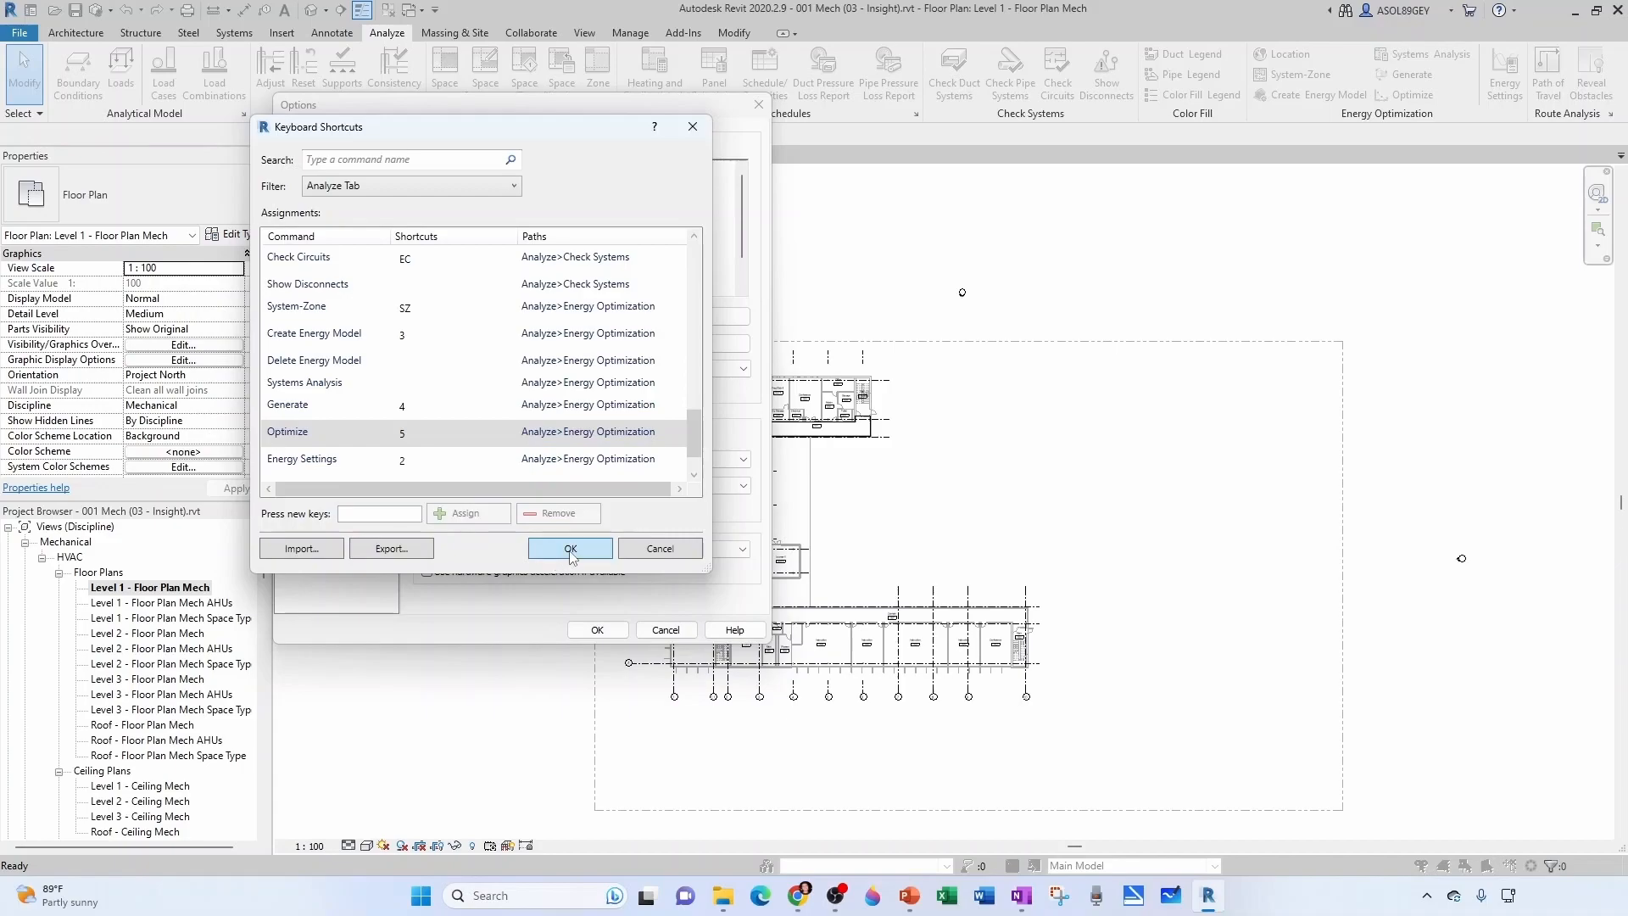
{"action": "left_click", "coordinate": [569, 547]}
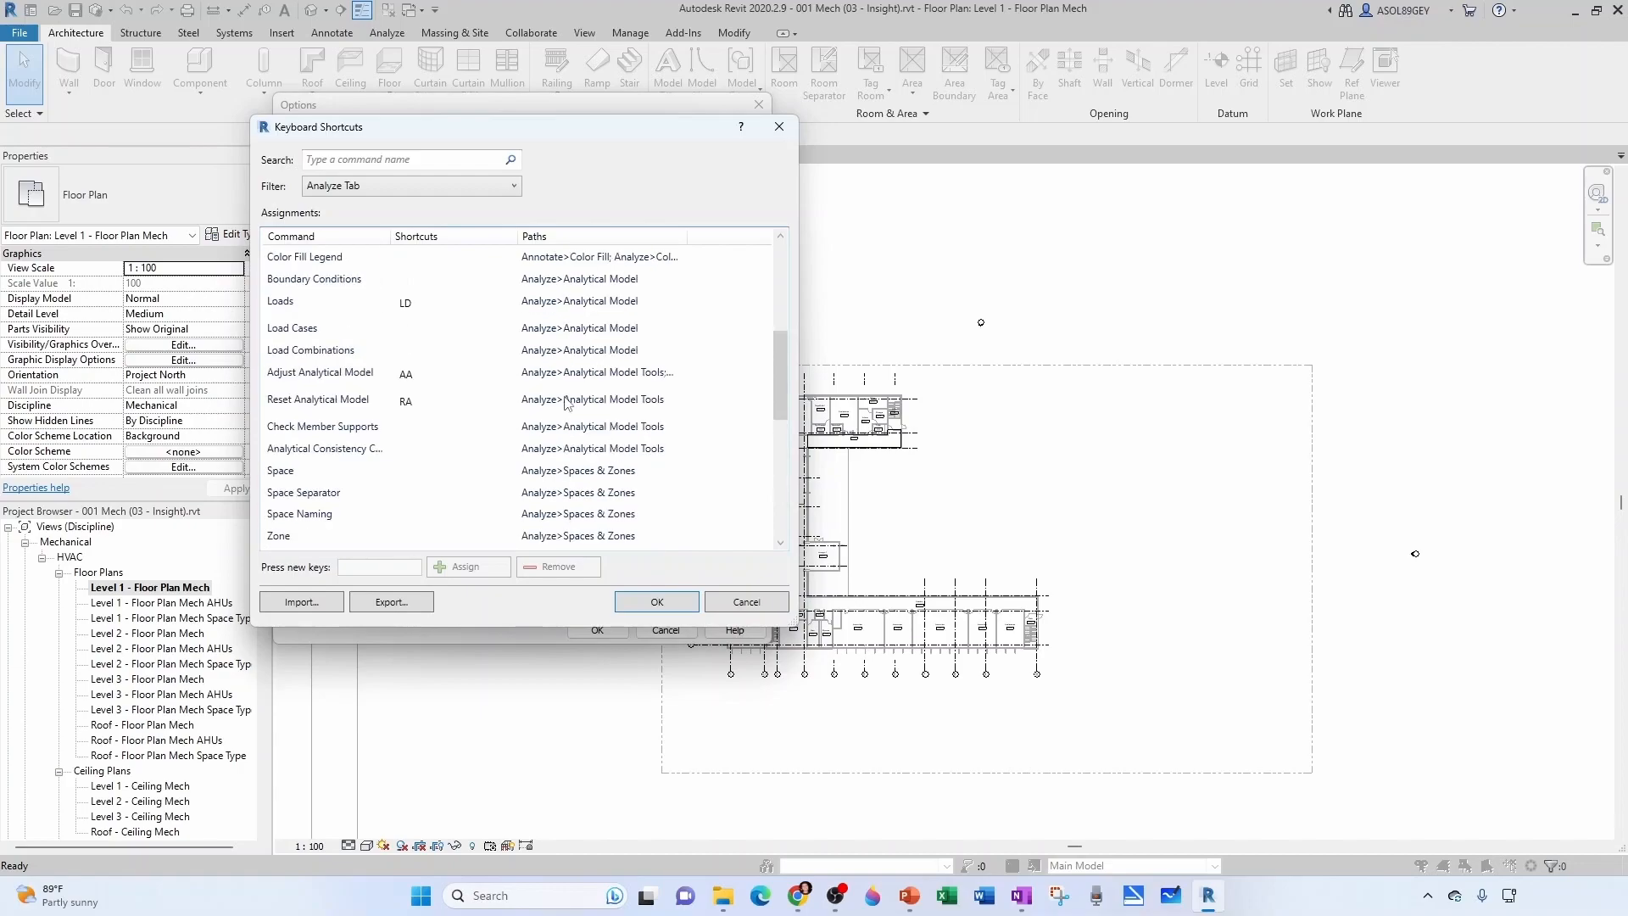
{"action": "scroll", "scroll_direction": "up", "scroll_amount": 3}
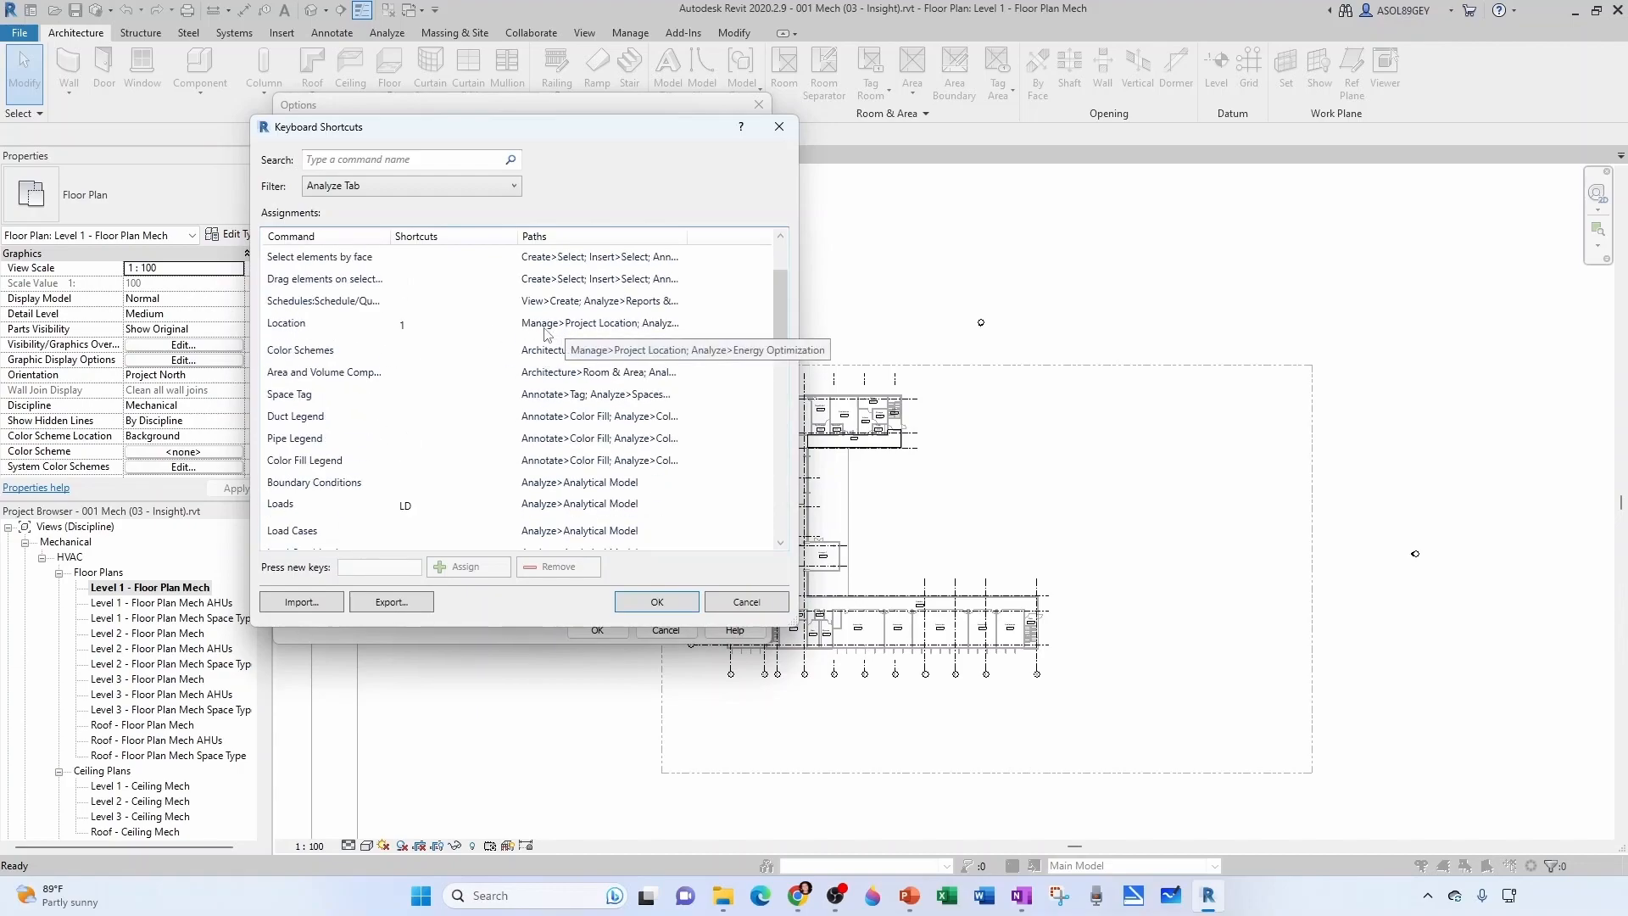
{"action": "mouse_move", "coordinate": [597, 334]}
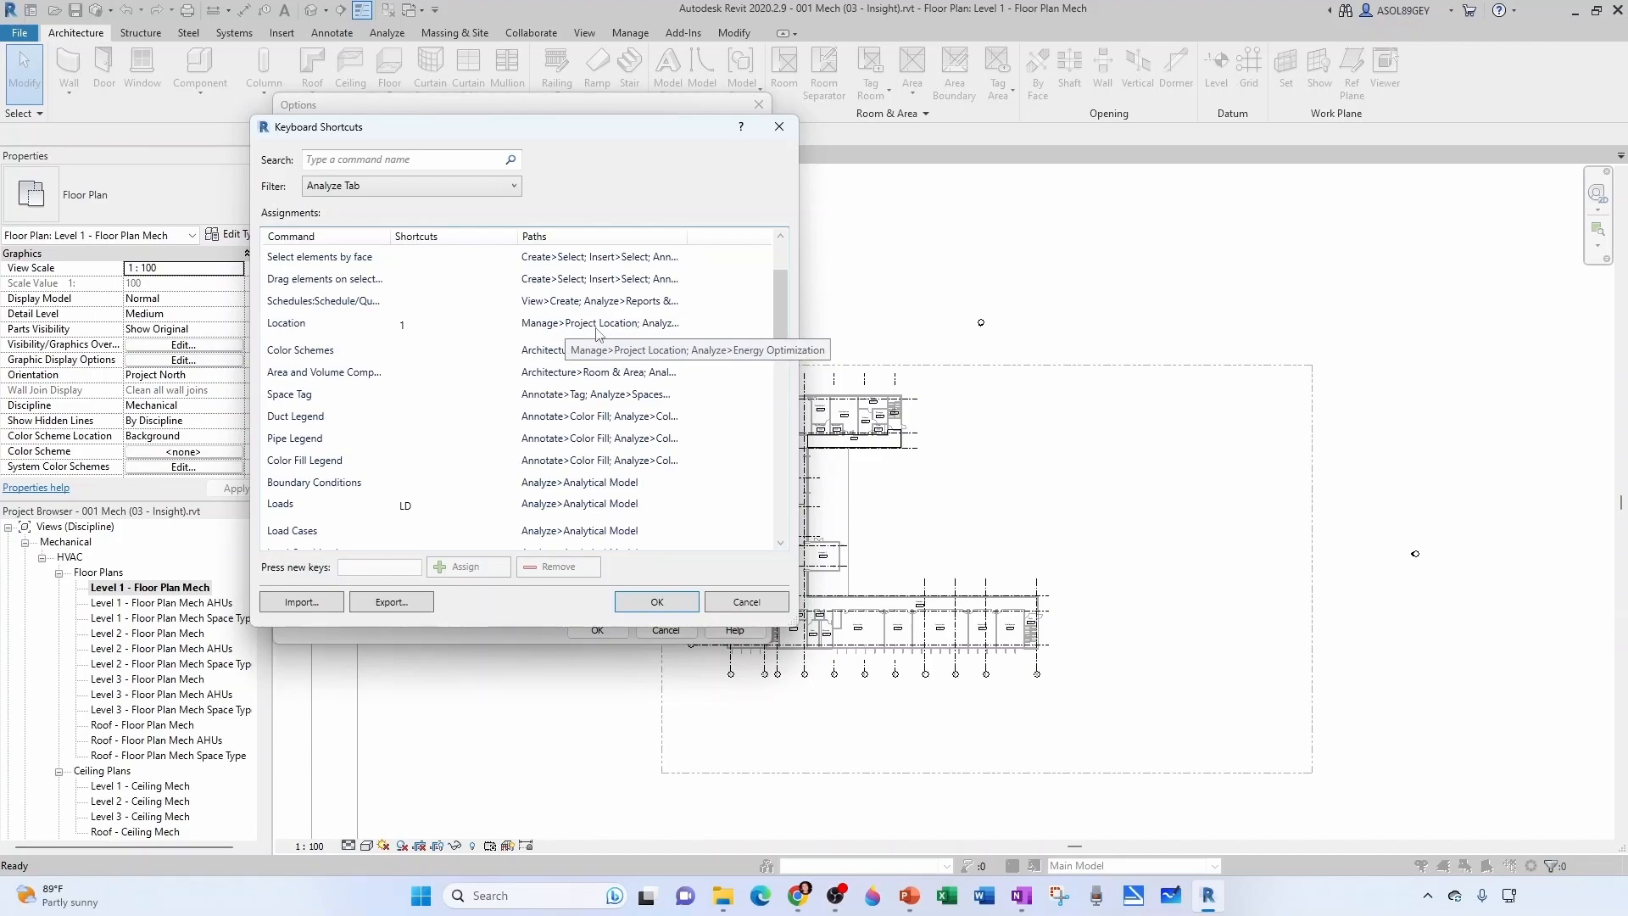
{"action": "mouse_move", "coordinate": [685, 311]}
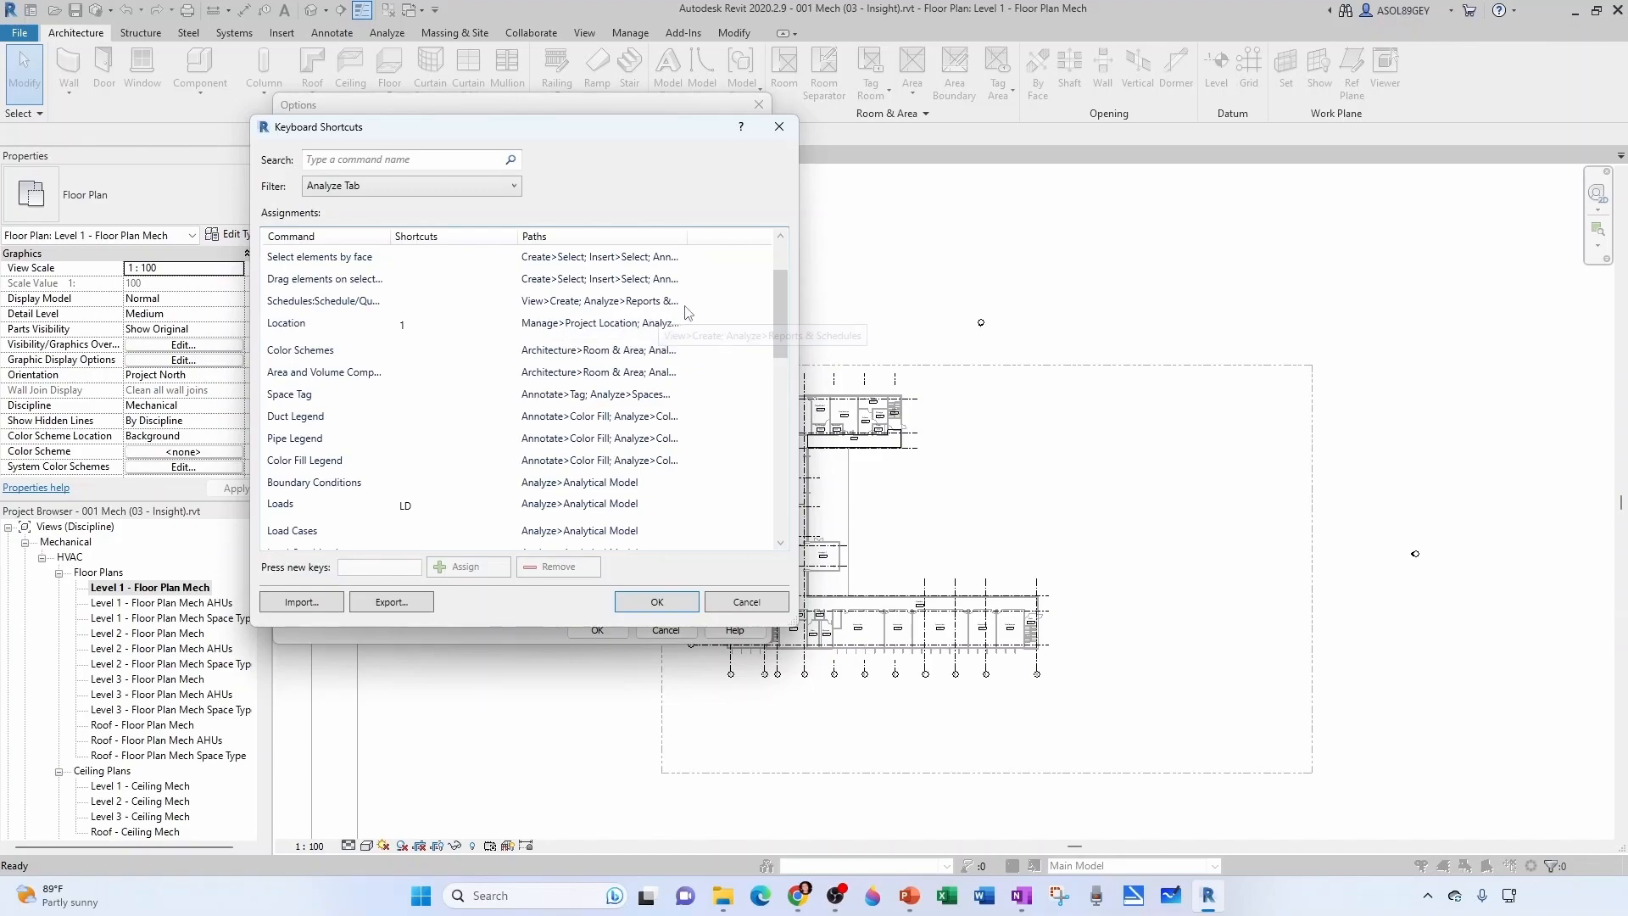
{"action": "scroll", "scroll_direction": "up", "scroll_amount": 3}
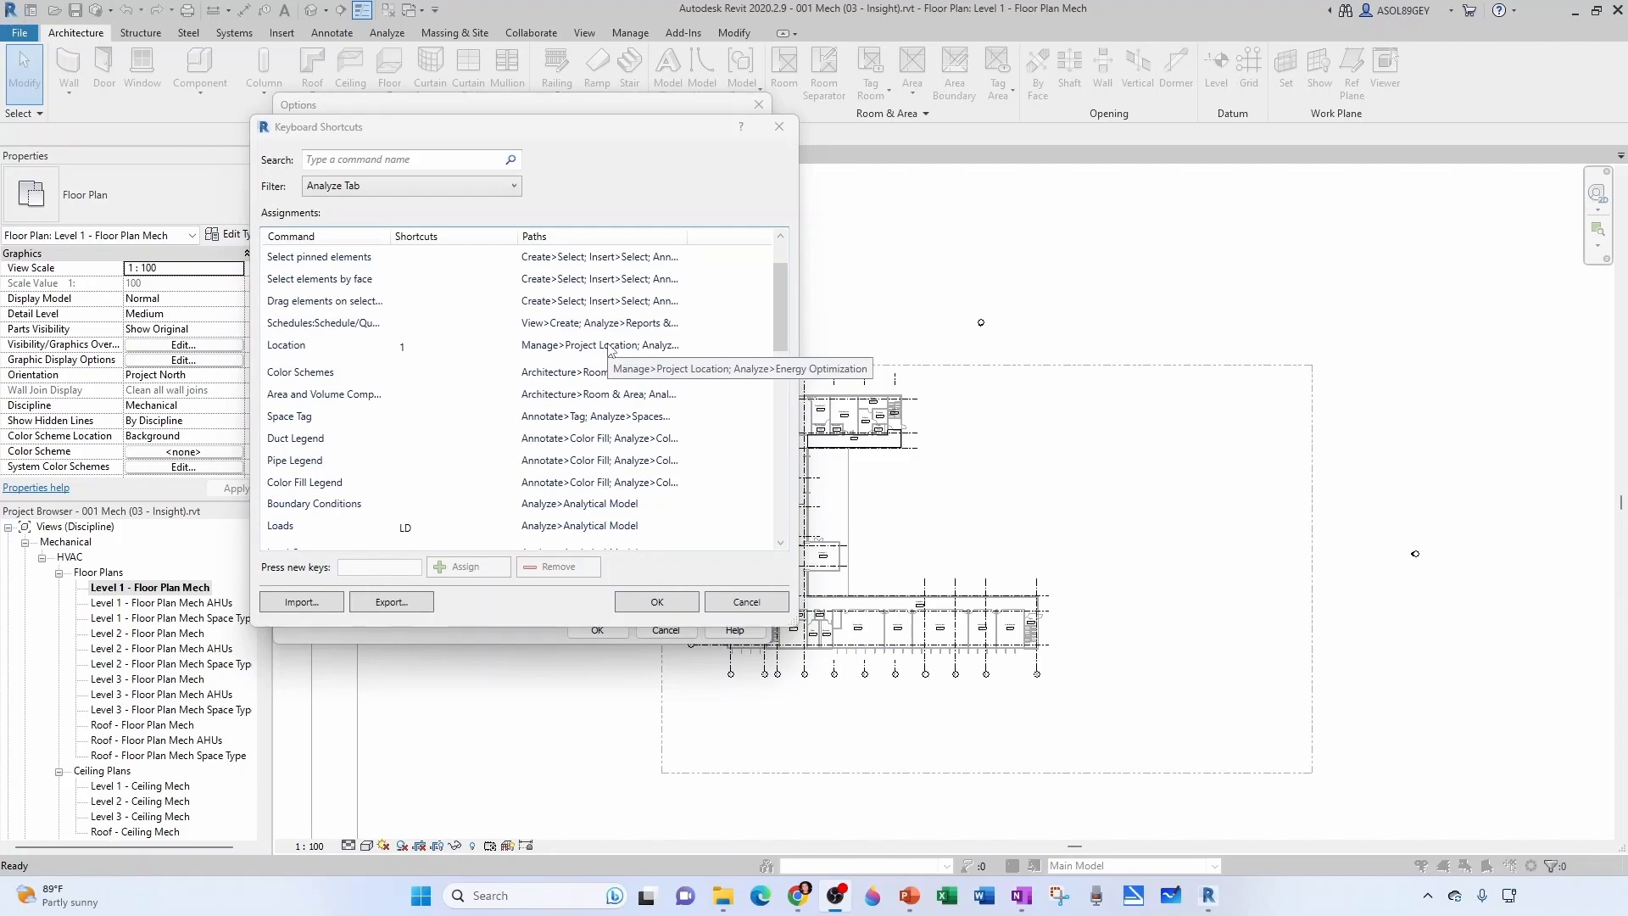
{"action": "mouse_move", "coordinate": [758, 376]}
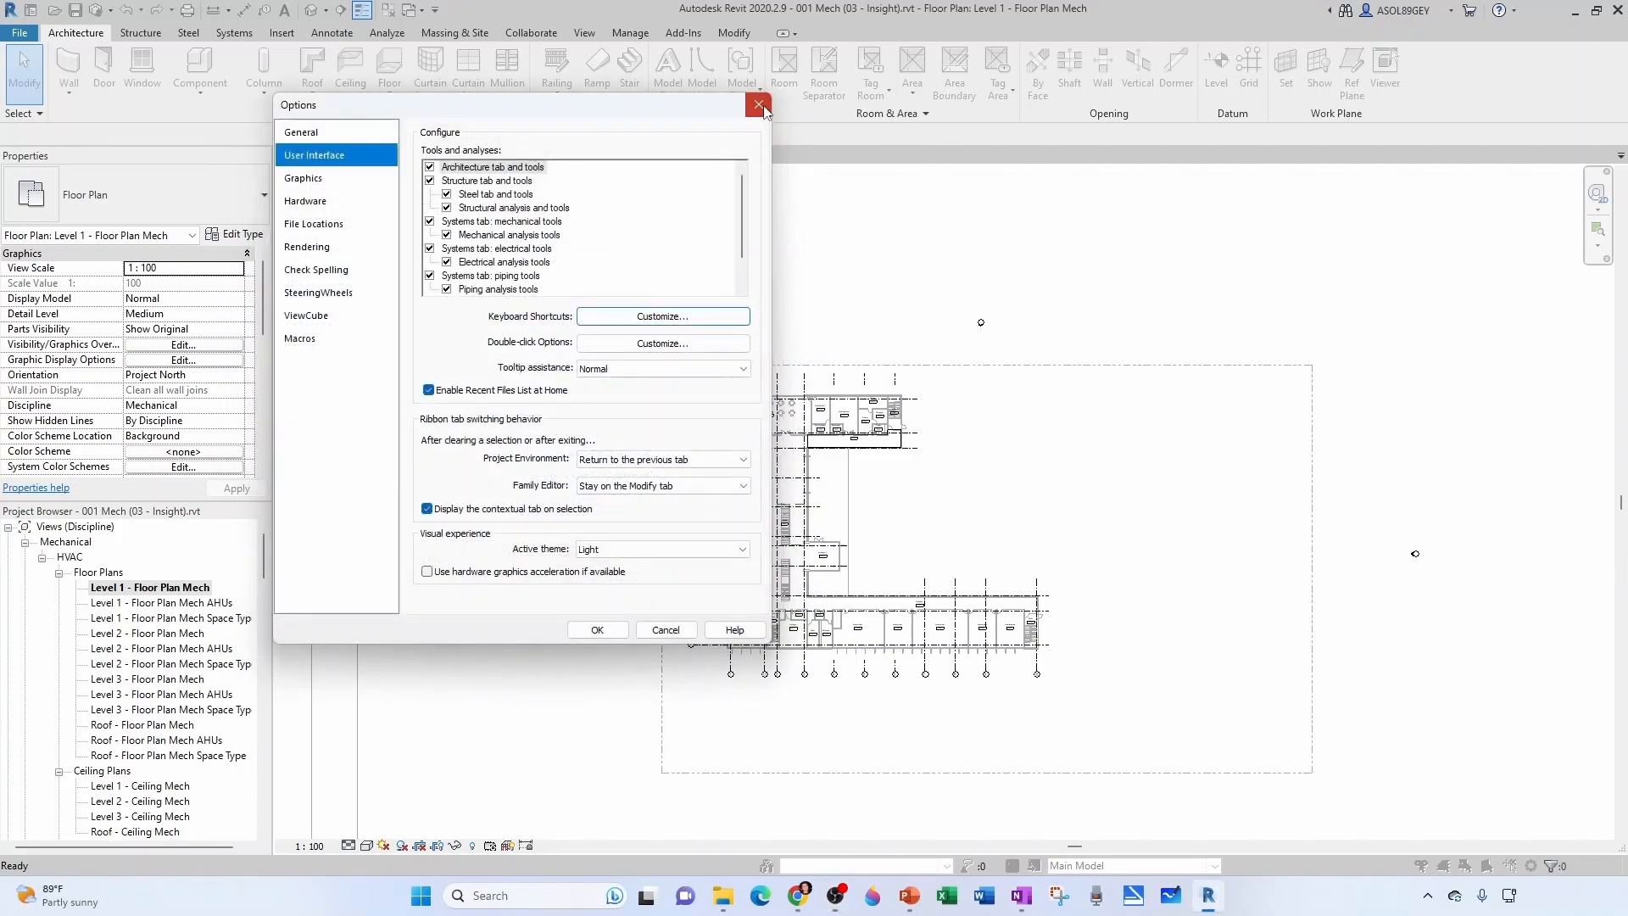
- Close the Options window to return to the Level 1 mechanical floor plan
{"action": "left_click", "coordinate": [756, 106]}
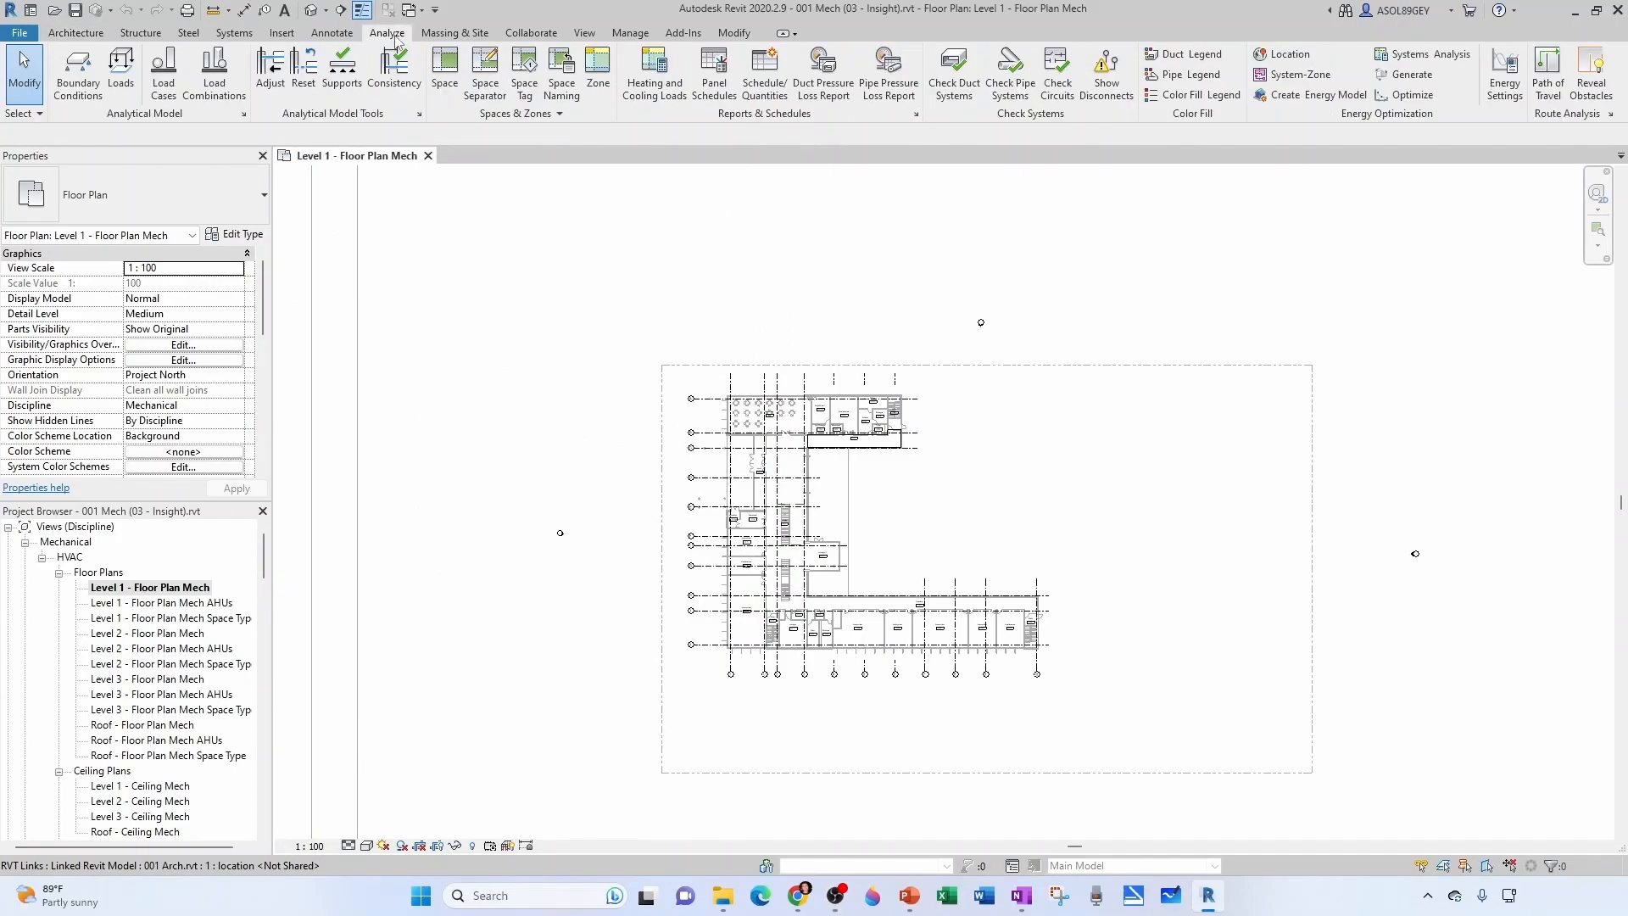
{"action": "mouse_move", "coordinate": [1349, 69]}
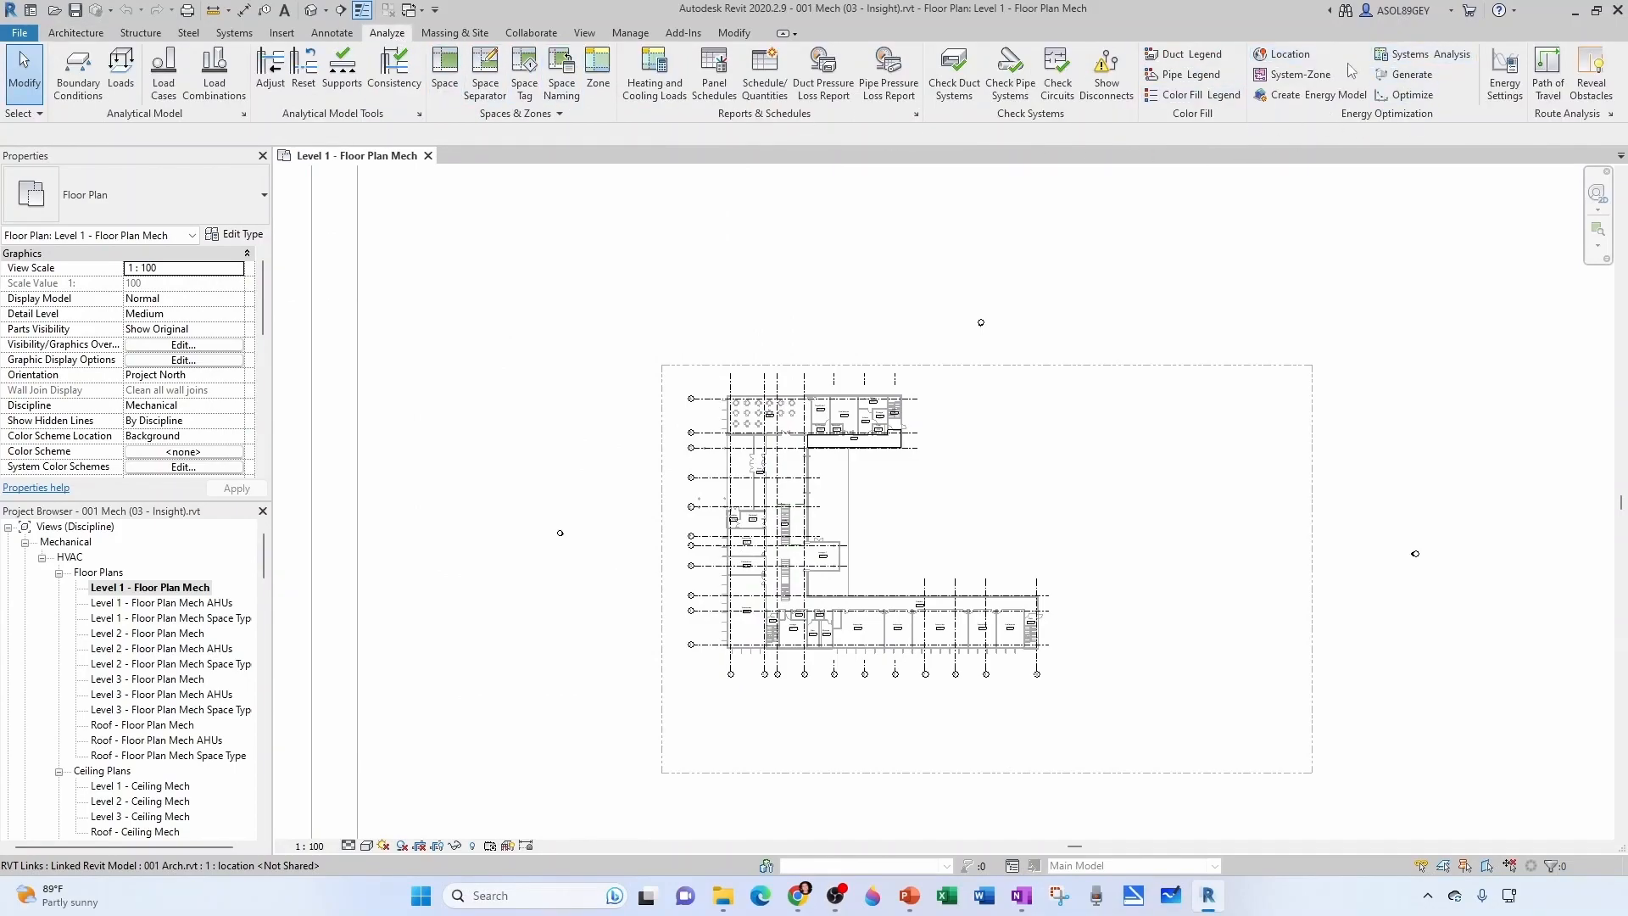
{"action": "mouse_move", "coordinate": [1409, 75]}
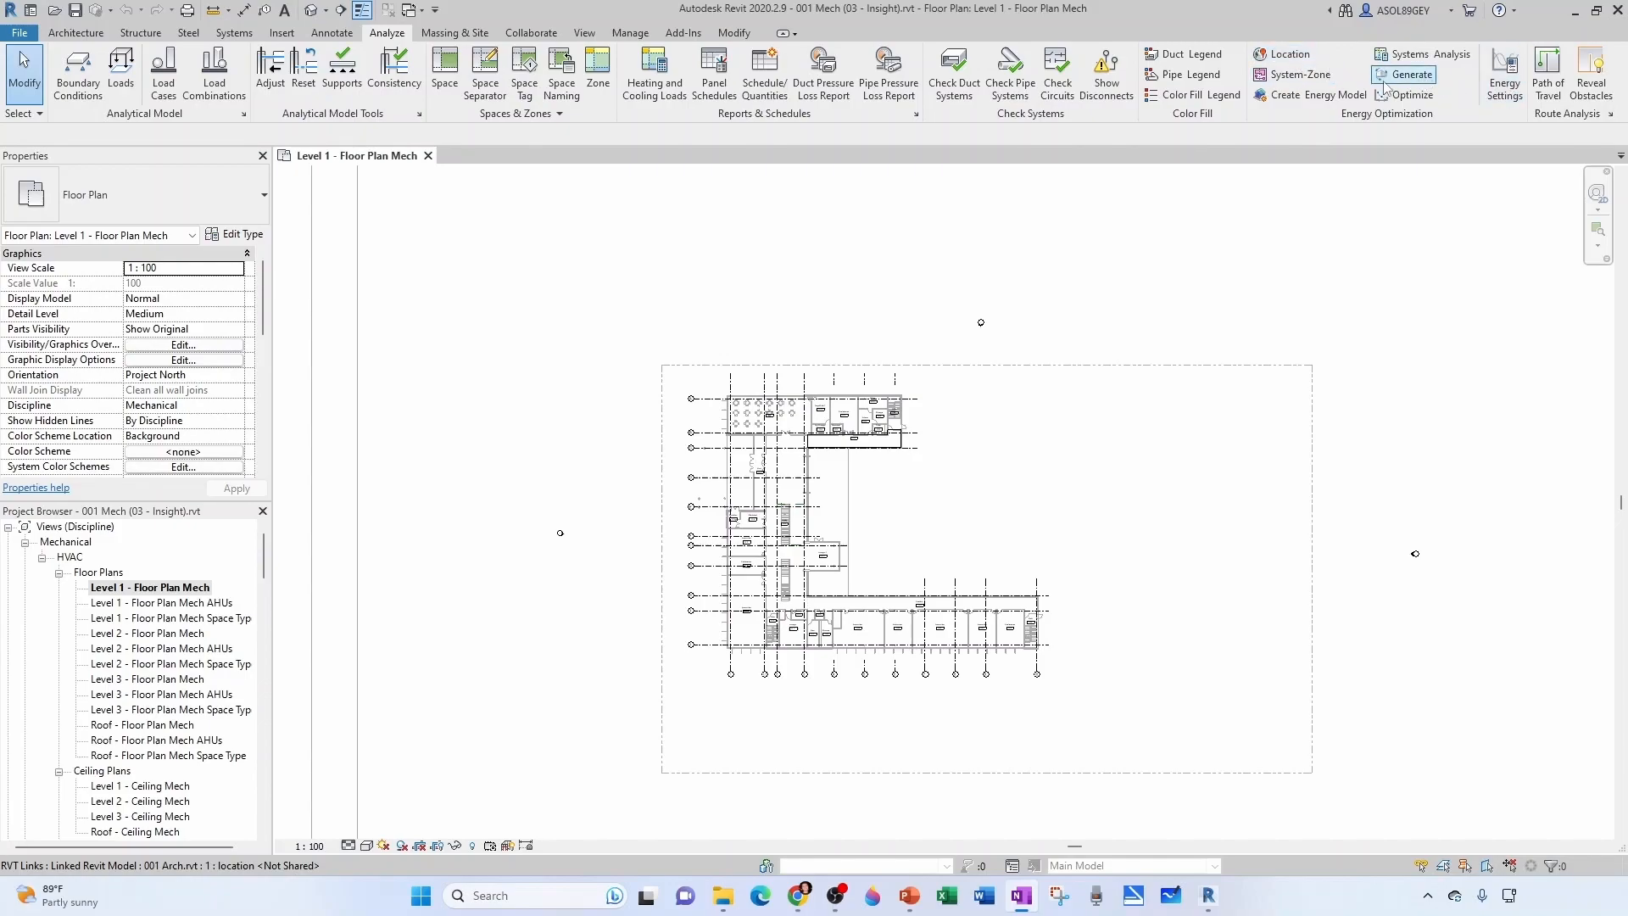
{"action": "mouse_move", "coordinate": [1316, 95]}
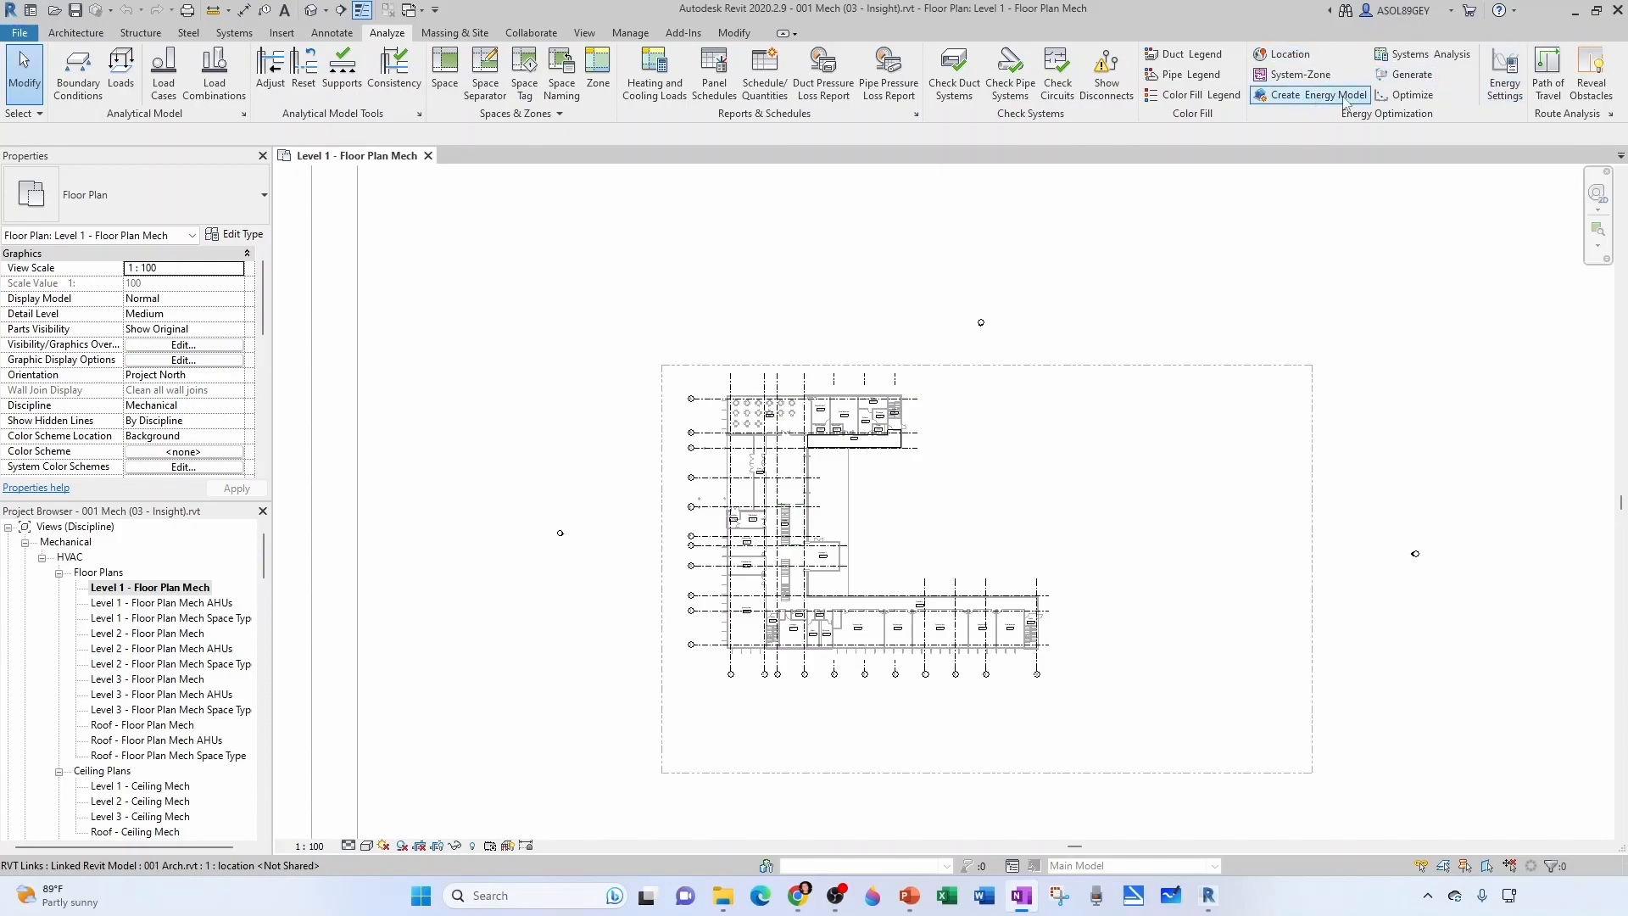
{"action": "mouse_move", "coordinate": [1409, 75]}
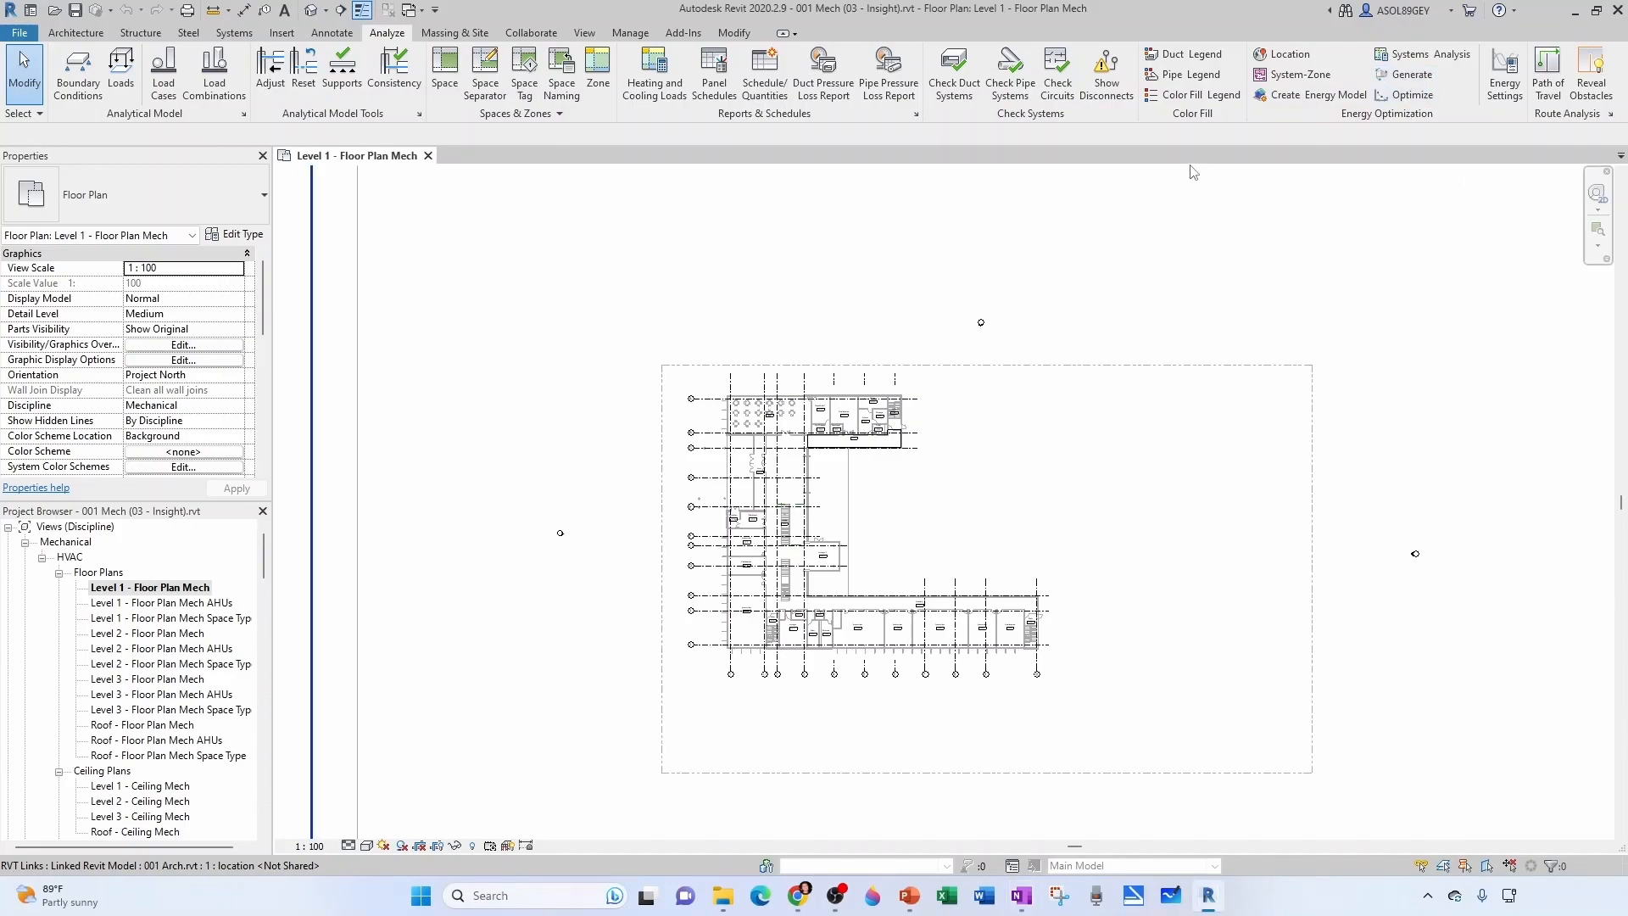
{"action": "mouse_move", "coordinate": [456, 10]}
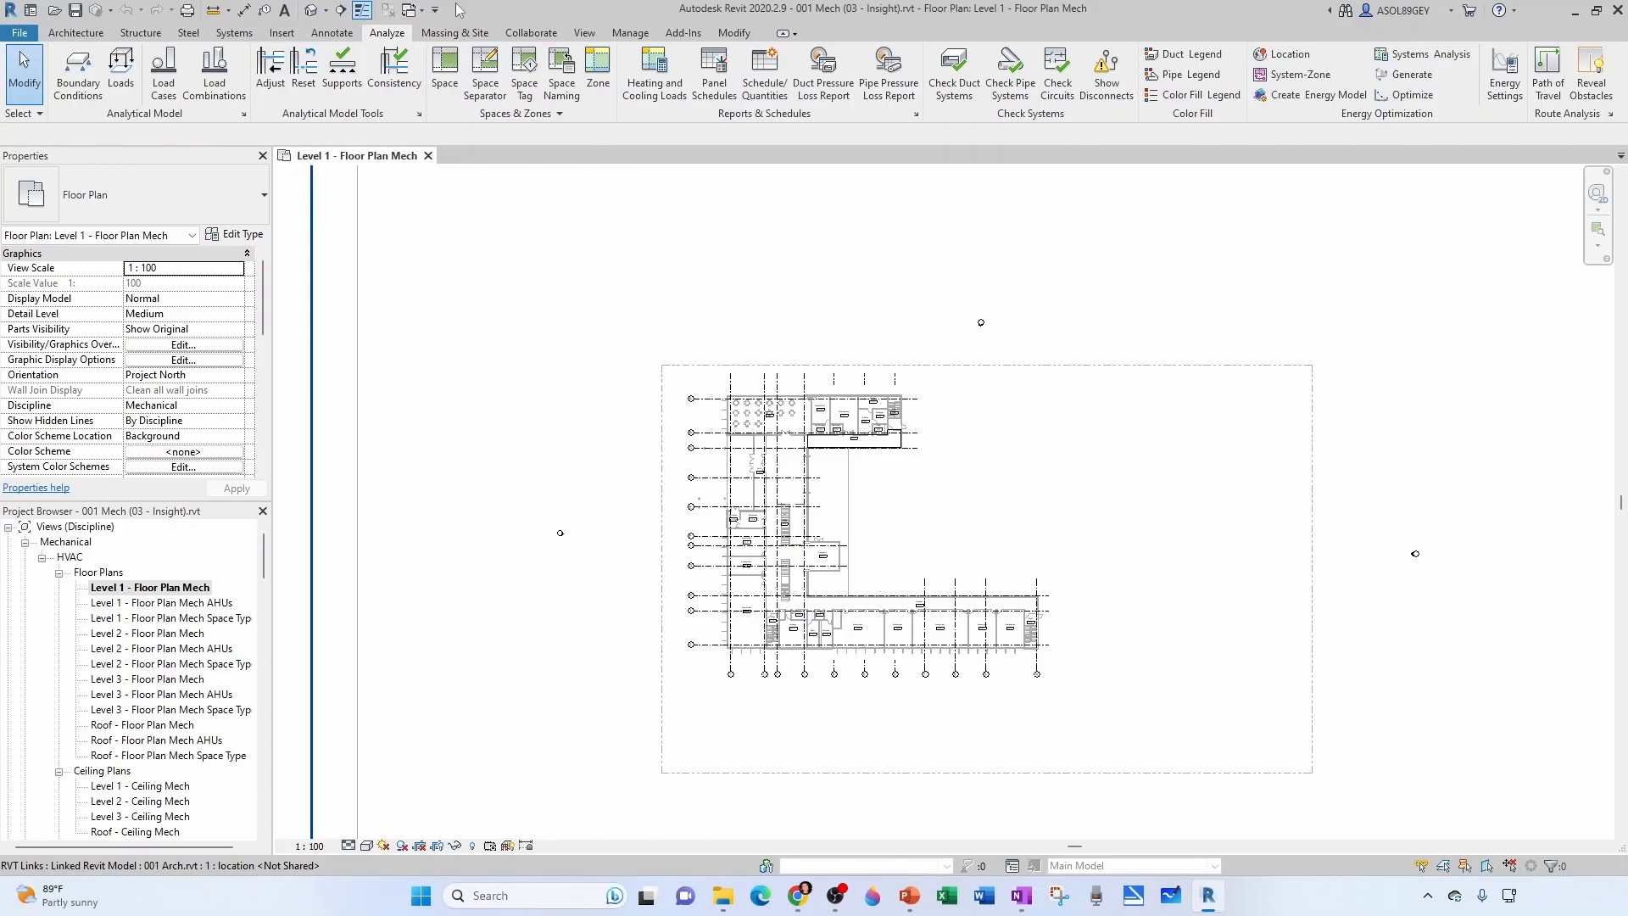
{"action": "mouse_move", "coordinate": [887, 73]}
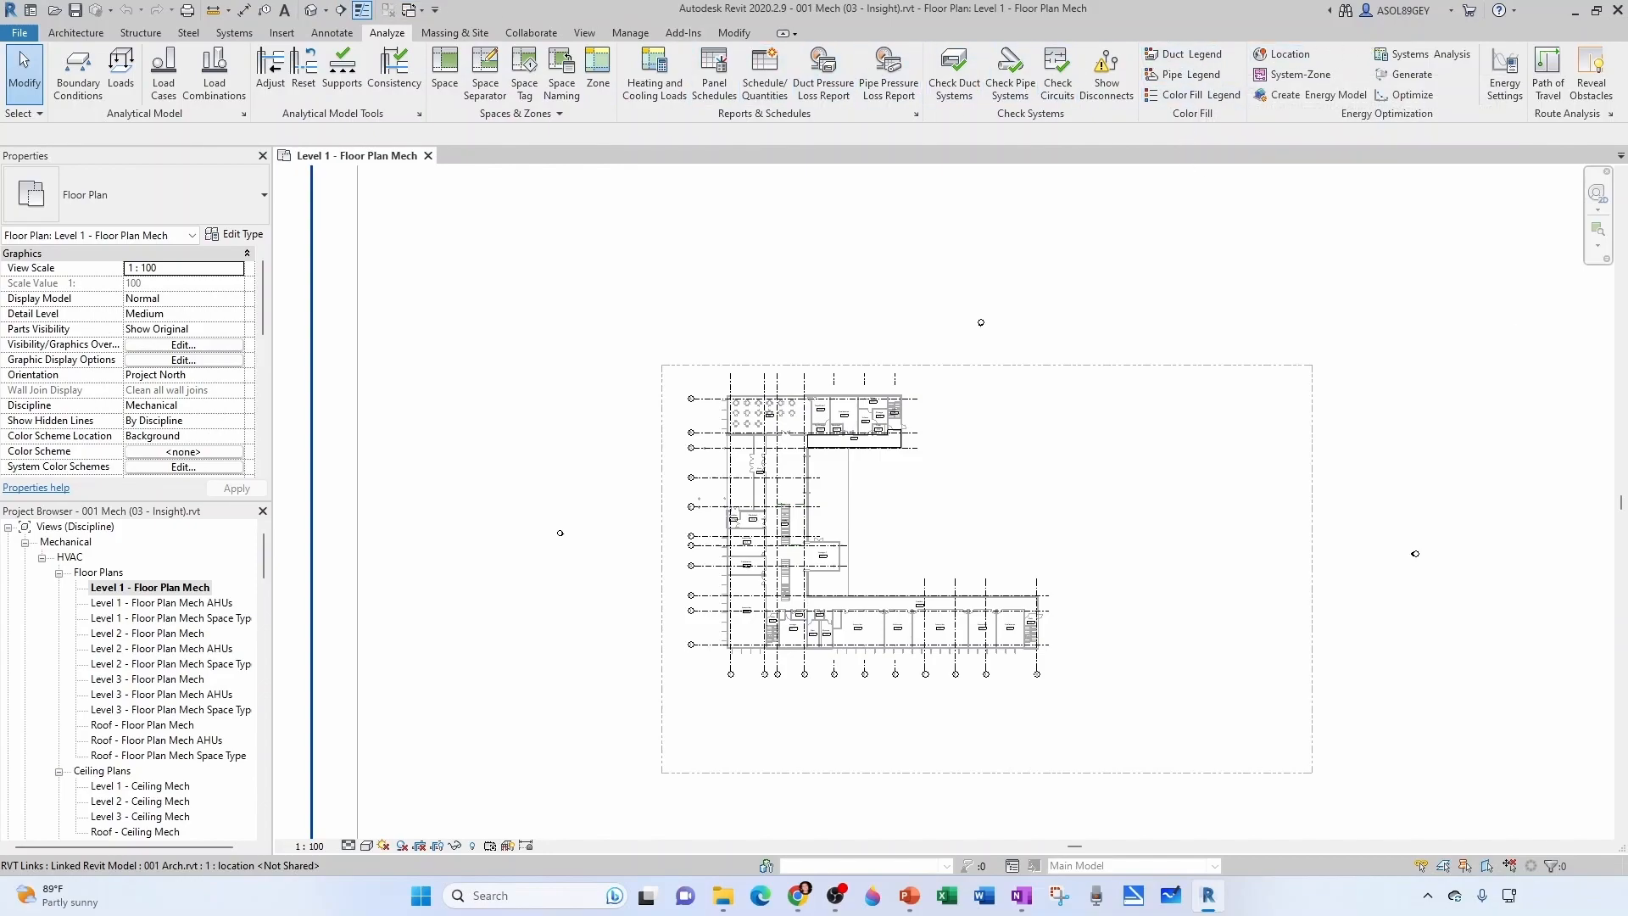
- Load insight.autodesk.com in the browser and sign in to the Insight account
{"action": "left_click", "coordinate": [797, 896]}
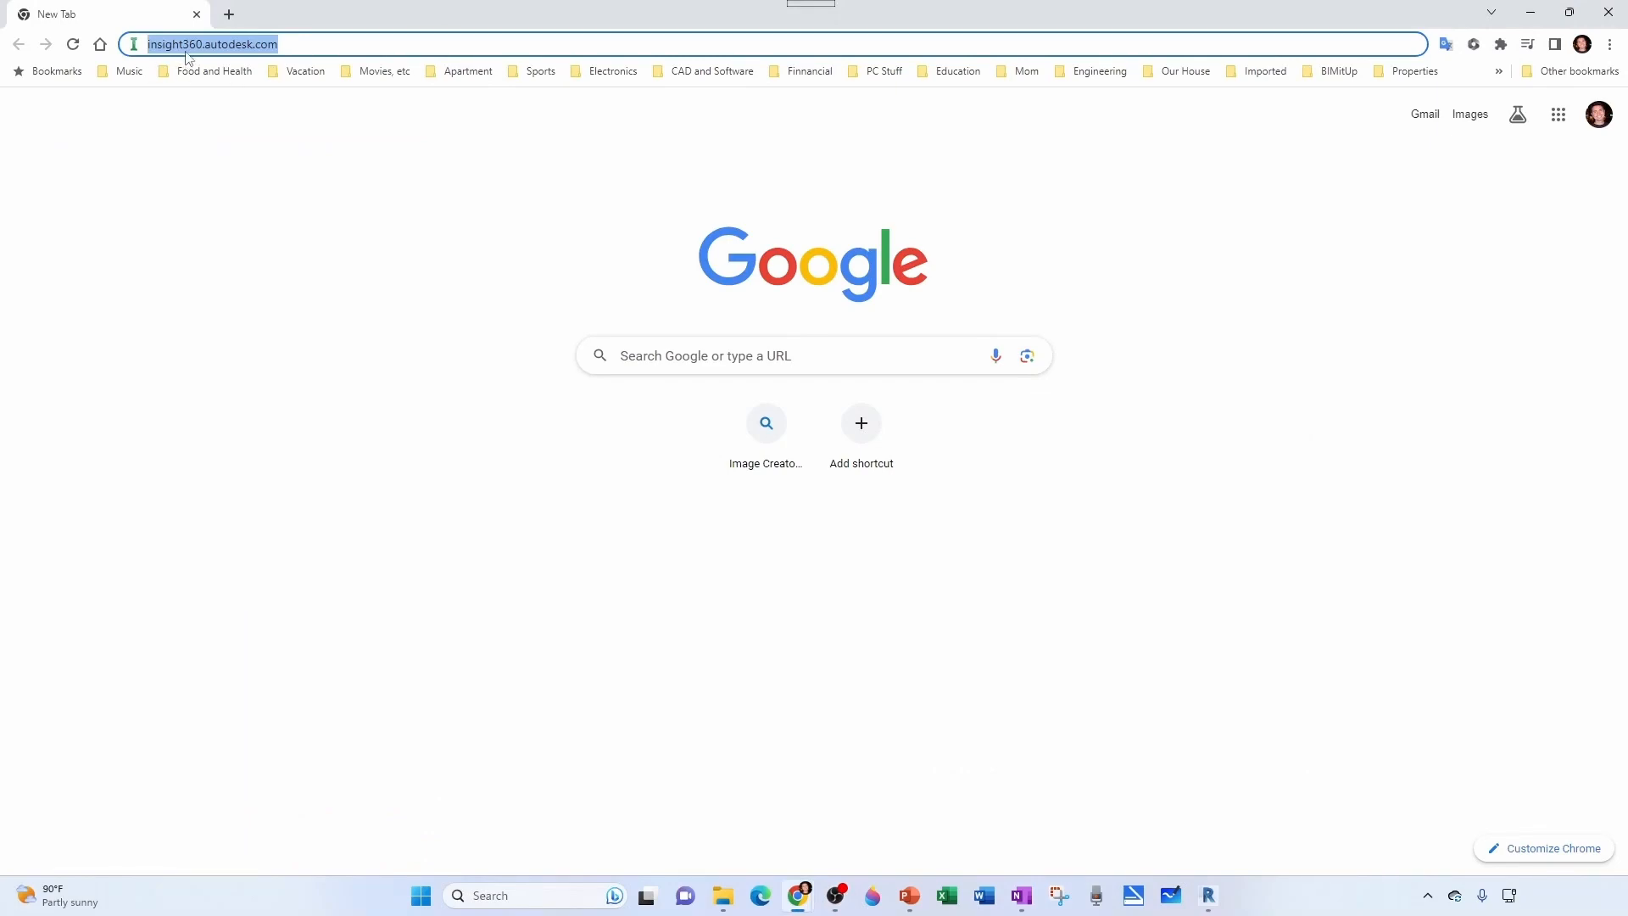
{"action": "mouse_move", "coordinate": [295, 44]}
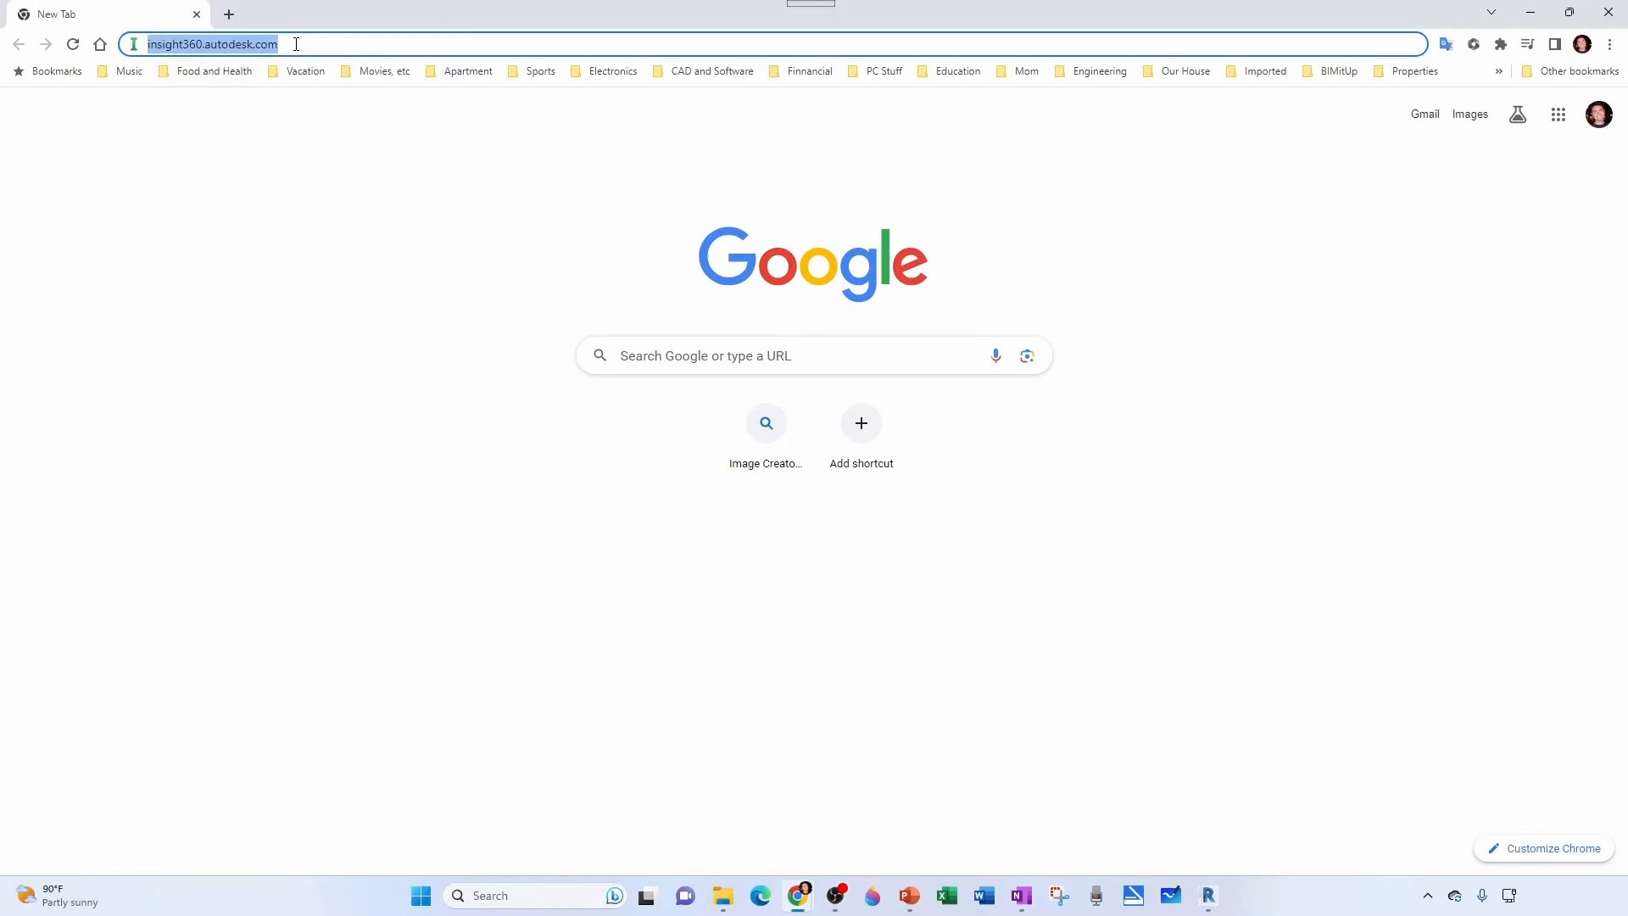
{"action": "key", "text": "Return"}
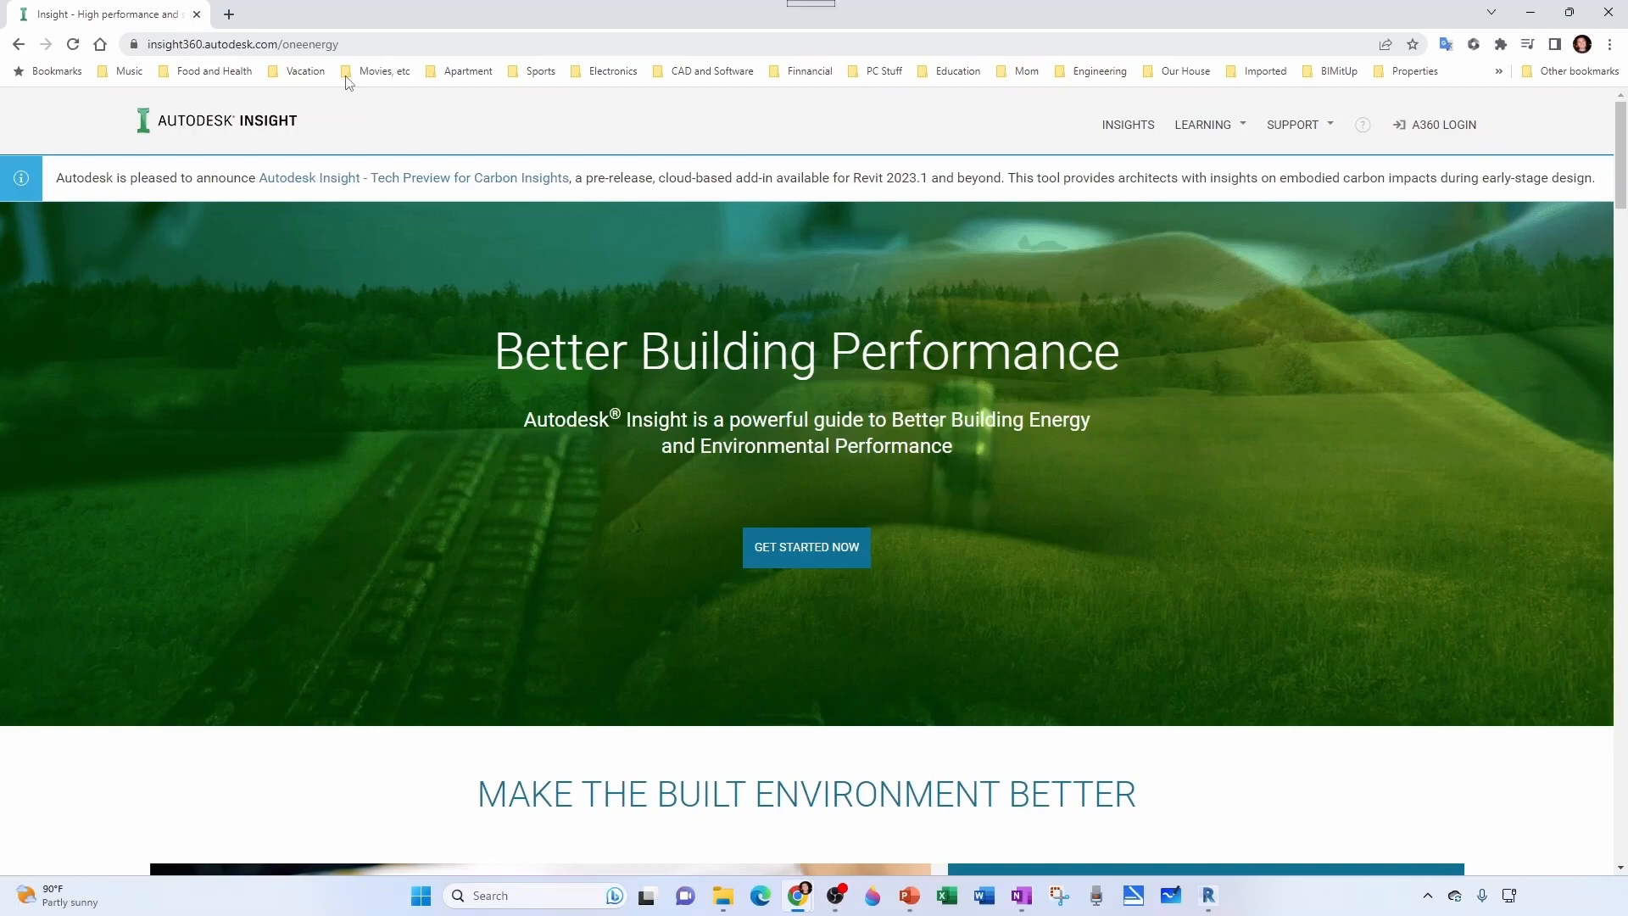
{"action": "left_click", "coordinate": [1442, 123]}
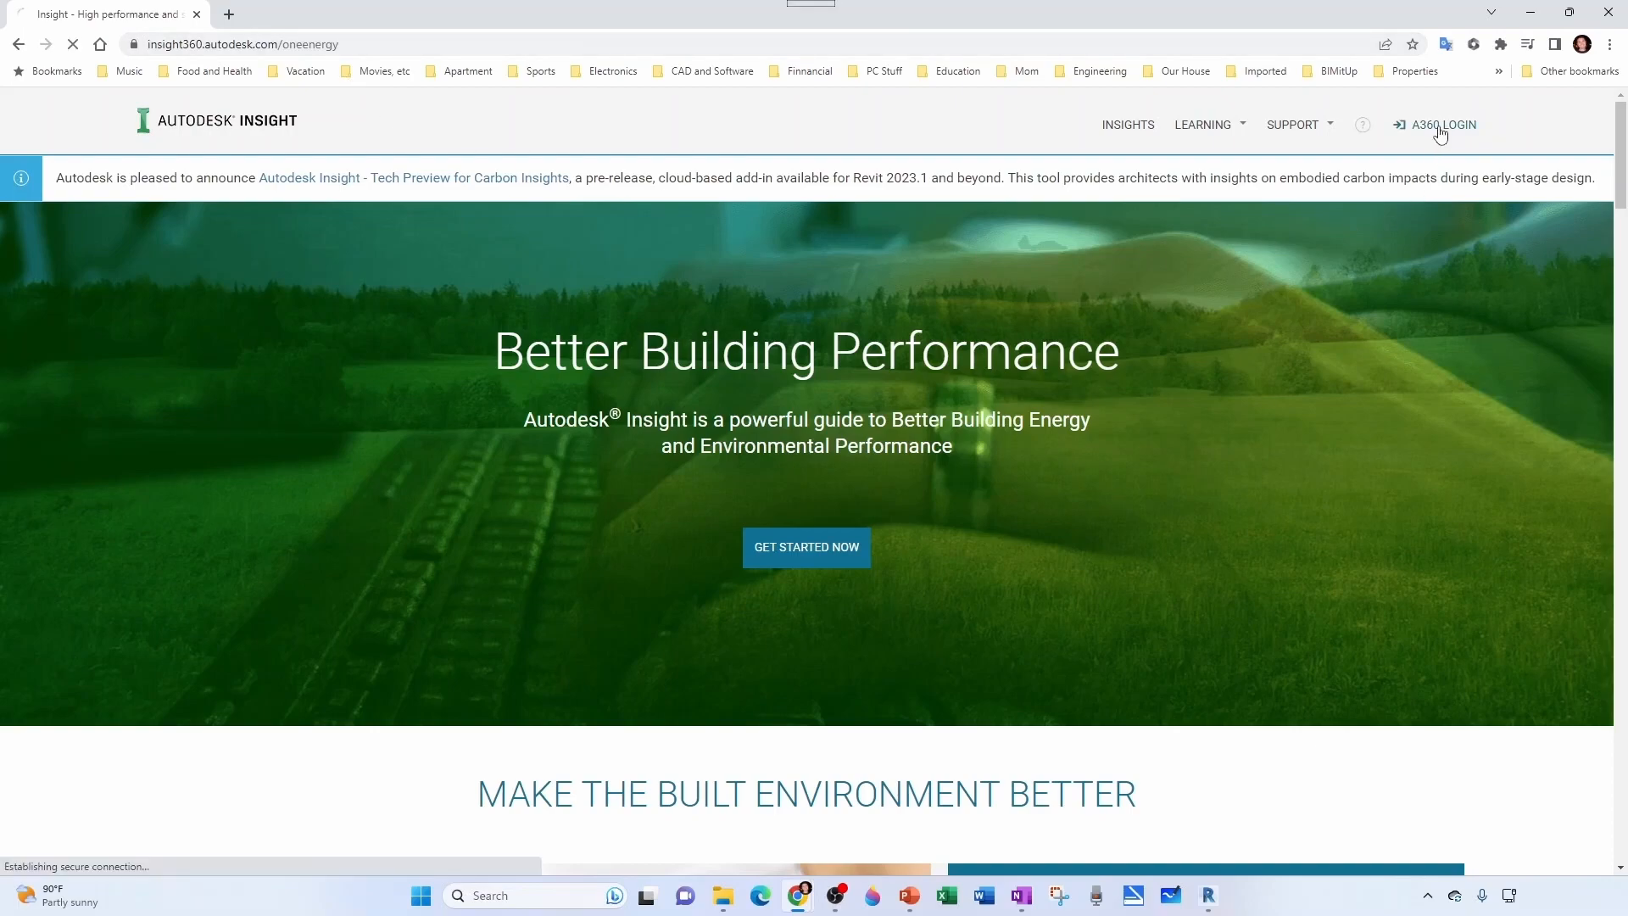
{"action": "left_click", "coordinate": [1441, 124]}
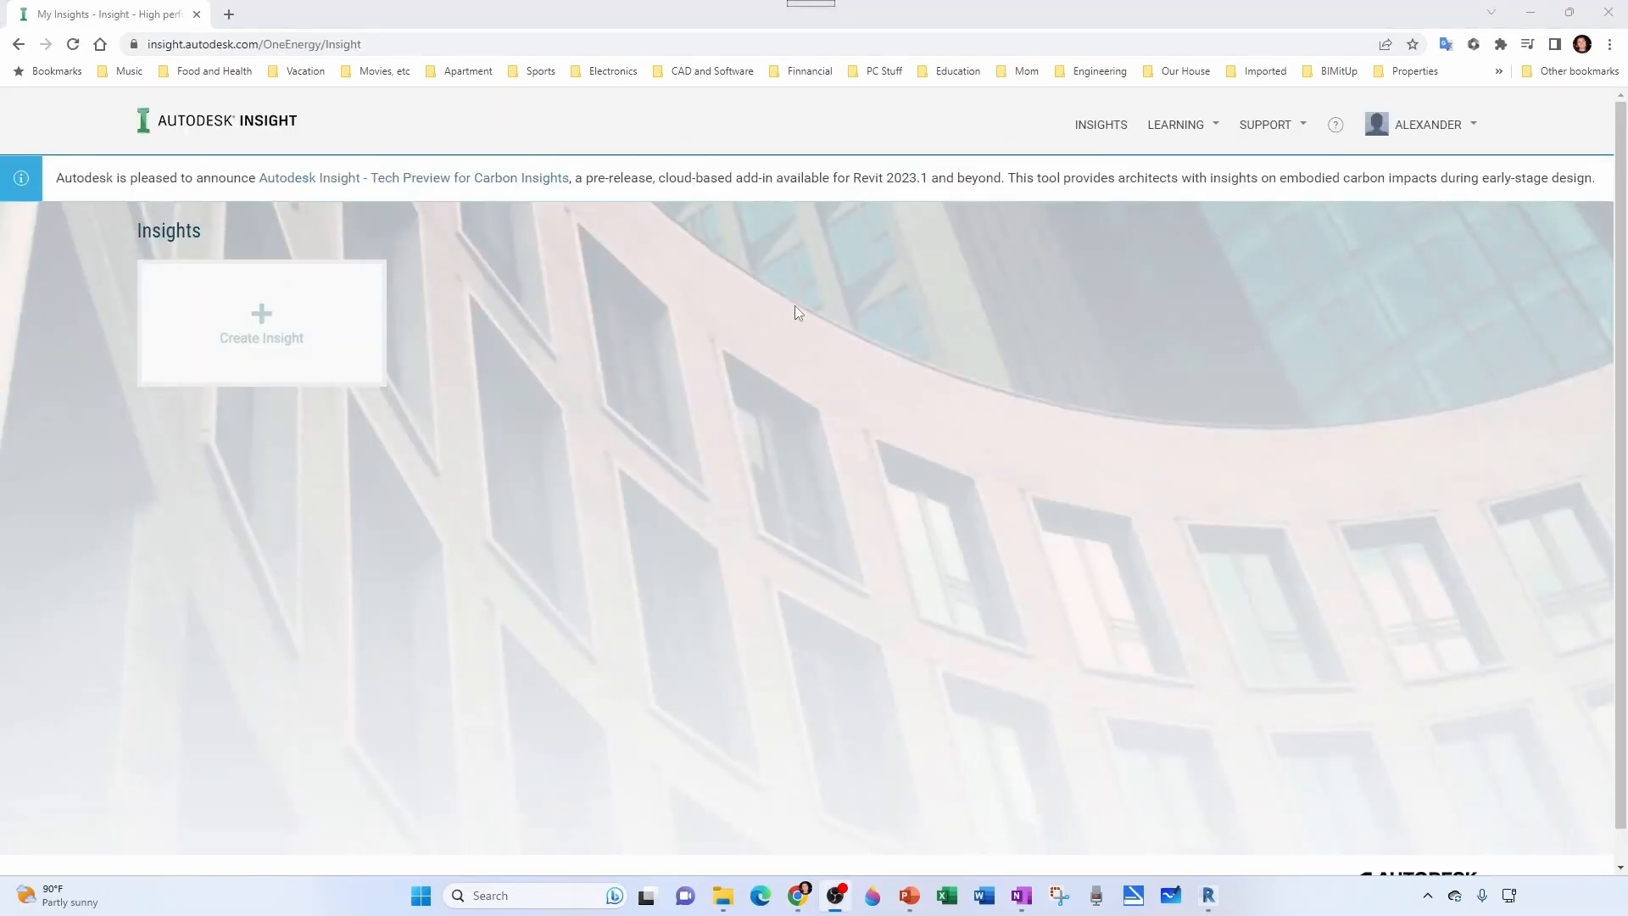
{"action": "mouse_move", "coordinate": [671, 460]}
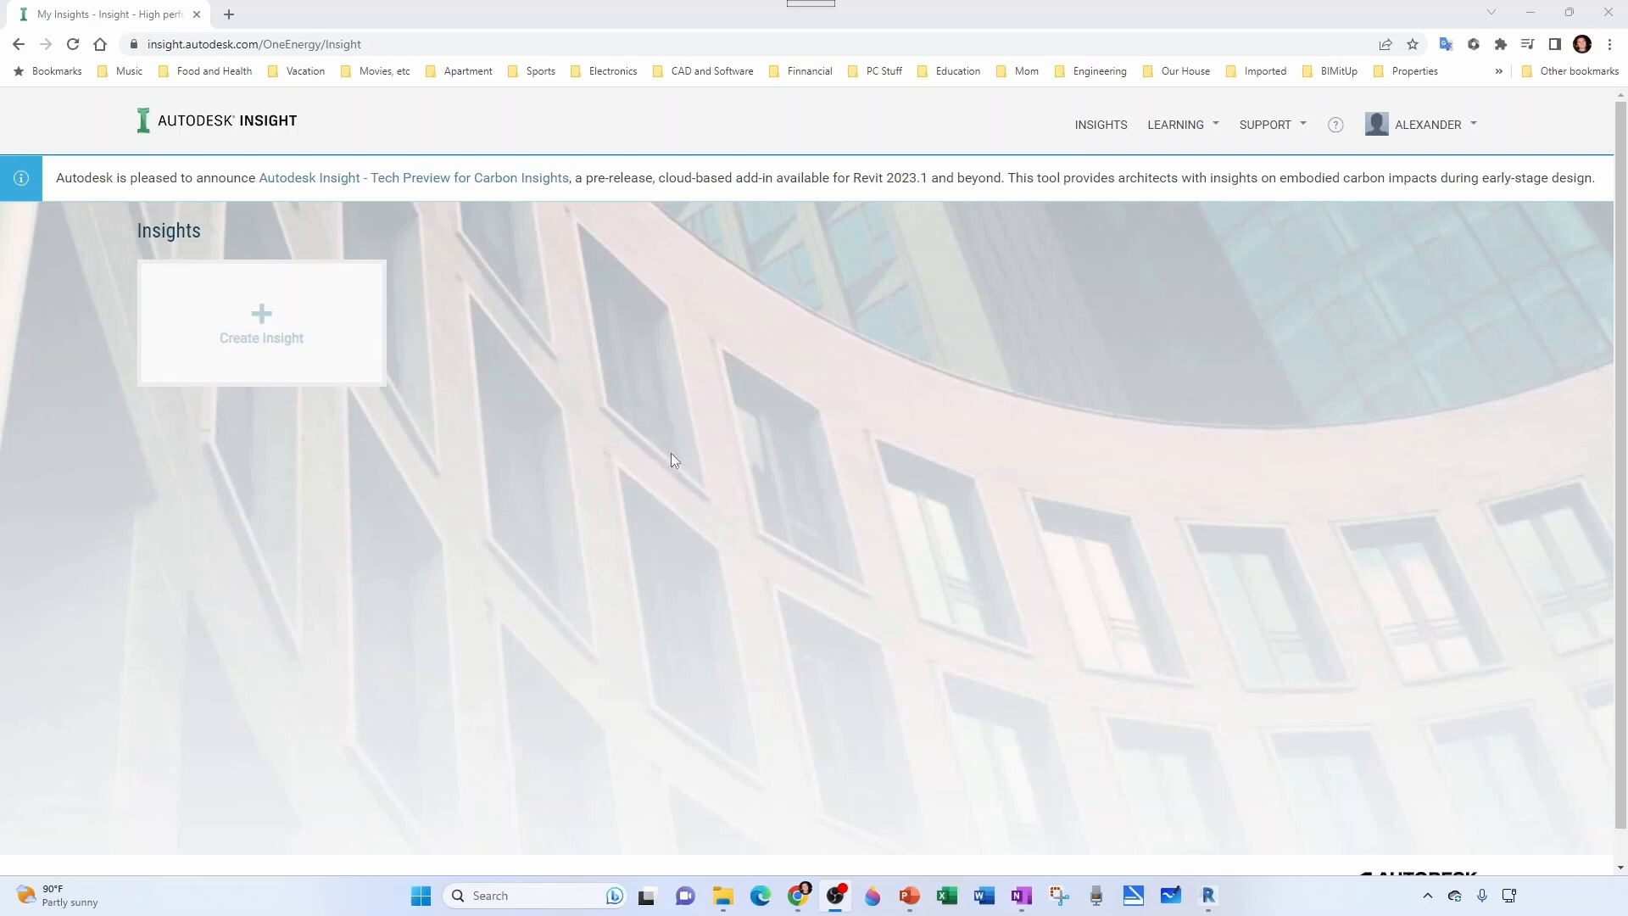
{"action": "mouse_move", "coordinate": [776, 346]}
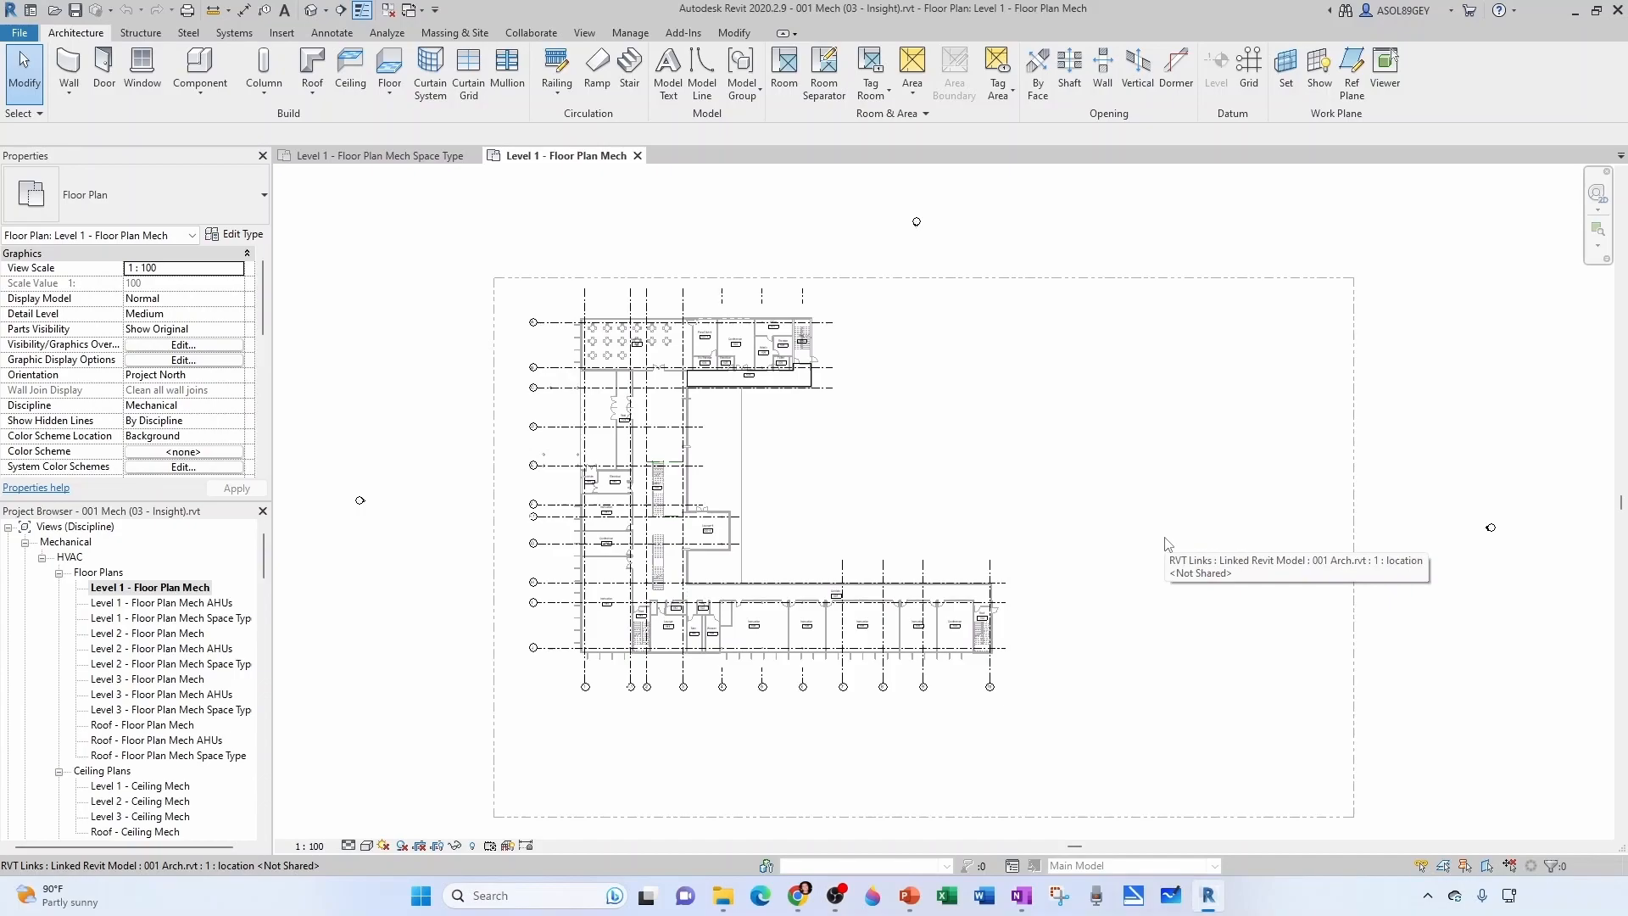
{"action": "mouse_move", "coordinate": [629, 32]}
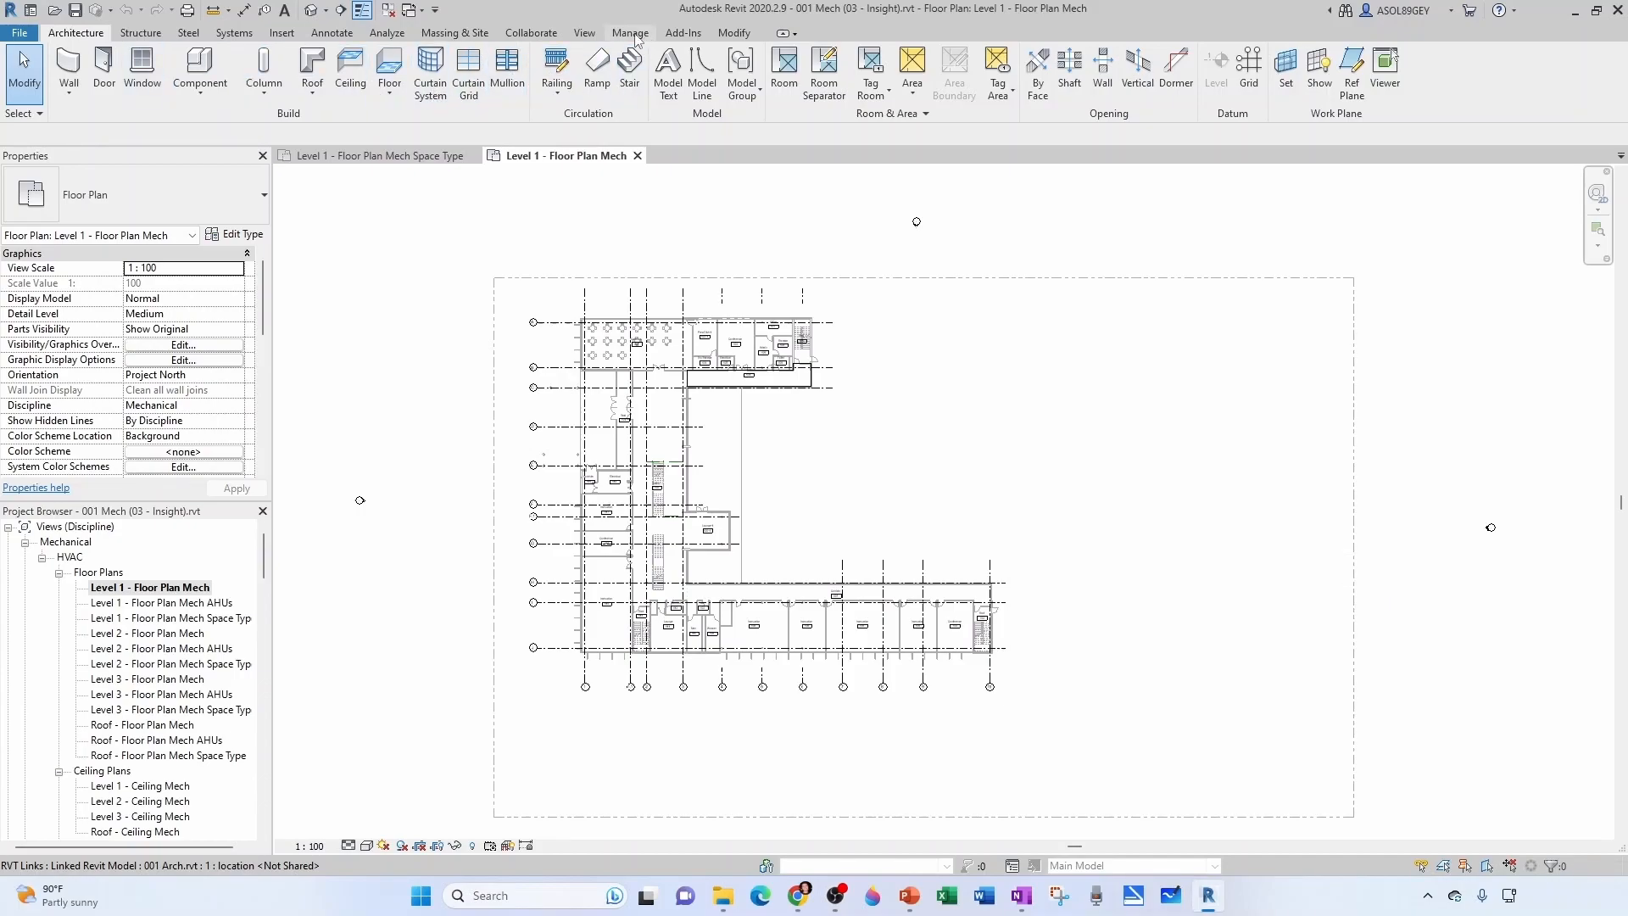
- From the Analyze ribbon, bring up the Location Weather and Site dialog for the project
{"action": "left_click", "coordinate": [630, 33]}
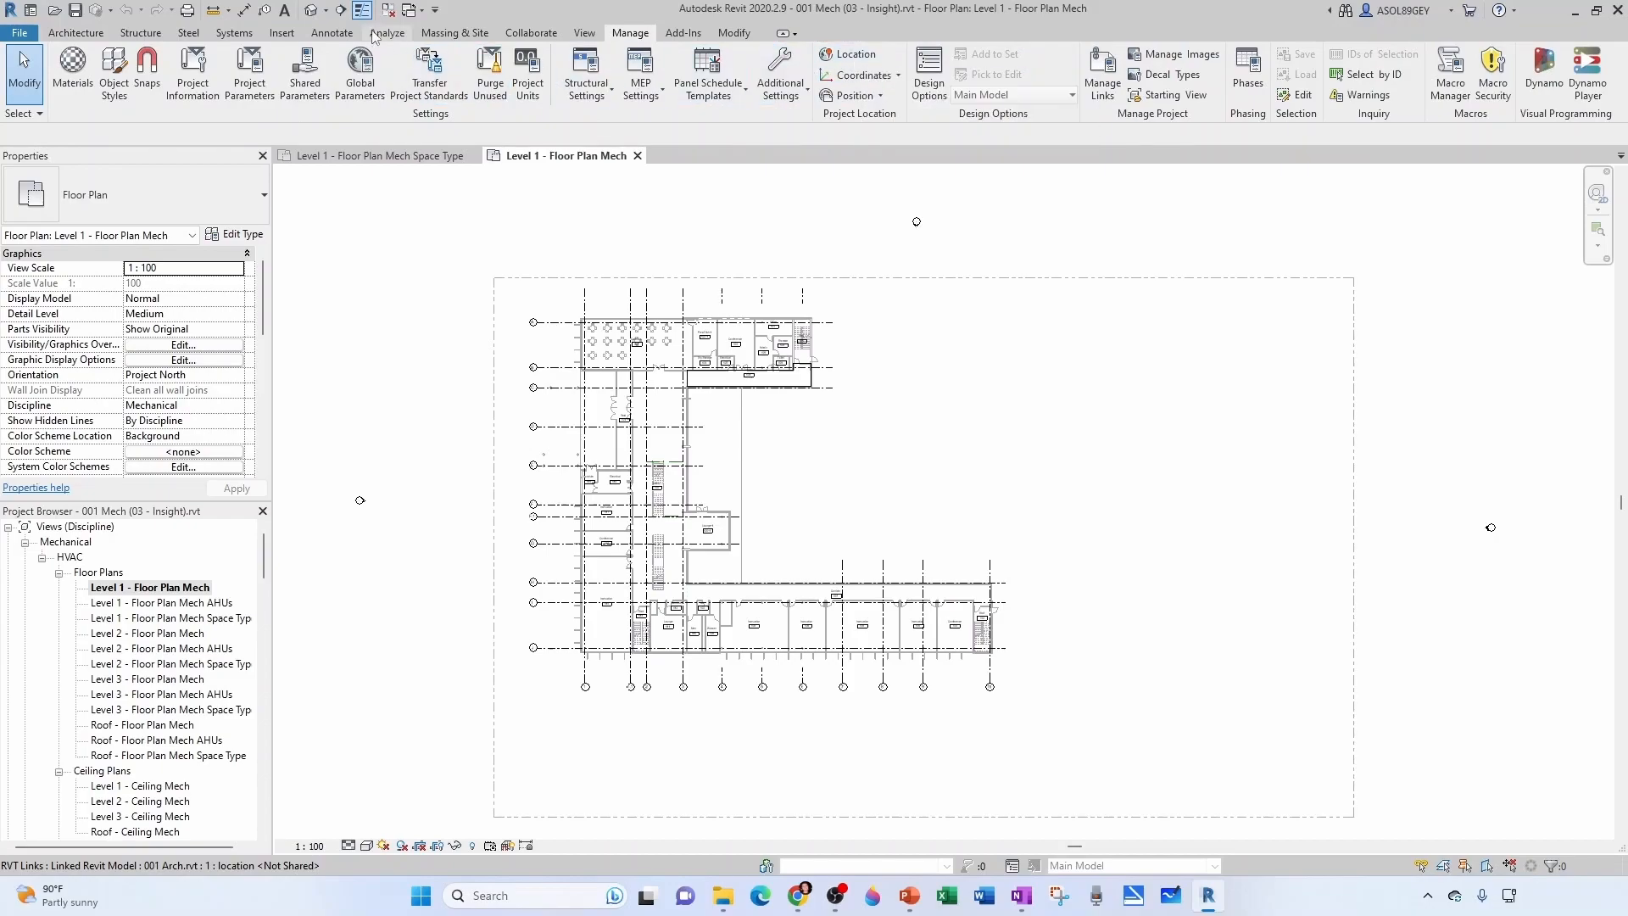
{"action": "left_click", "coordinate": [386, 32]}
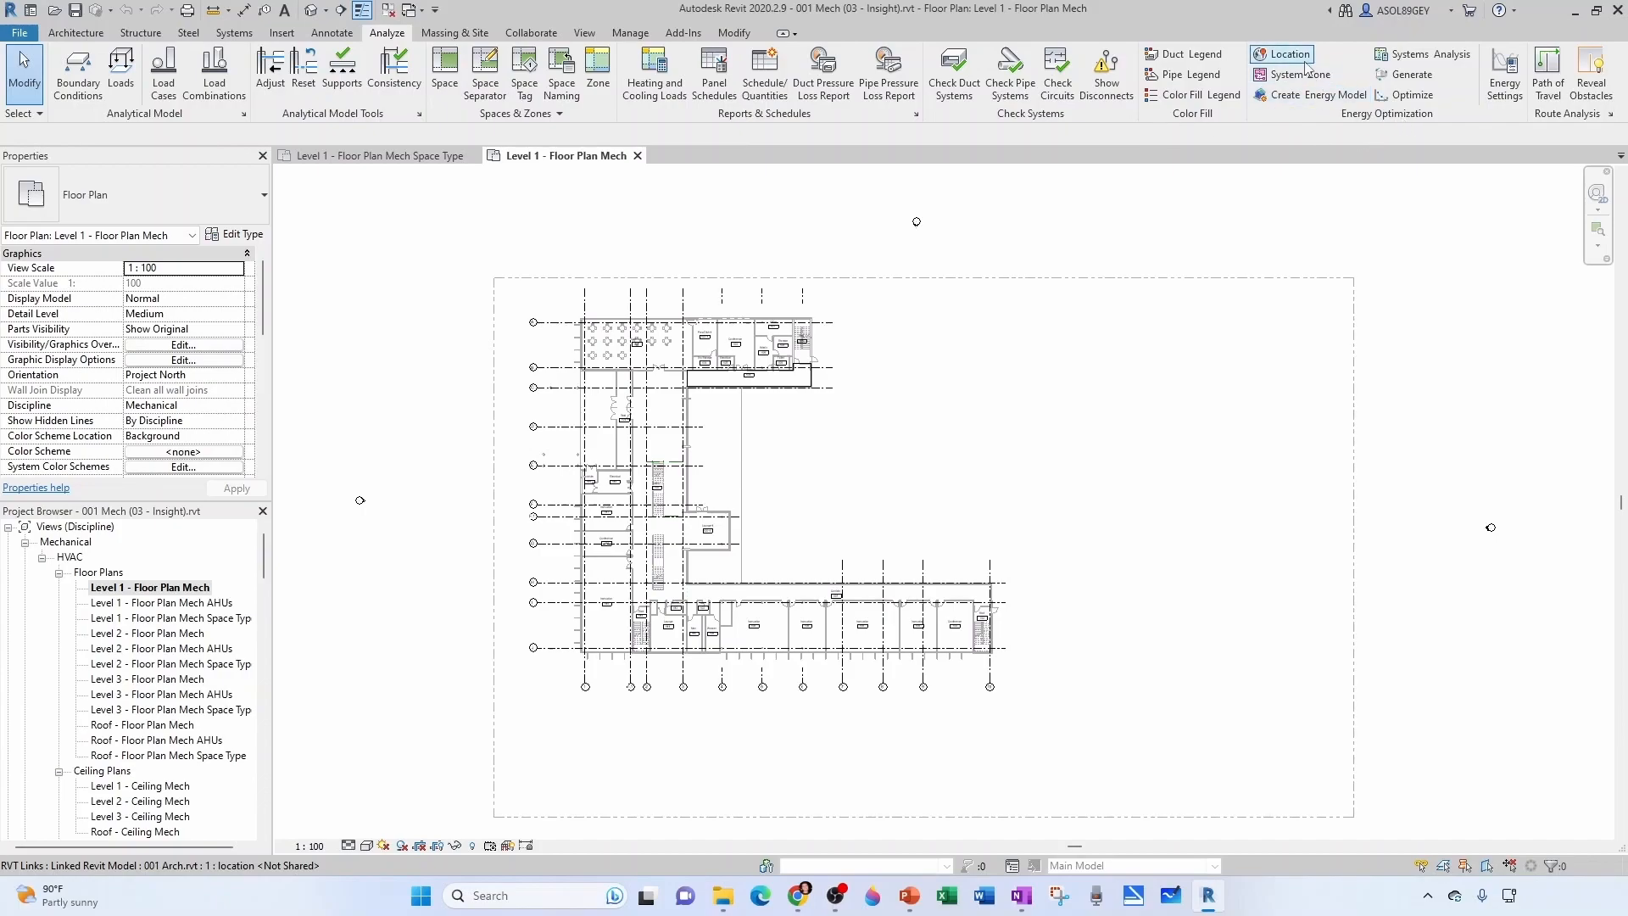
{"action": "left_click", "coordinate": [1287, 55]}
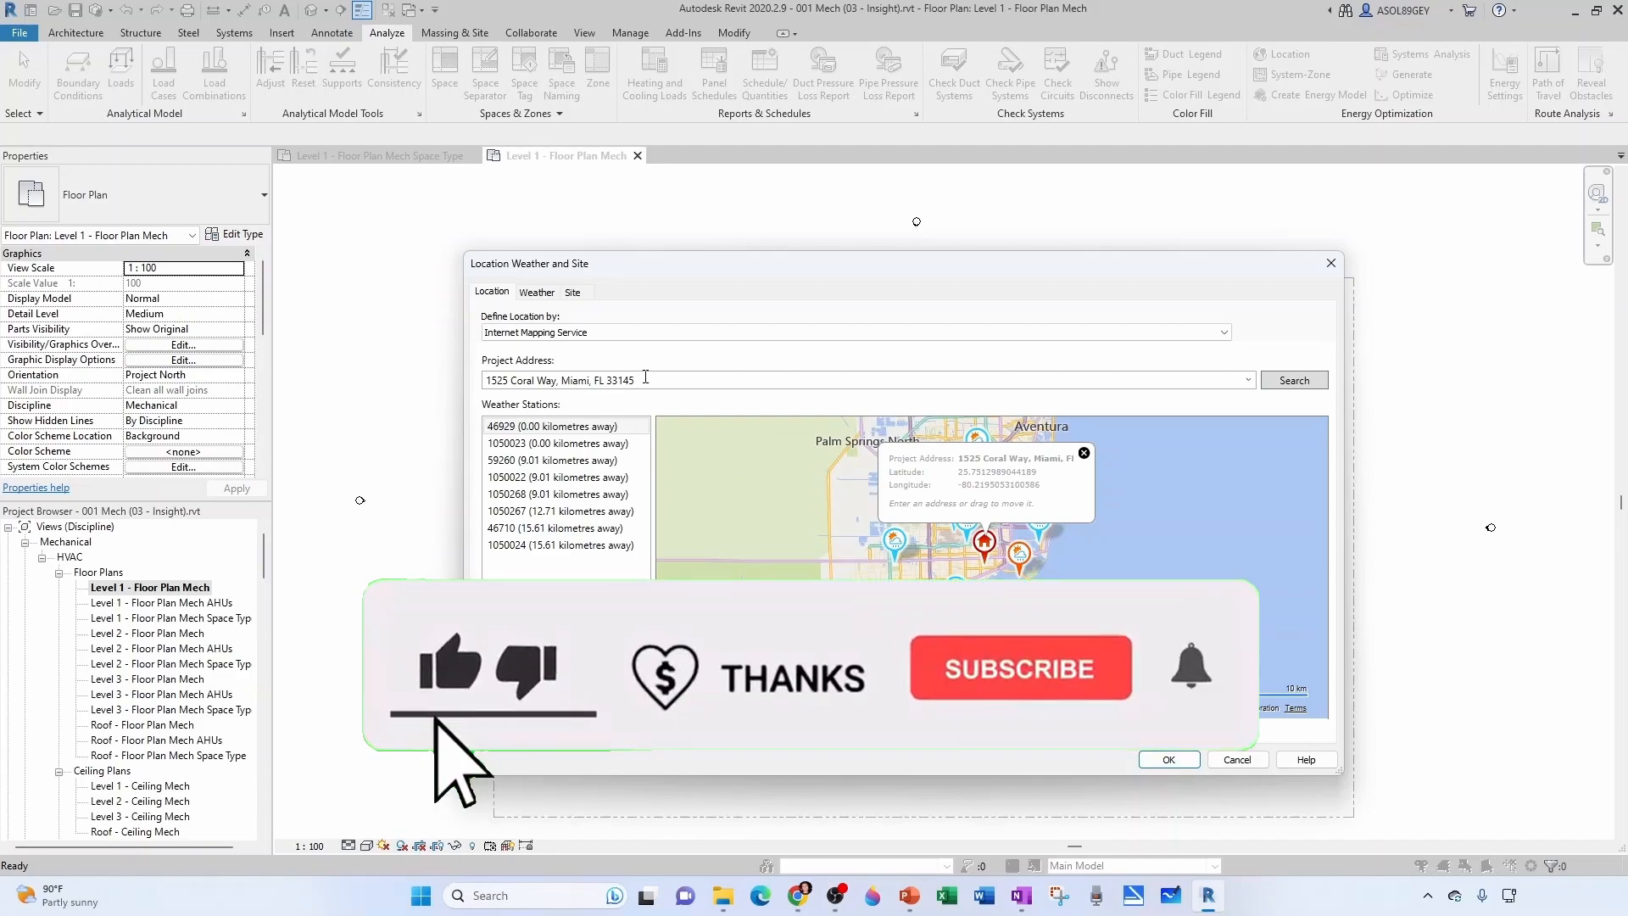
{"action": "triple_click", "coordinate": [561, 378]}
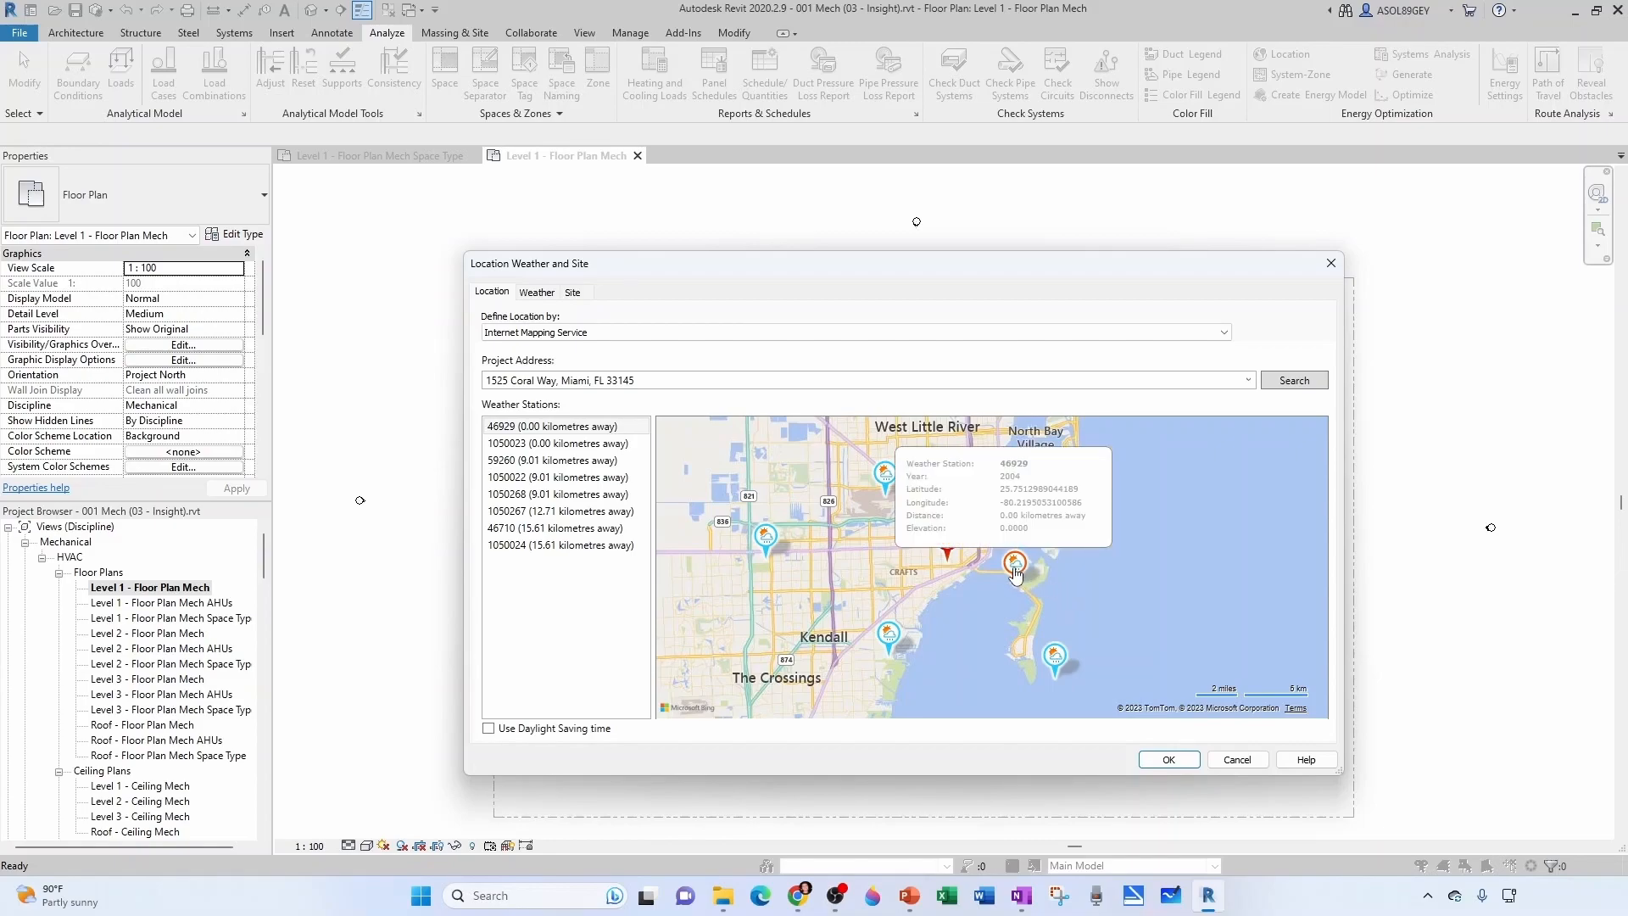
{"action": "mouse_move", "coordinate": [987, 517]}
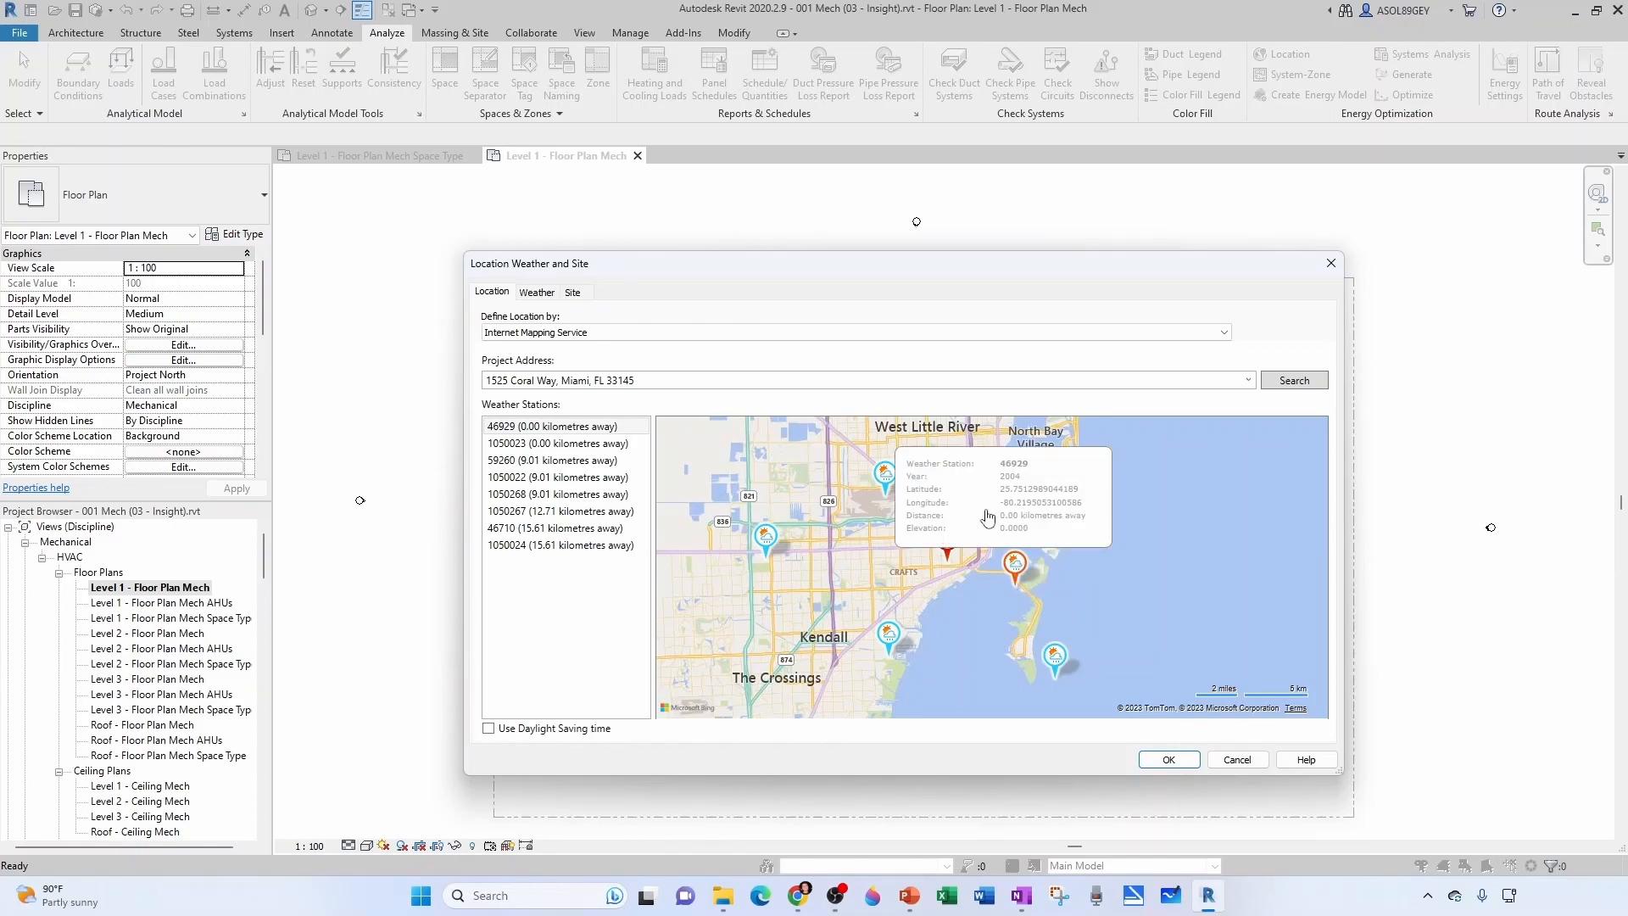
{"action": "mouse_move", "coordinate": [1022, 568]}
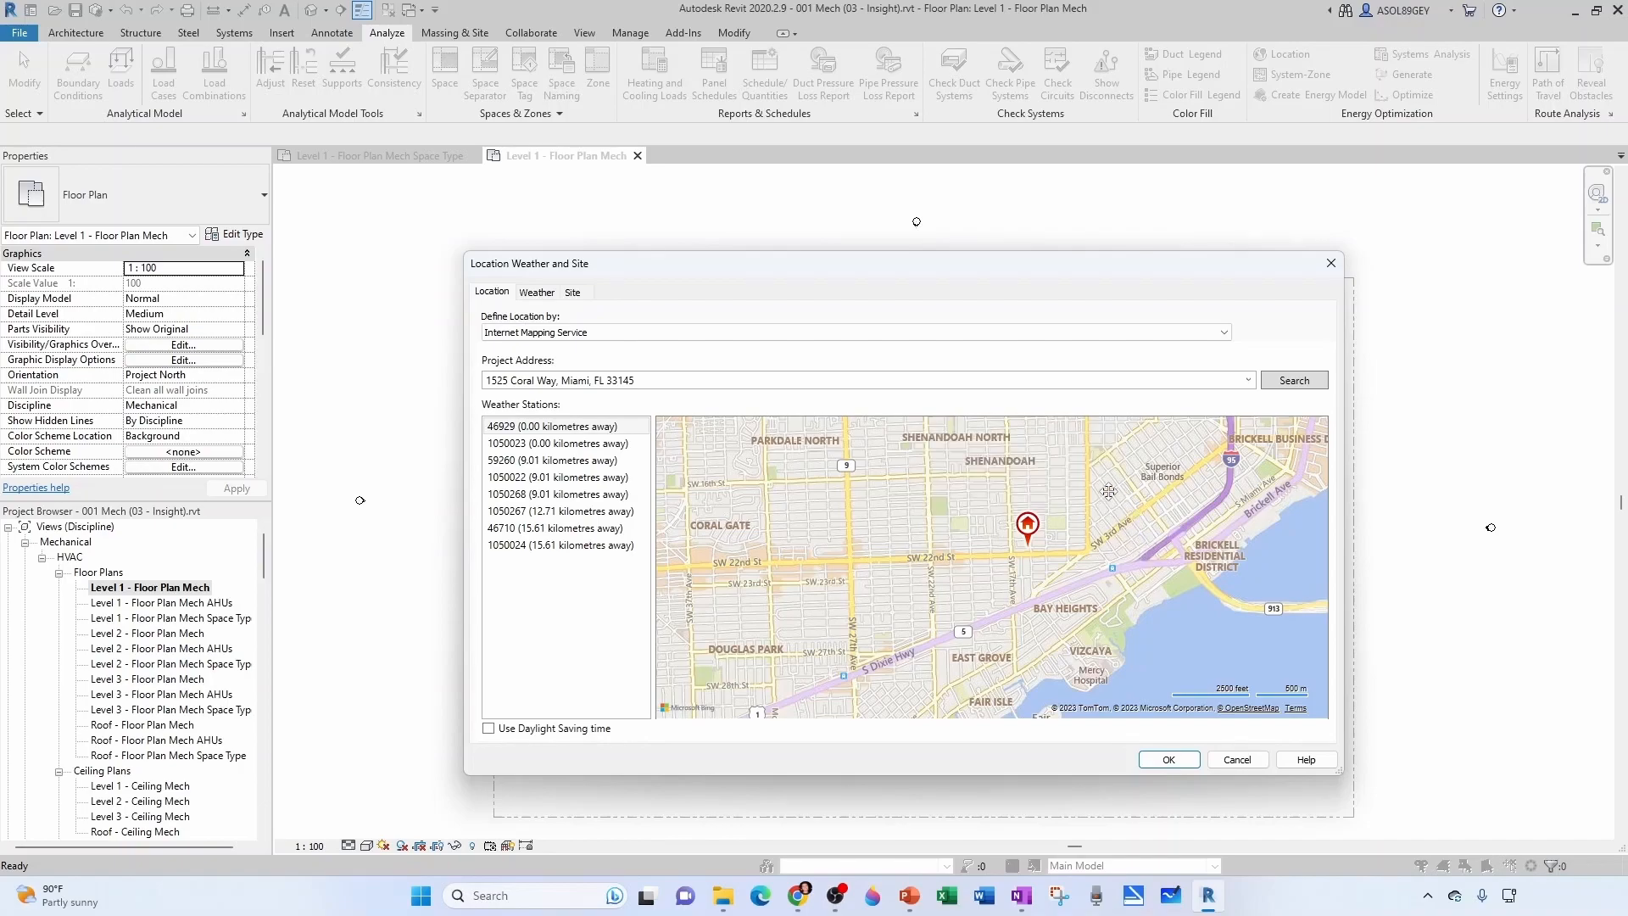
{"action": "mouse_move", "coordinate": [1001, 510]}
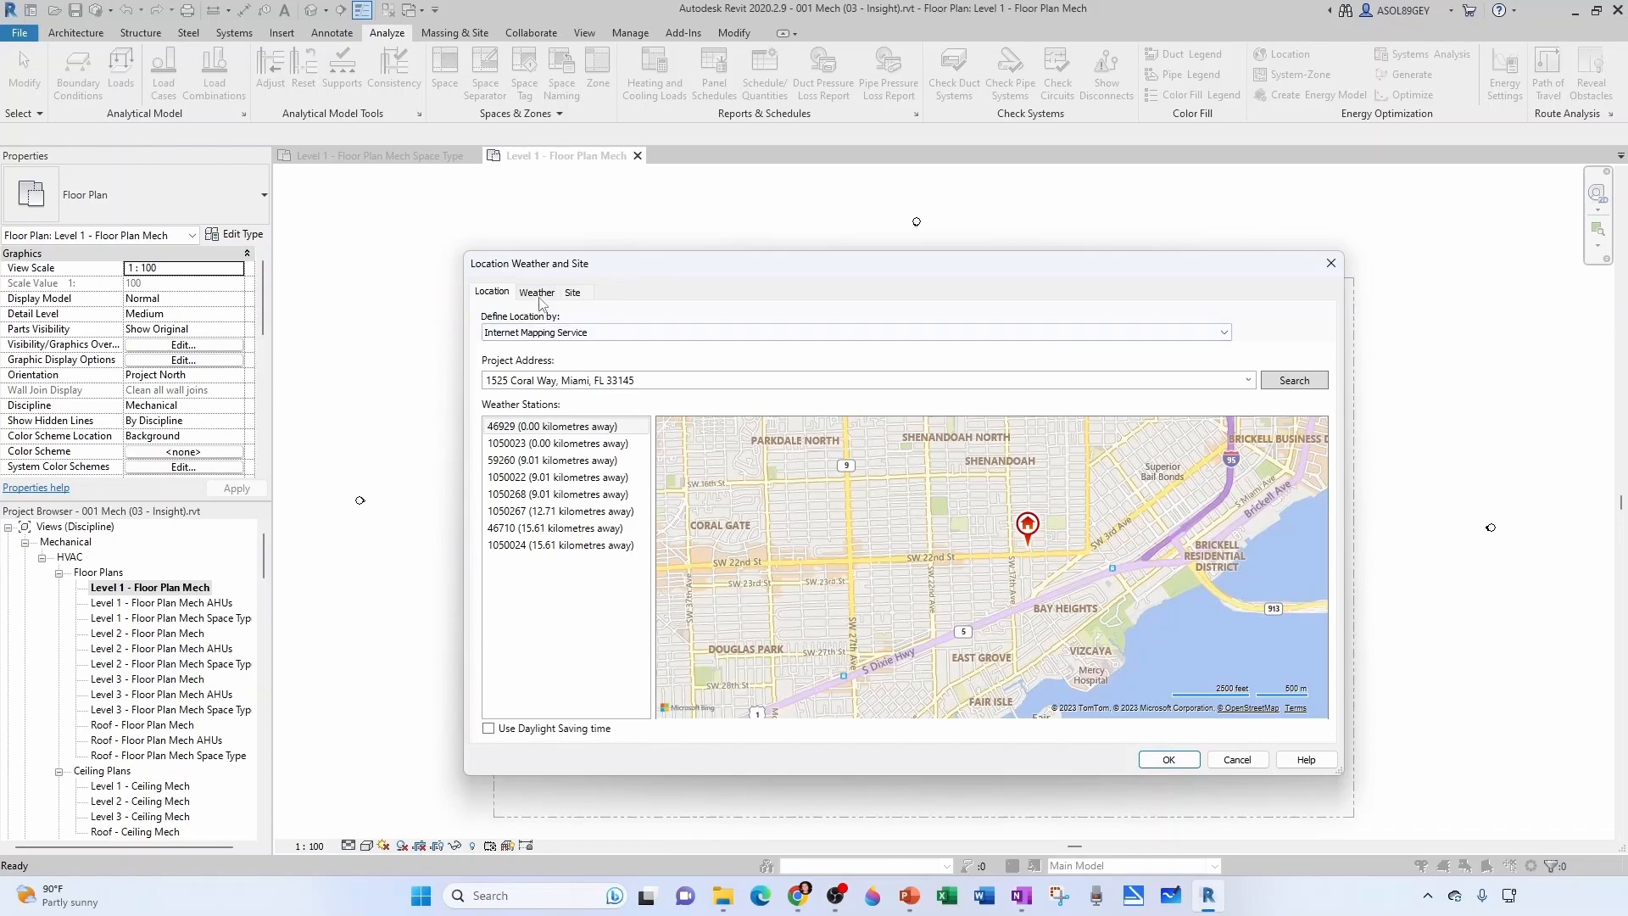
- Compare cooling design temperatures of station 46929, then choose station 1050023 and verify its temperatures
{"action": "left_click", "coordinate": [537, 291]}
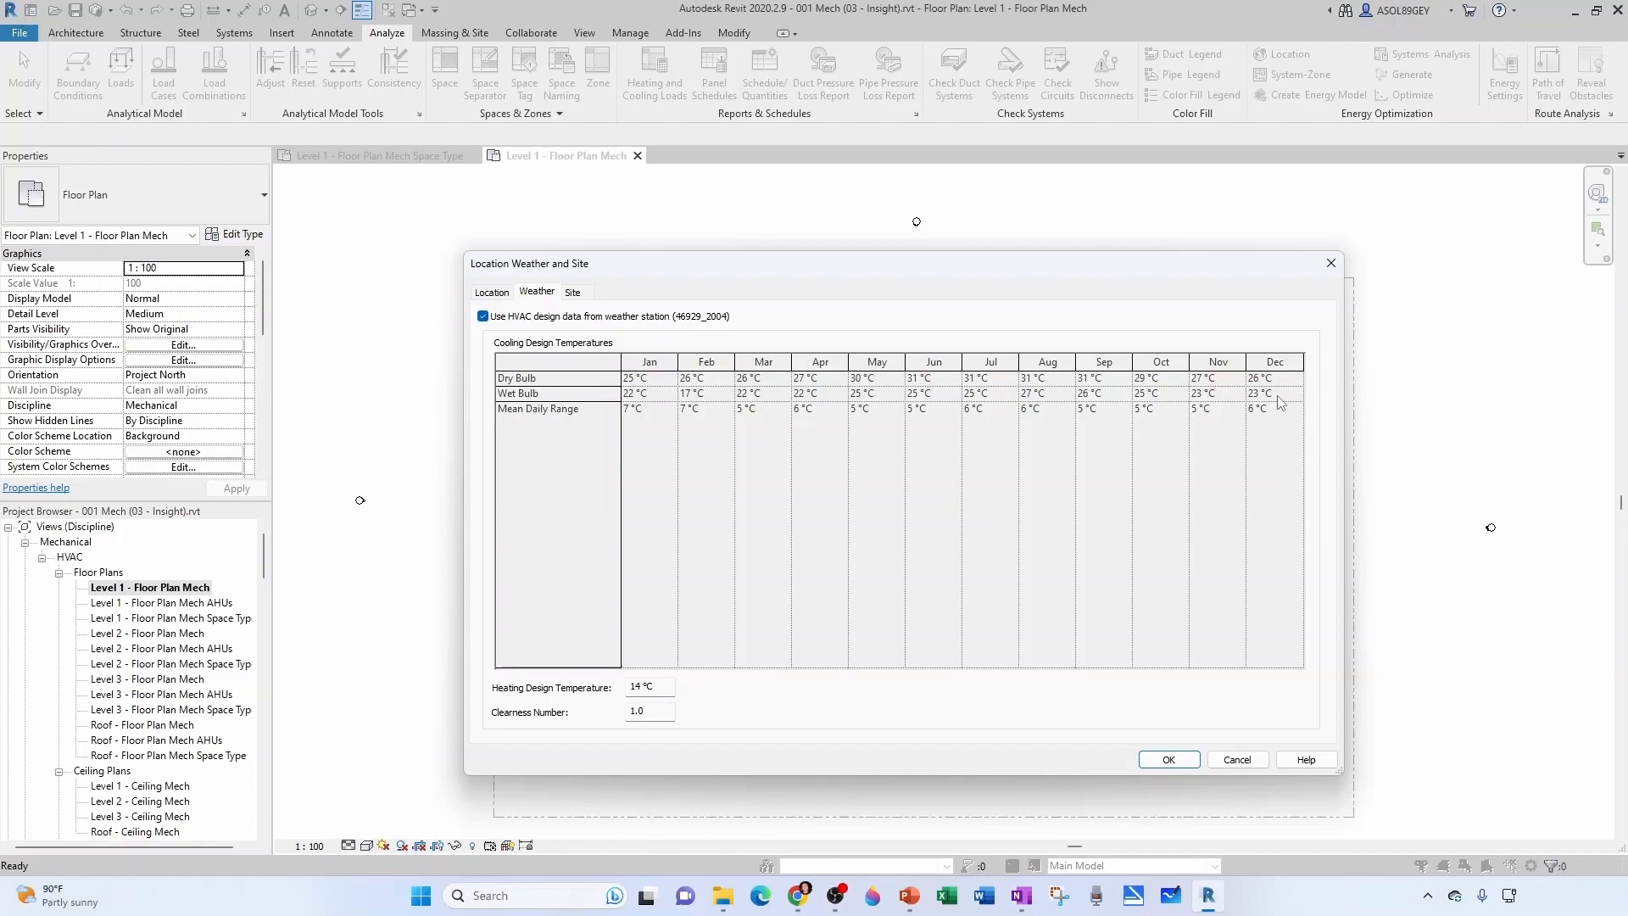
{"action": "mouse_move", "coordinate": [674, 391]}
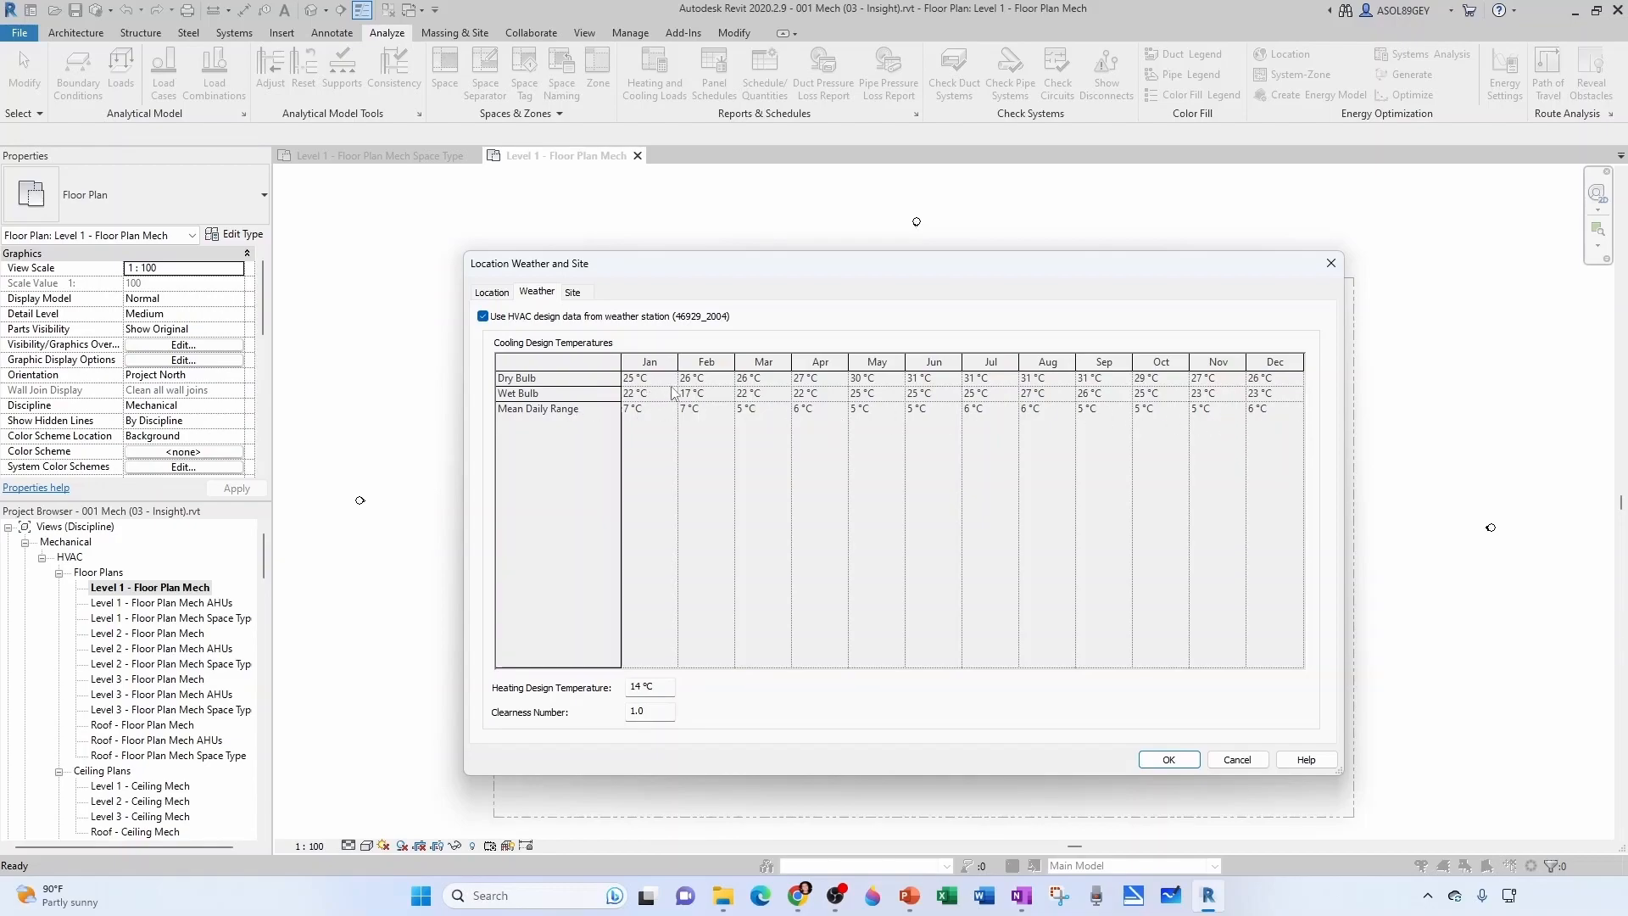
{"action": "left_click", "coordinate": [492, 291]}
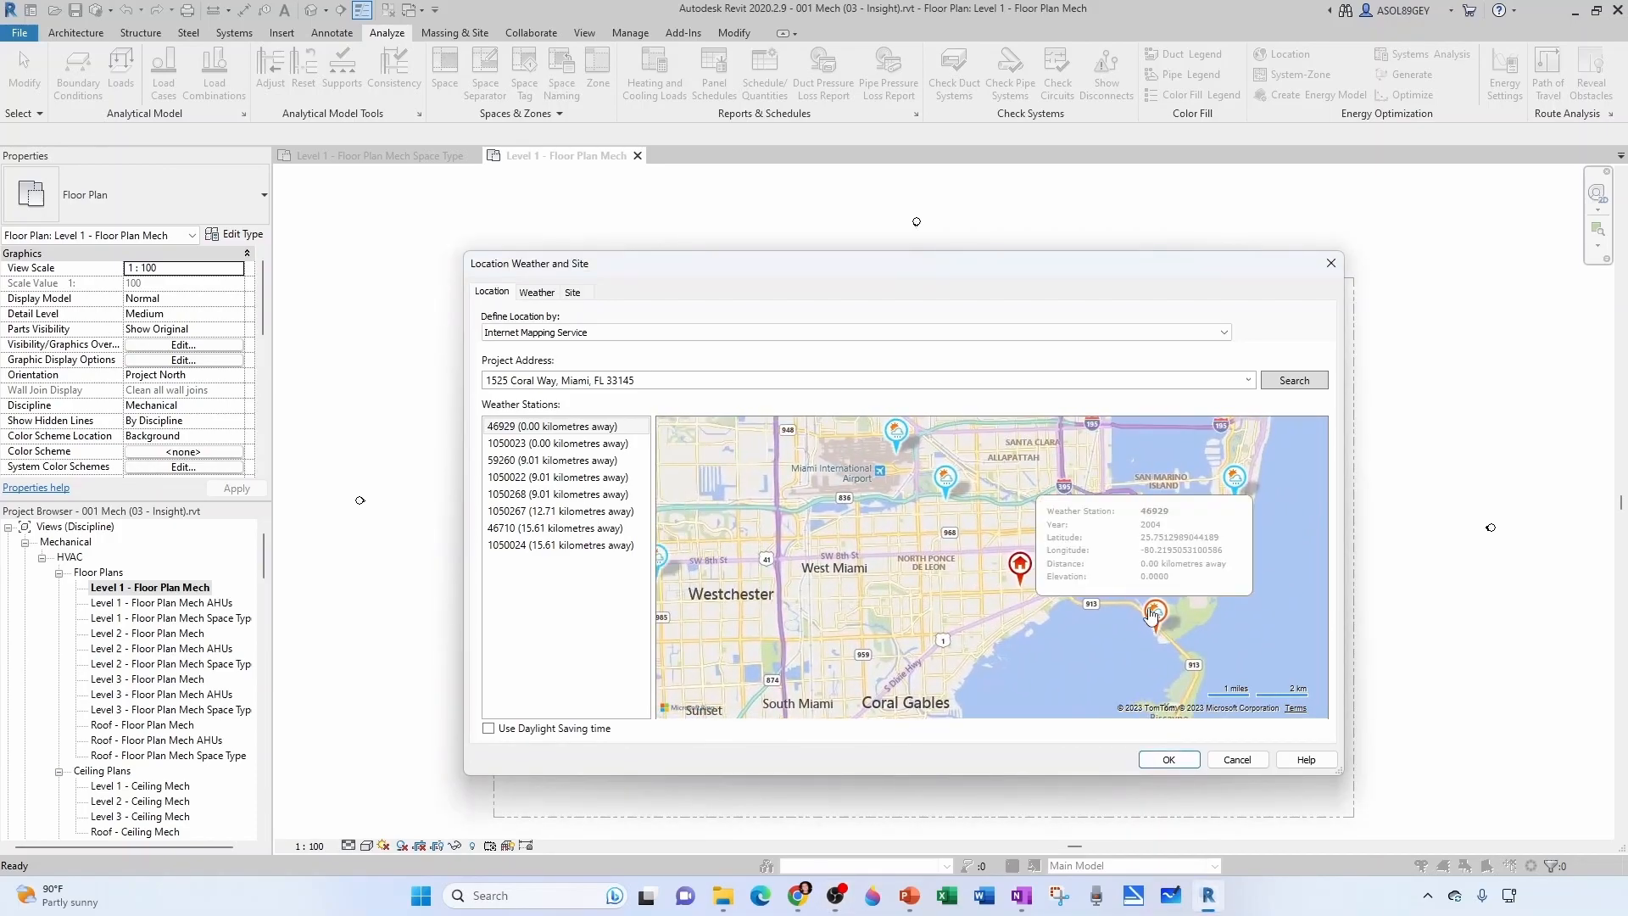
{"action": "left_click", "coordinate": [558, 442]}
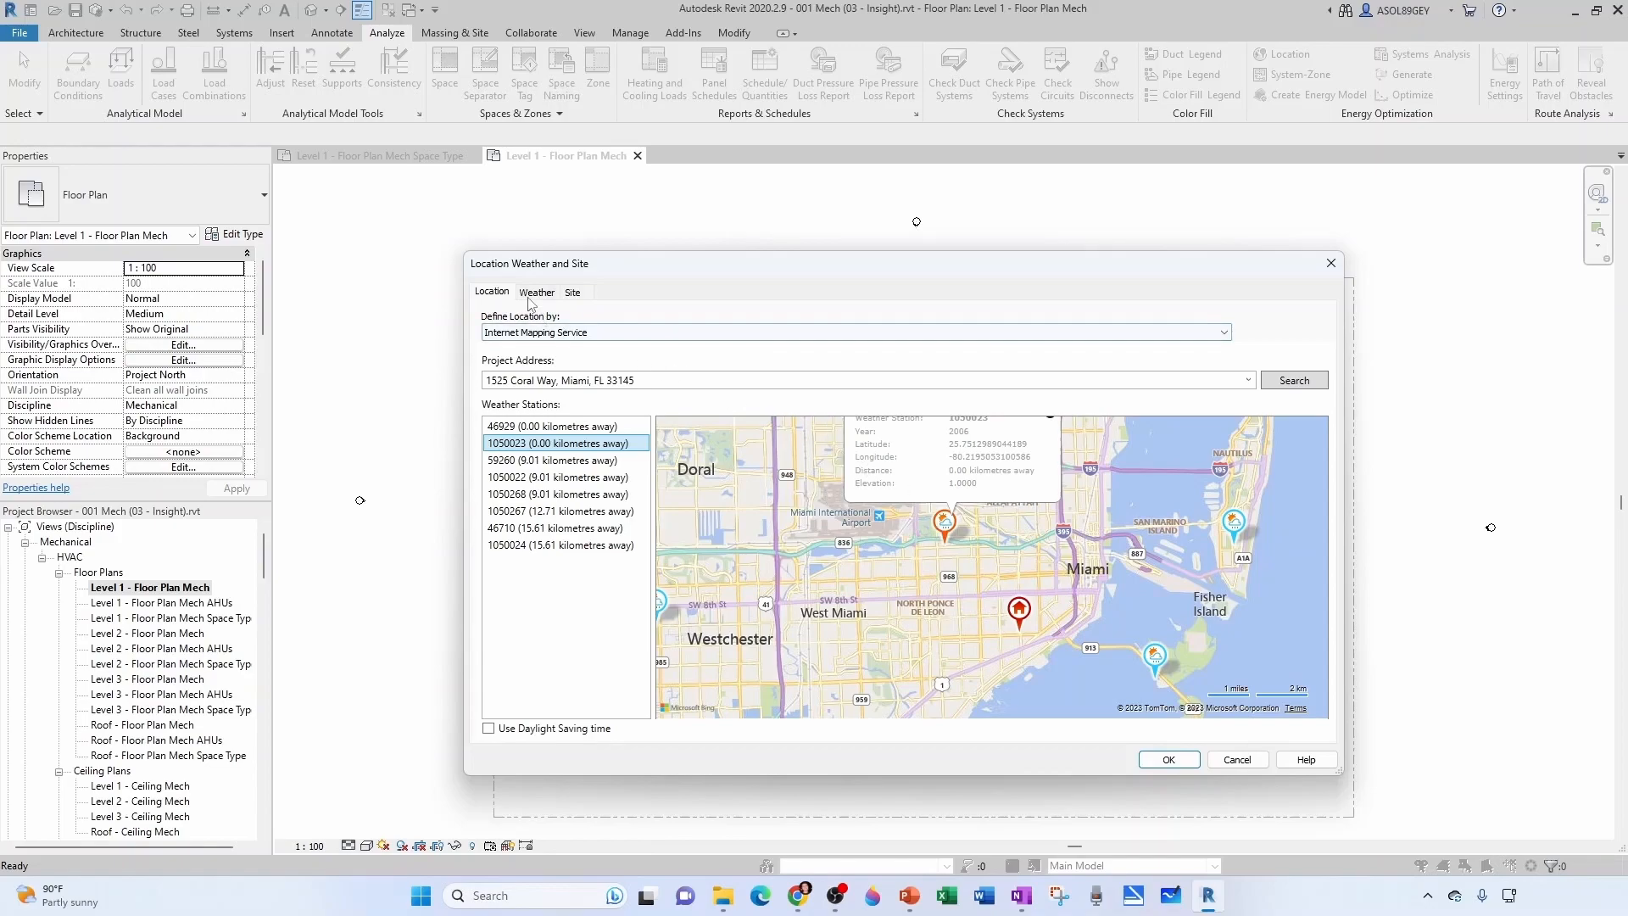
{"action": "left_click", "coordinate": [536, 291]}
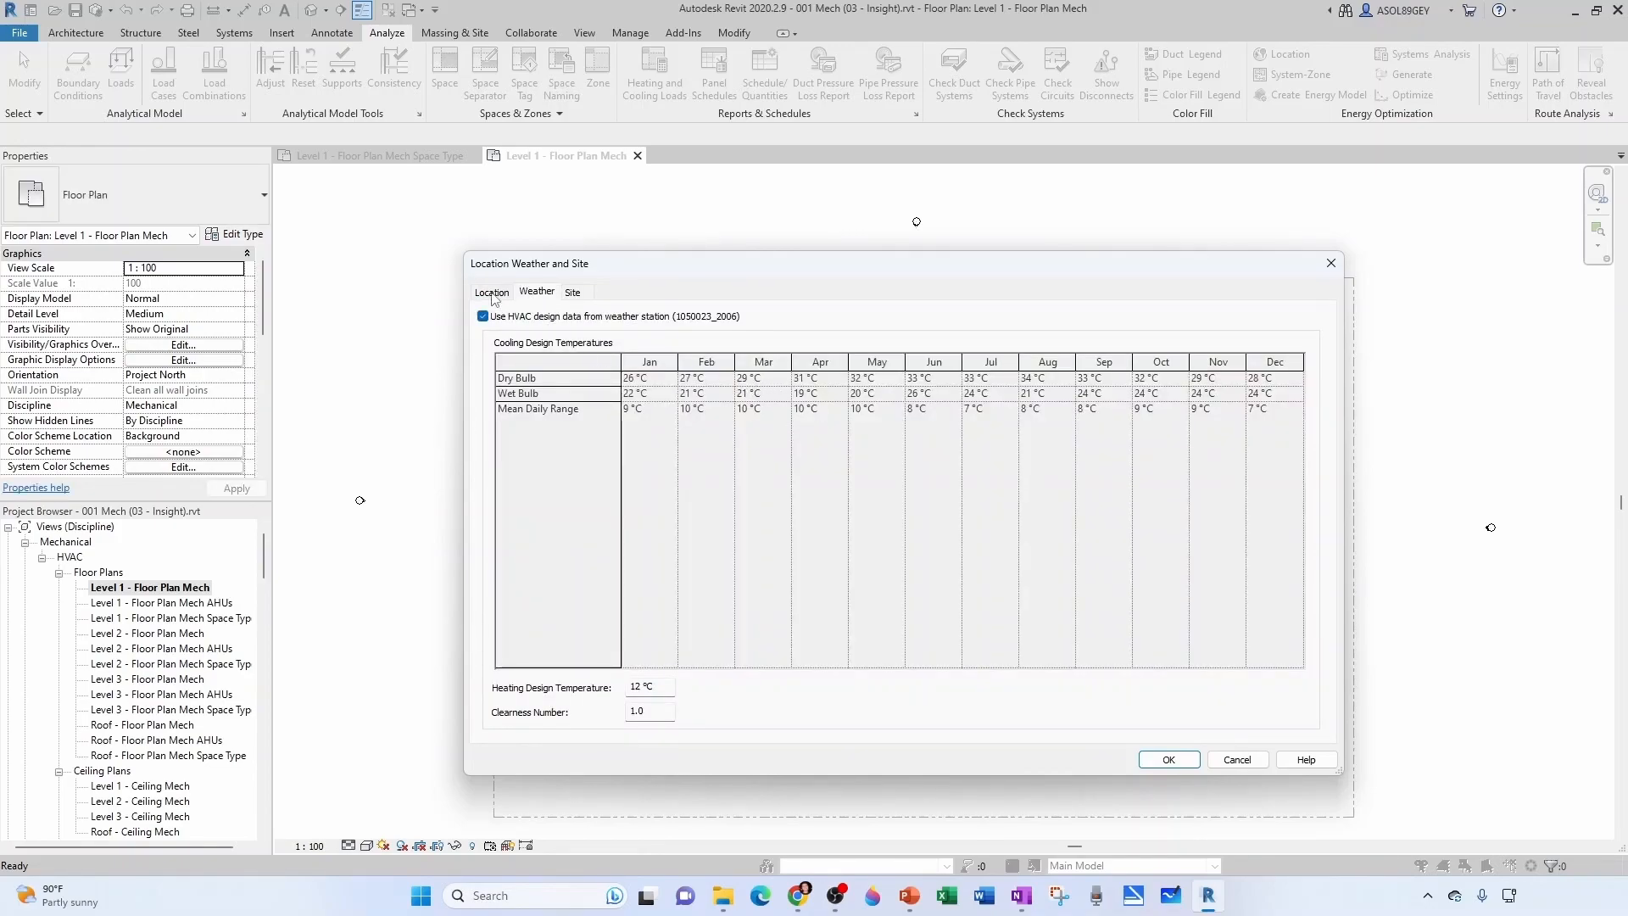
{"action": "left_click", "coordinate": [491, 291]}
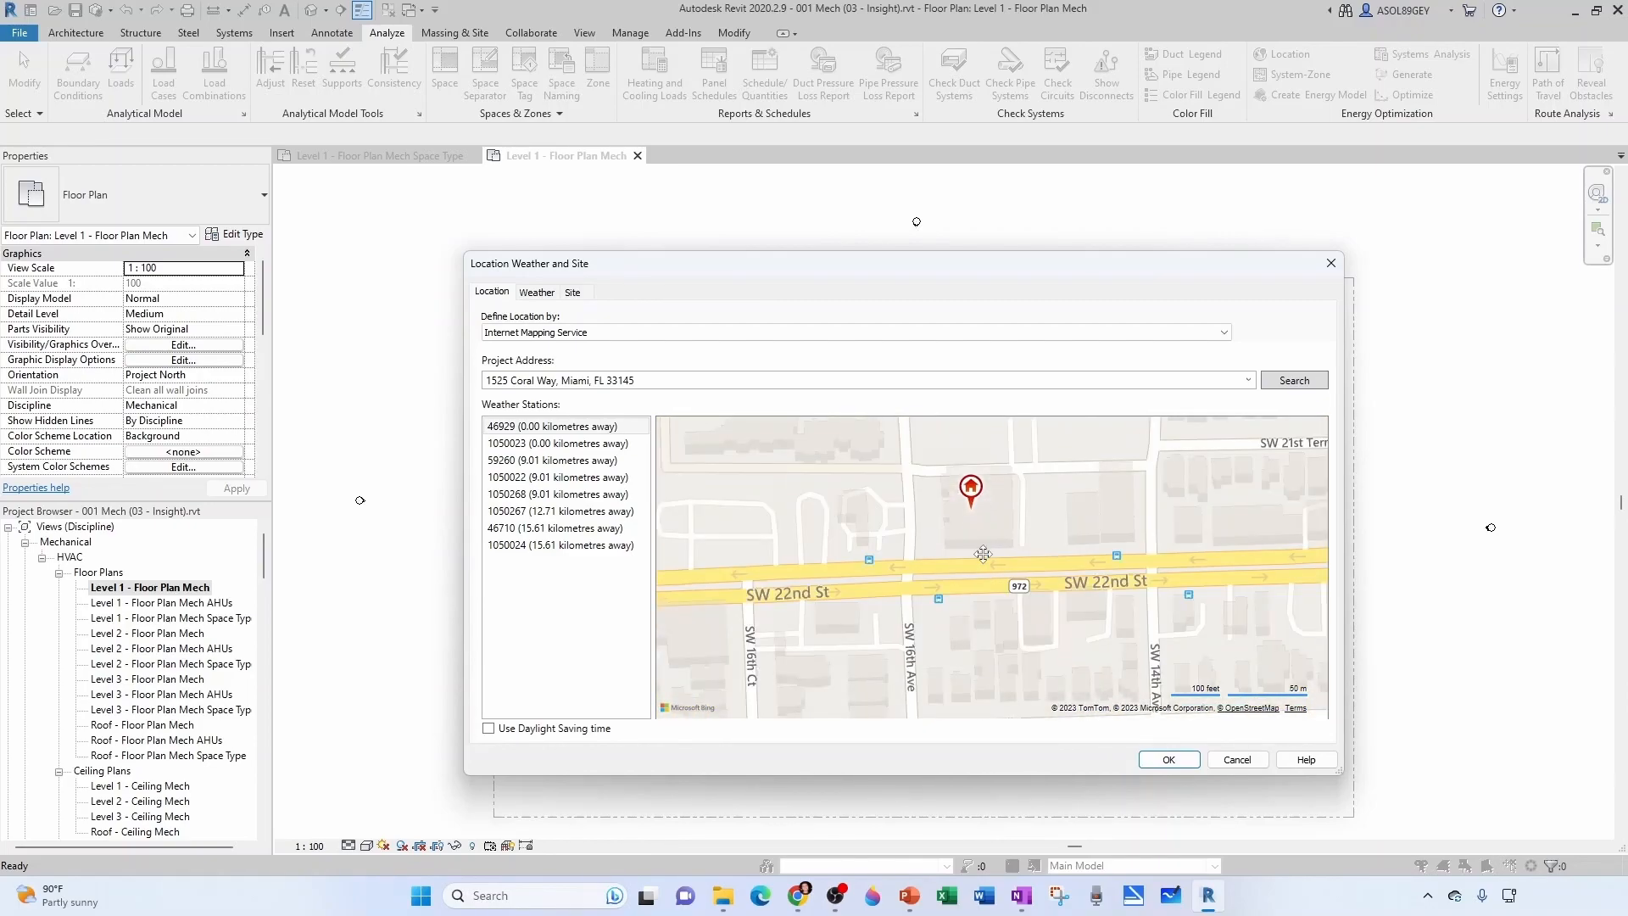
- Zoom the site map, confirm Location Weather and Site, and show the annotated aerial site capture
{"action": "scroll", "scroll_direction": "up", "scroll_amount": 3}
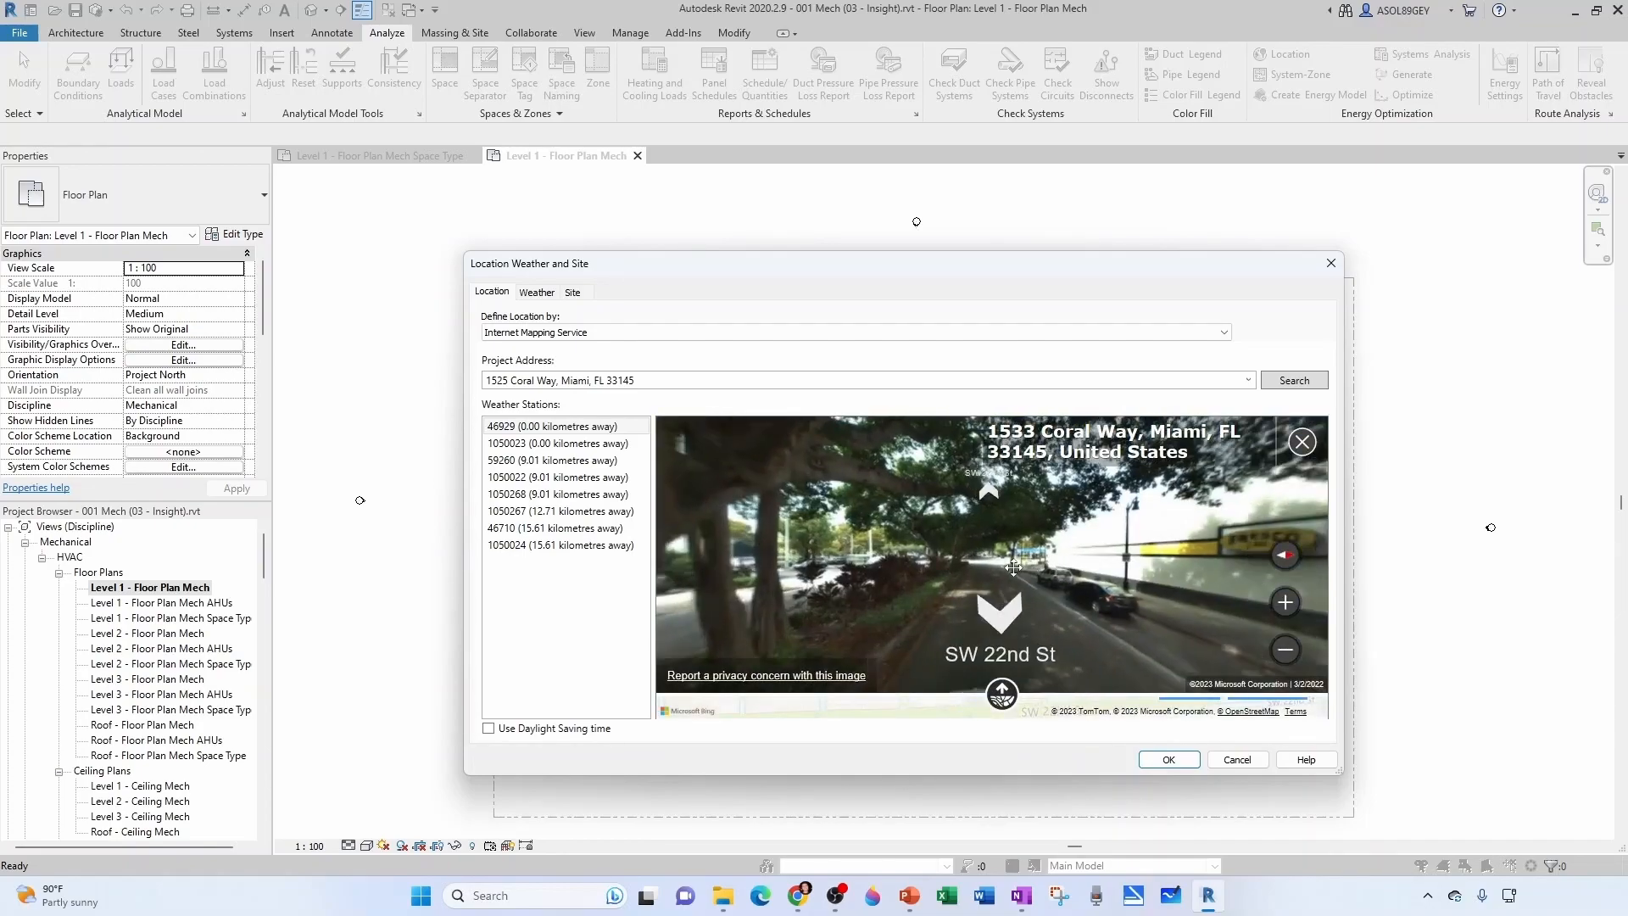
{"action": "left_click", "coordinate": [999, 607]}
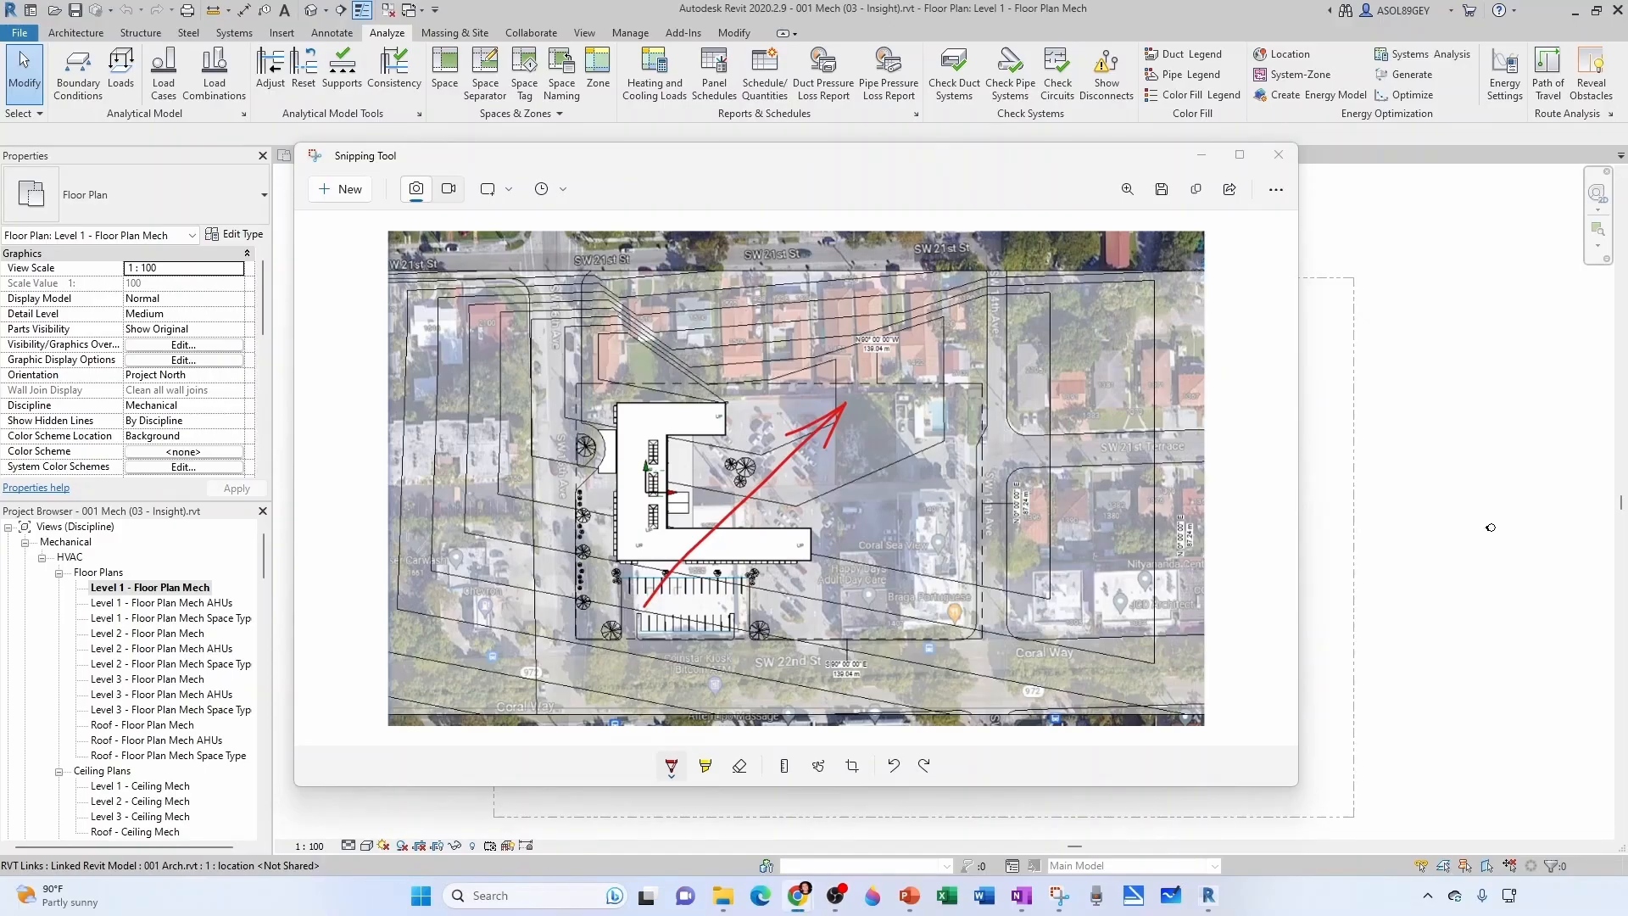
- In Visibility/Graphic Overrides, expand Site, tick Project Base Point and apply it to the view
{"action": "left_click", "coordinate": [1279, 154]}
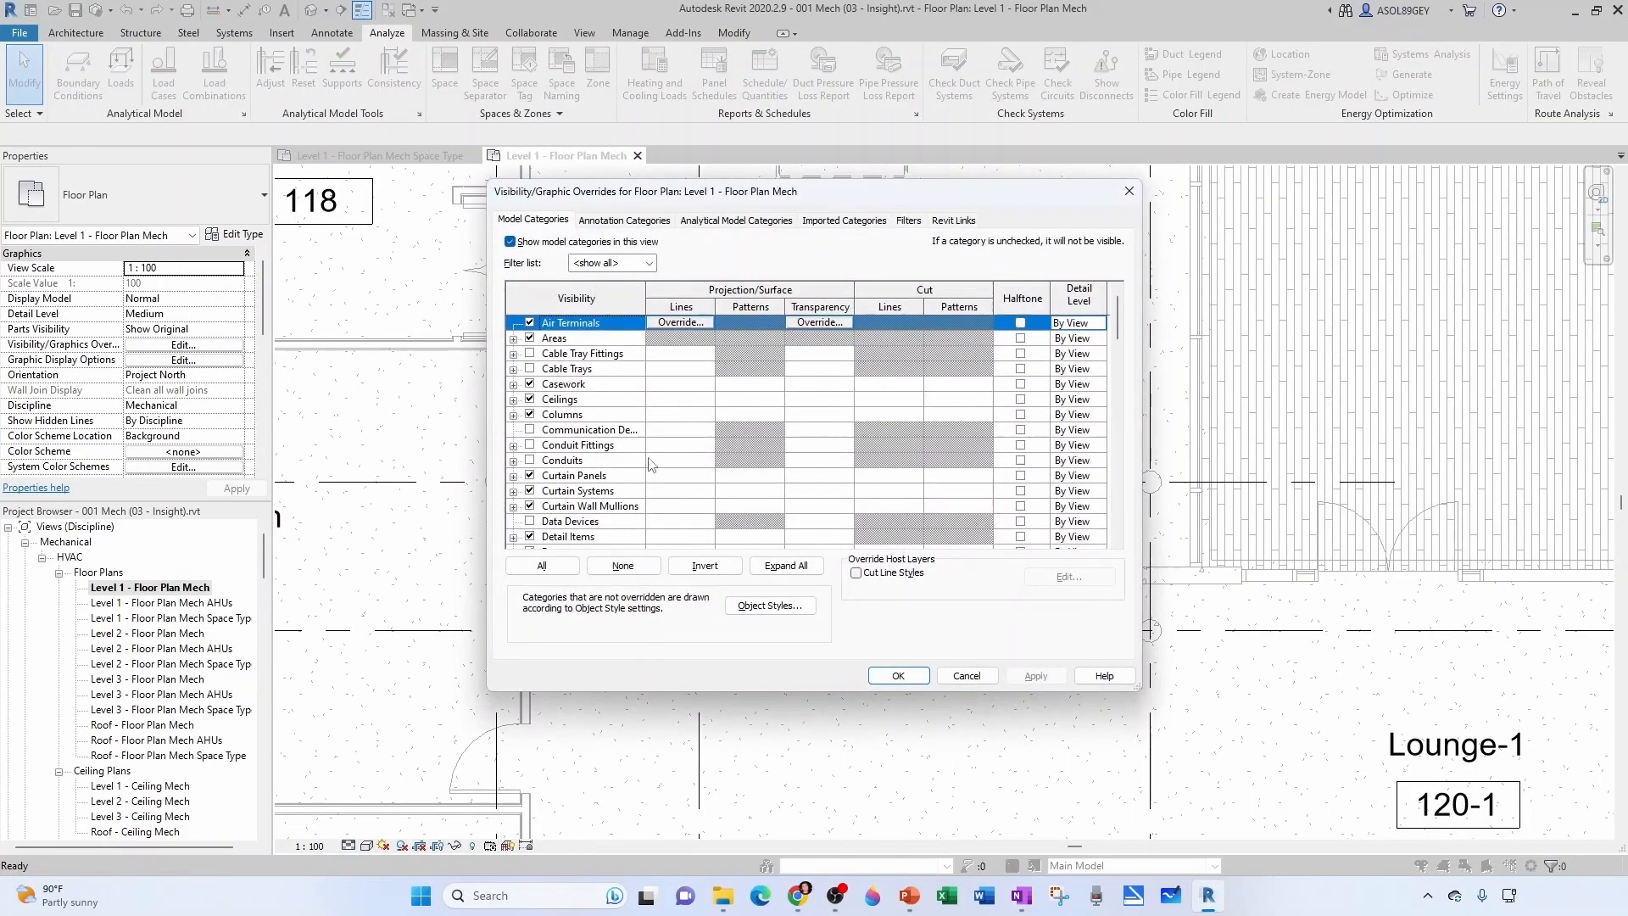
{"action": "scroll", "scroll_direction": "down", "scroll_amount": 3}
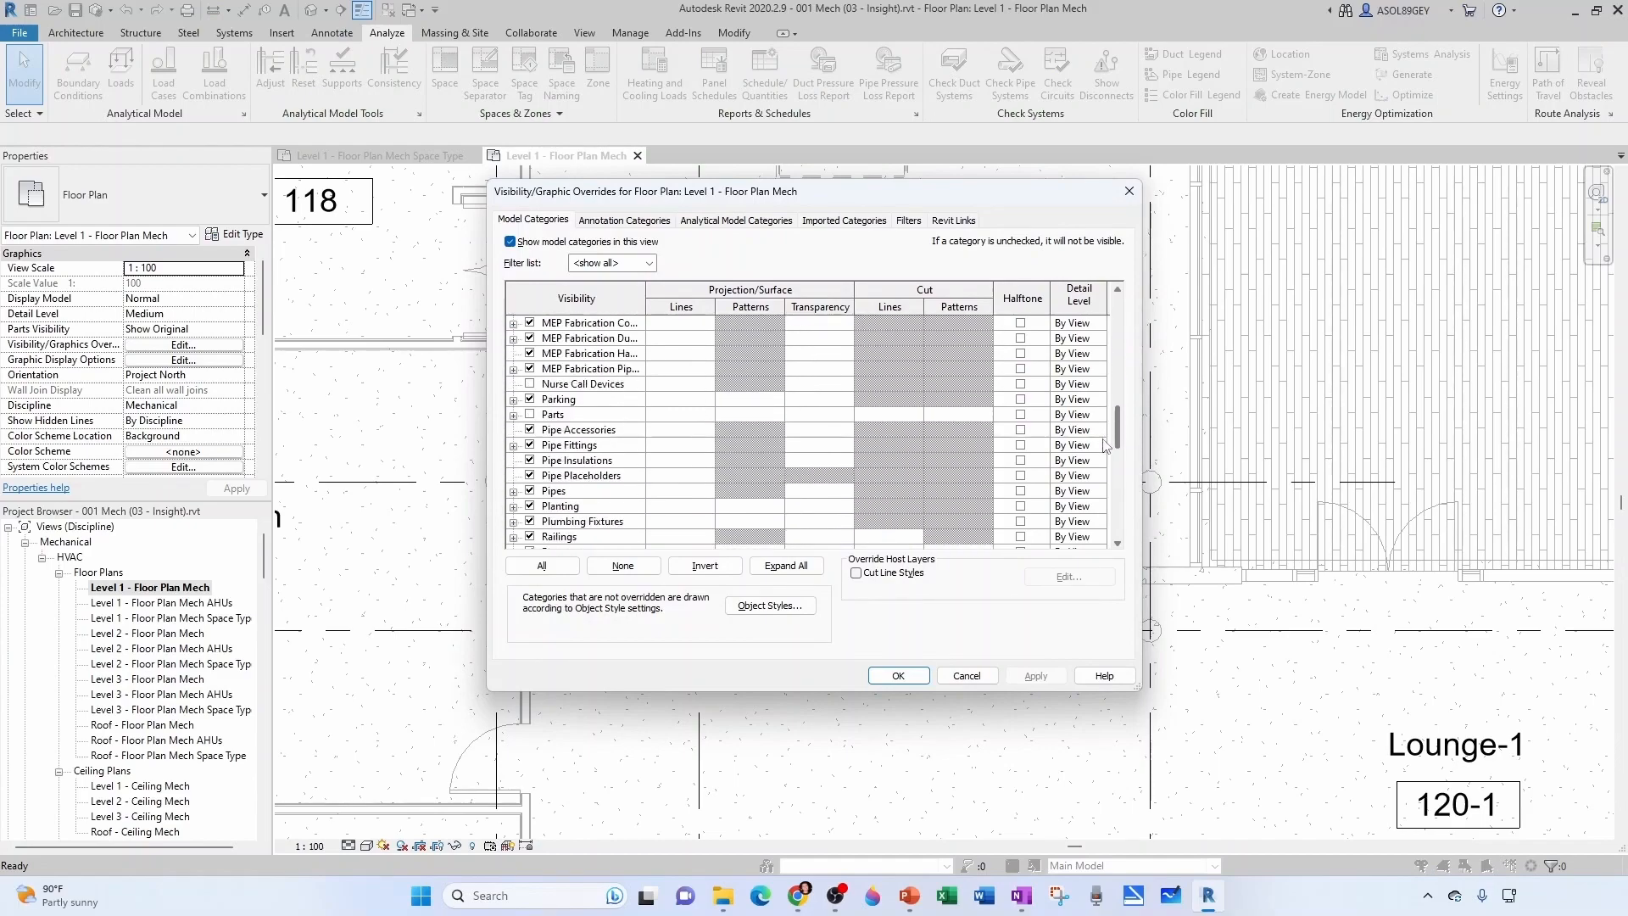
{"action": "scroll", "scroll_direction": "down", "scroll_amount": 3}
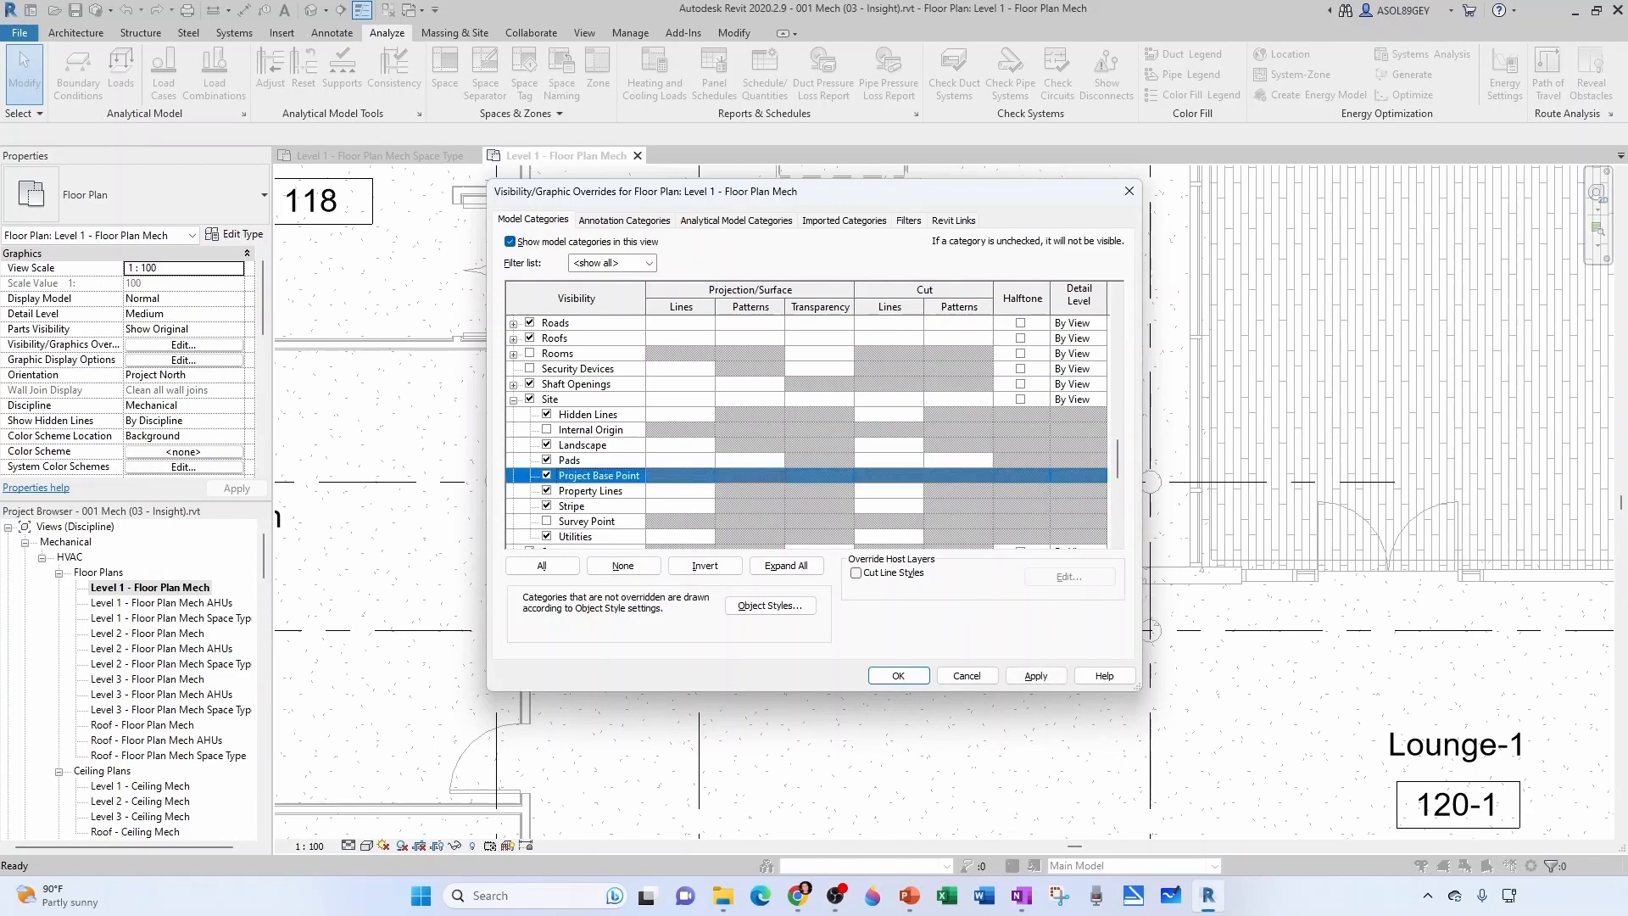
{"action": "left_click", "coordinate": [895, 675]}
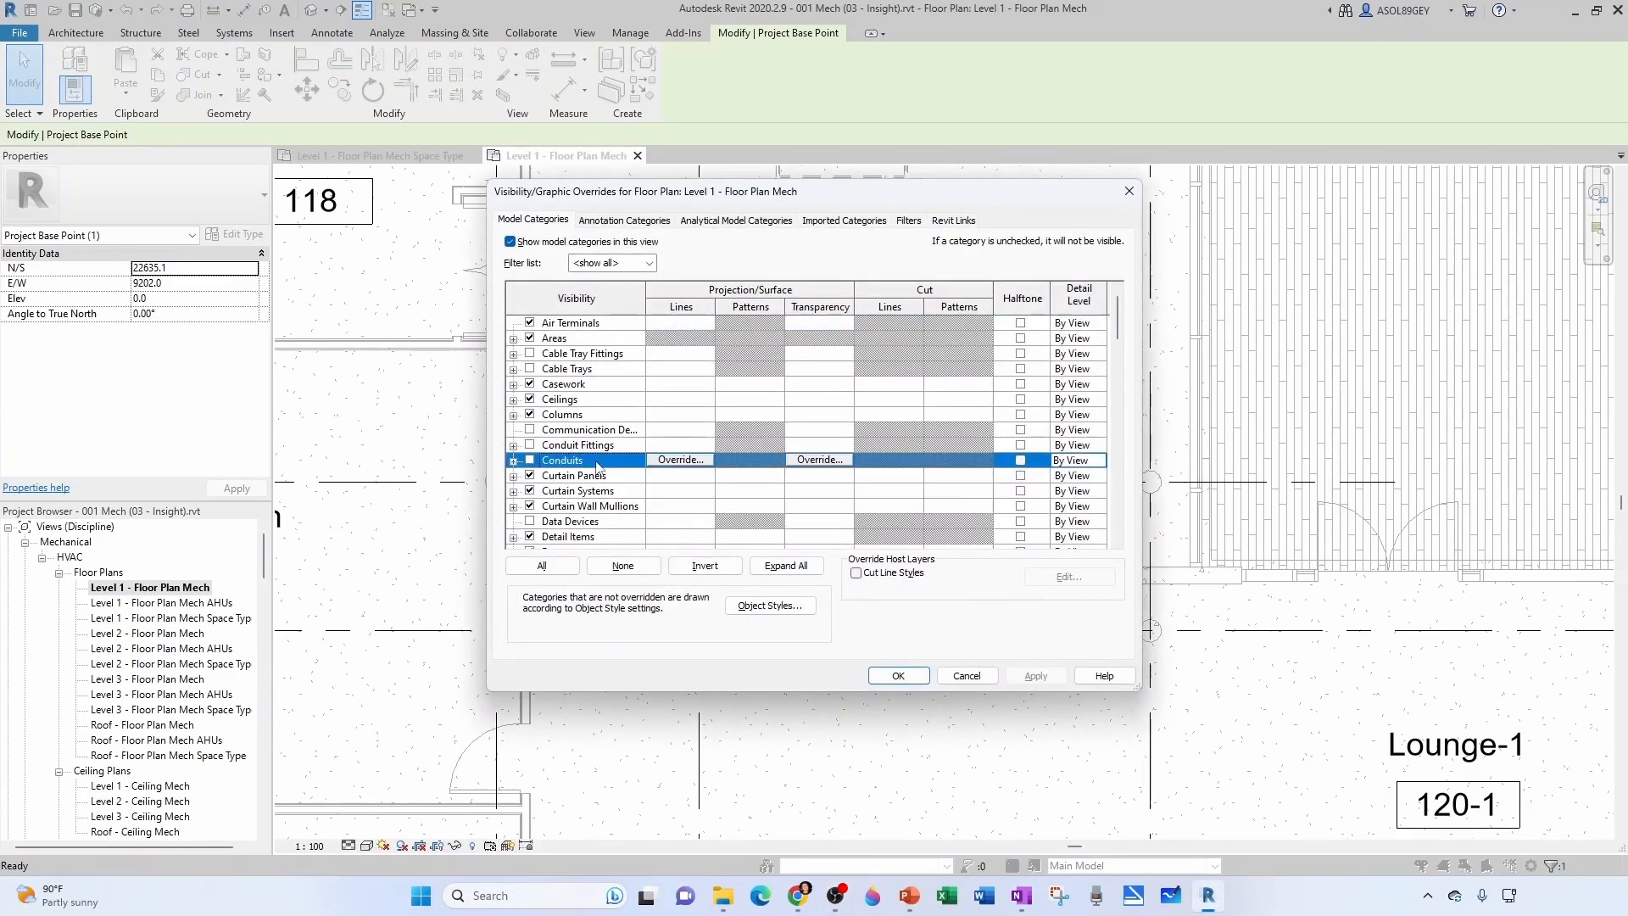
{"action": "scroll", "scroll_direction": "down", "scroll_amount": 3}
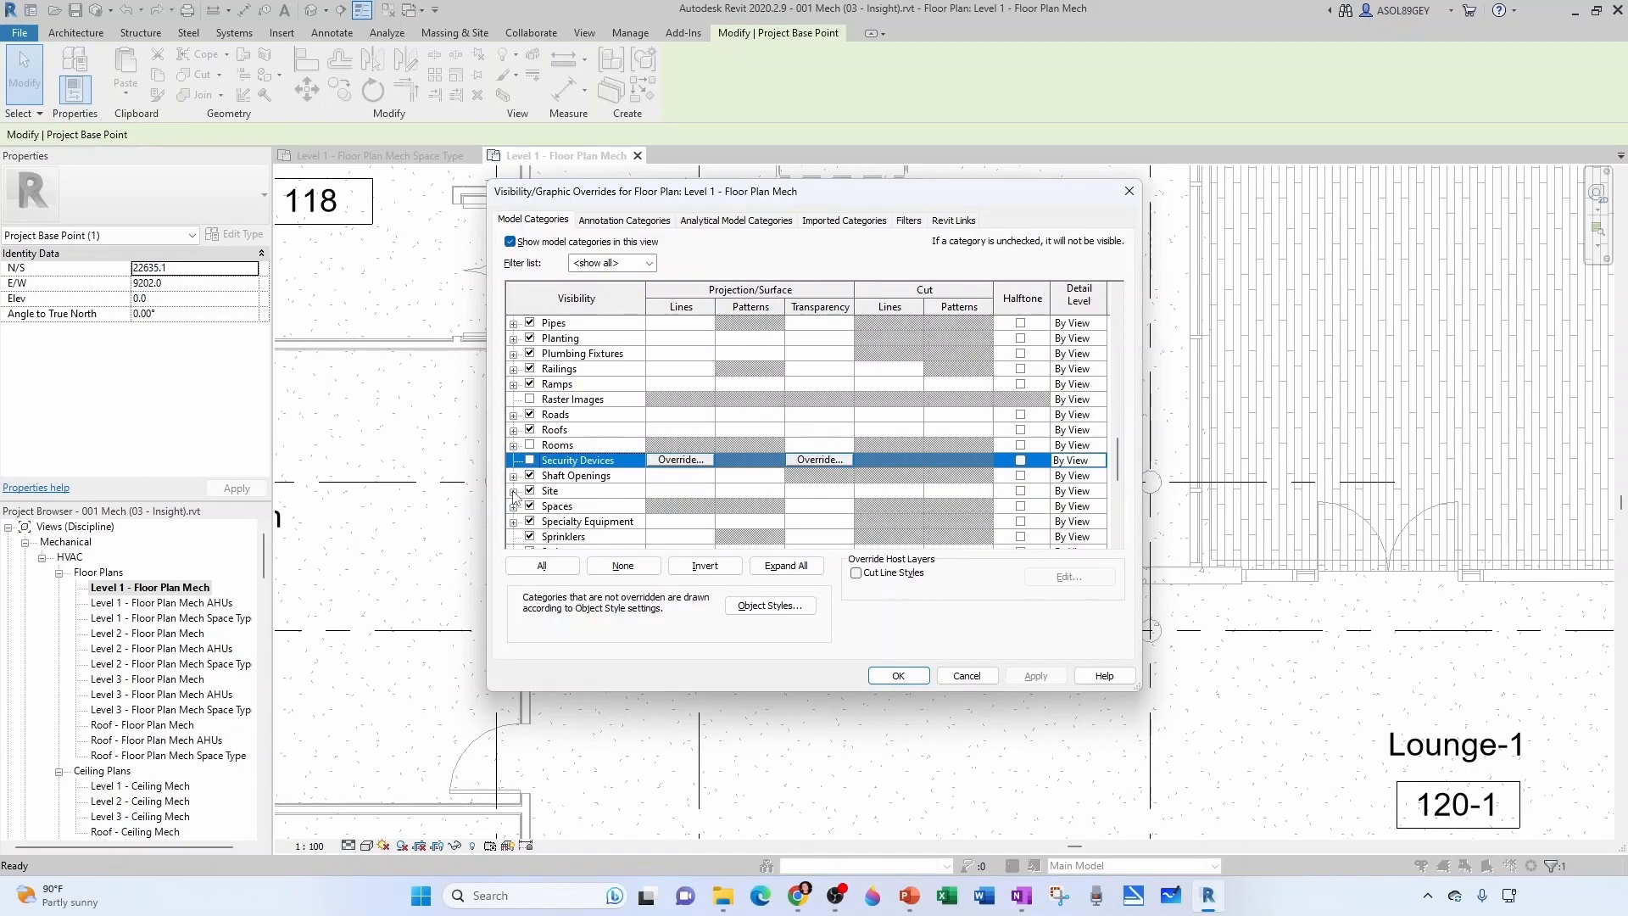